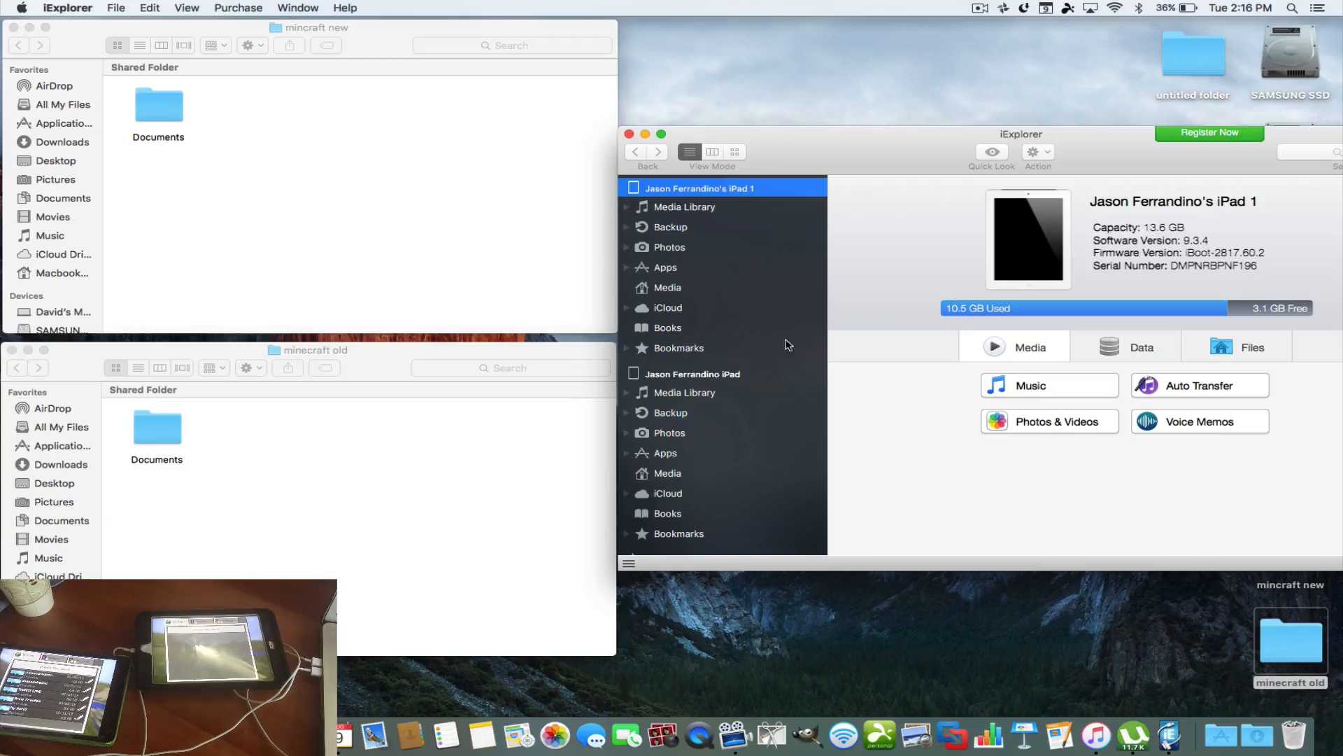
pyautogui.moveTo(899, 197)
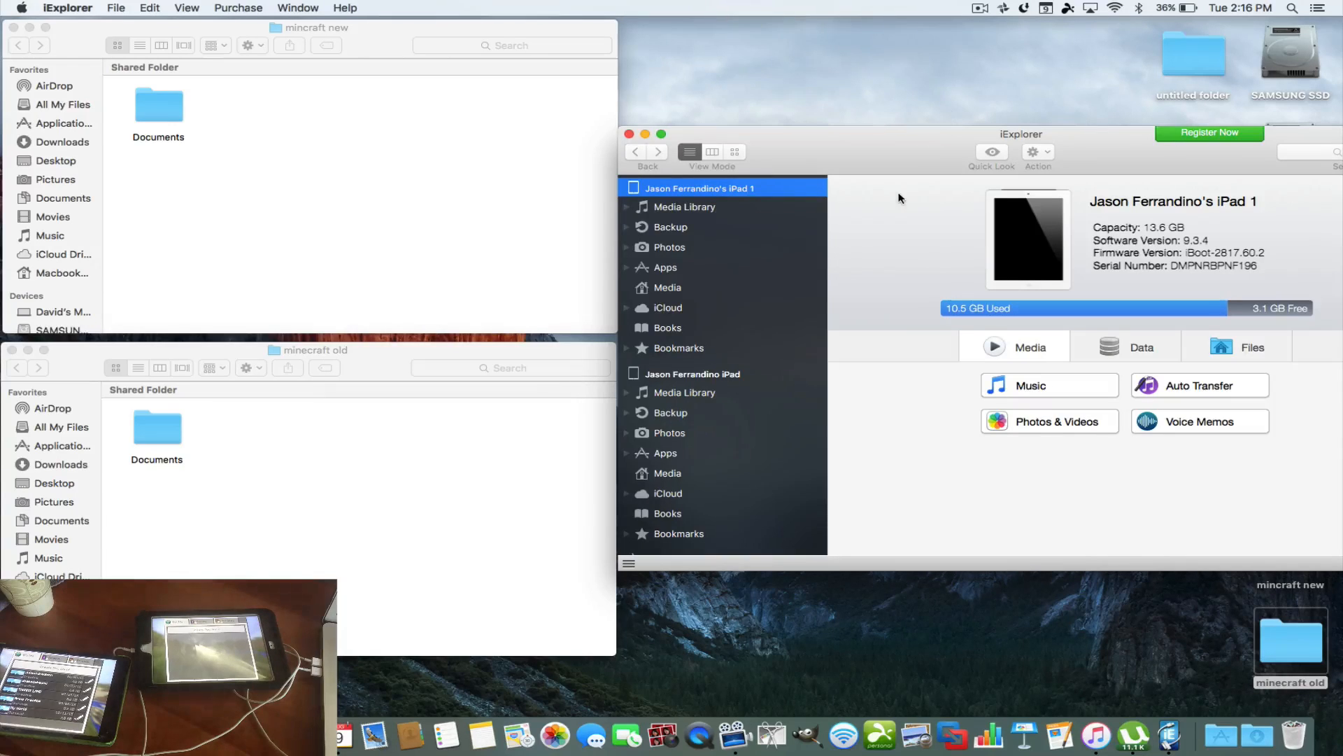
pyautogui.moveTo(851, 230)
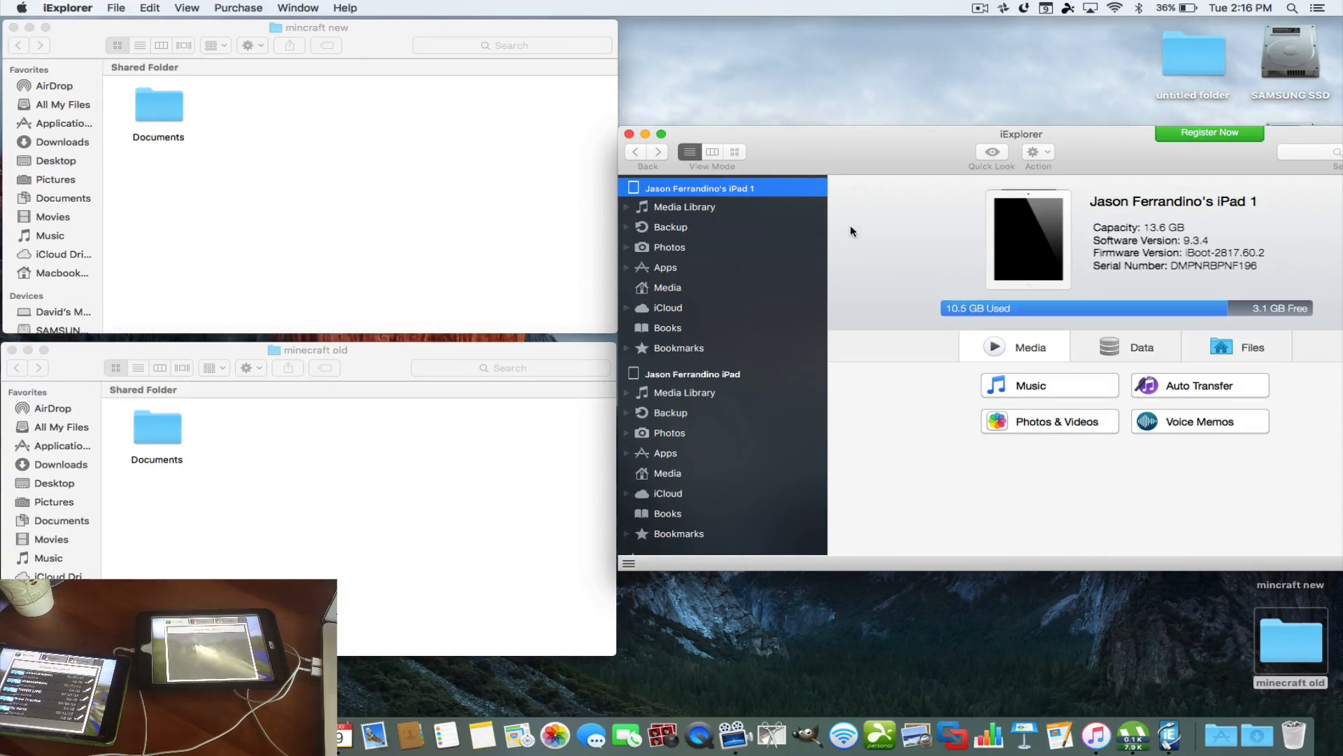
pyautogui.moveTo(865, 165)
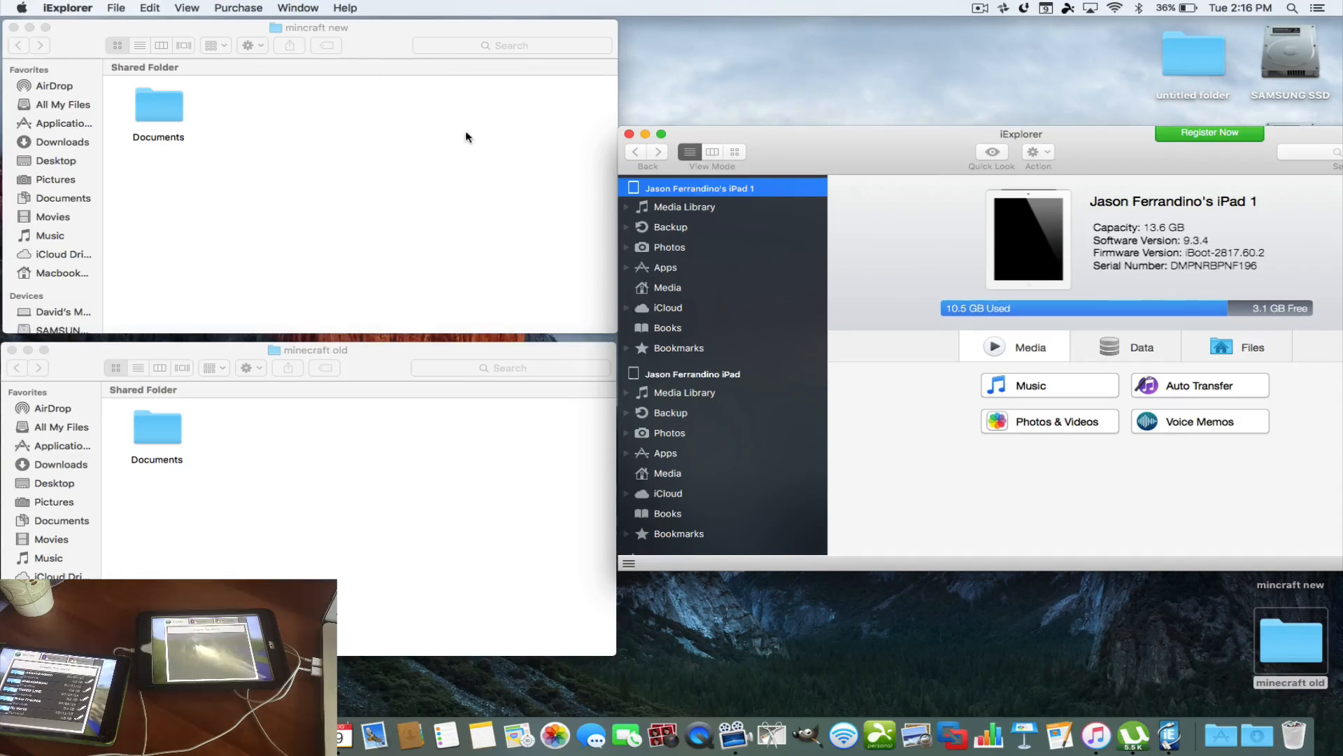
pyautogui.moveTo(349, 28)
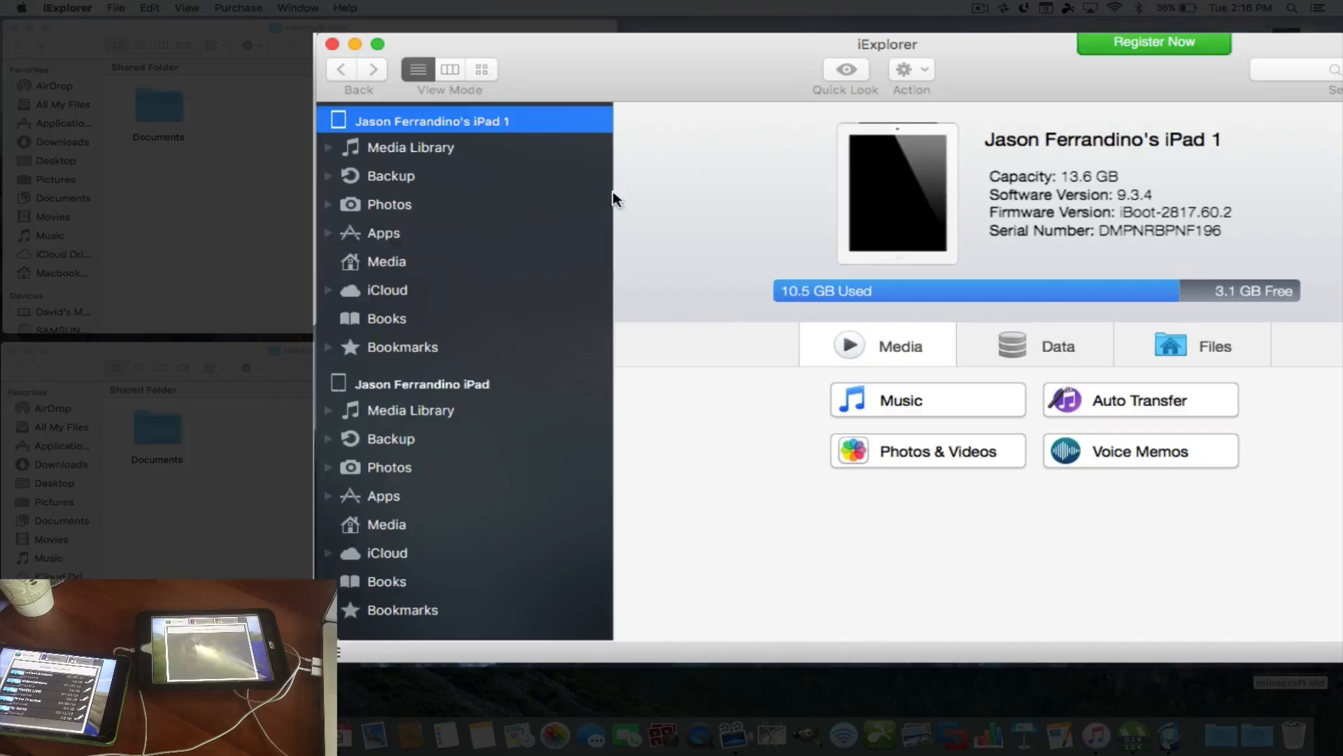
pyautogui.moveTo(390, 369)
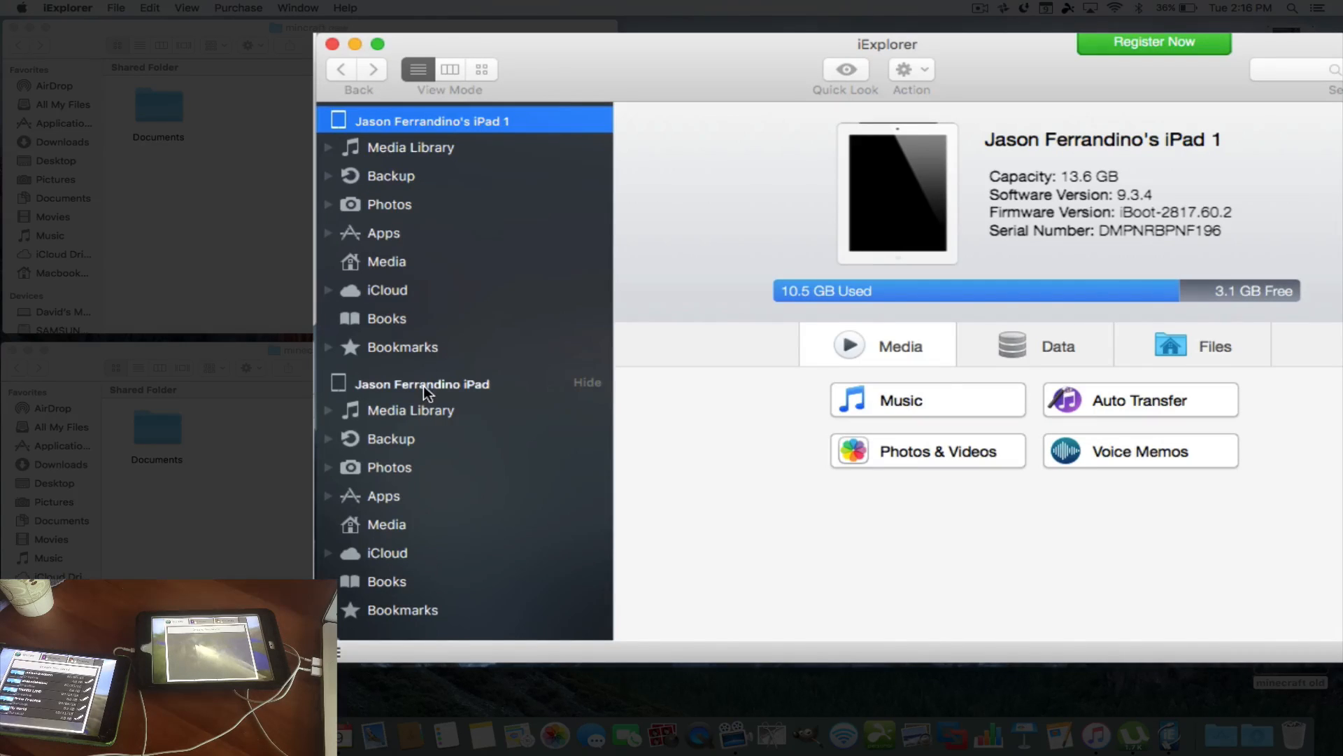
pyautogui.moveTo(388, 389)
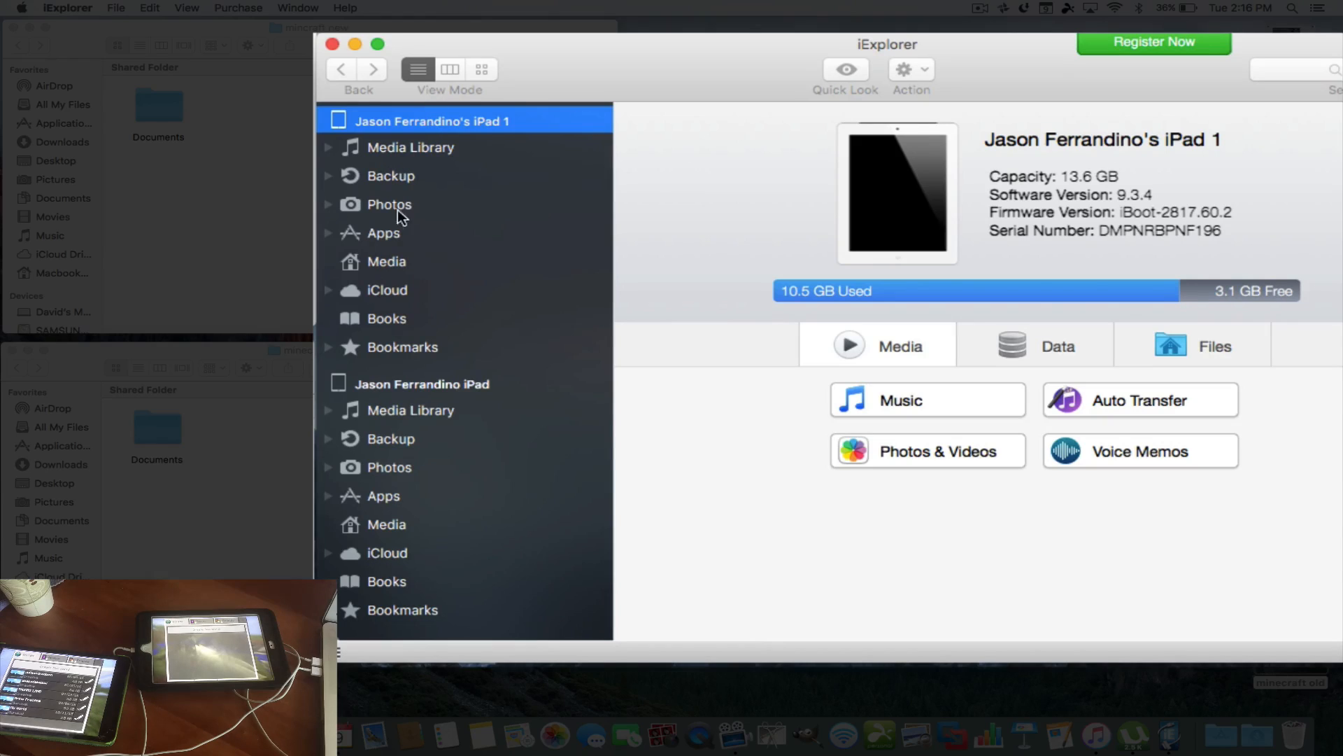
# Step: Show the first iPad's apps and expand Minecraft PE to reveal its games and internal folders
pyautogui.click(384, 232)
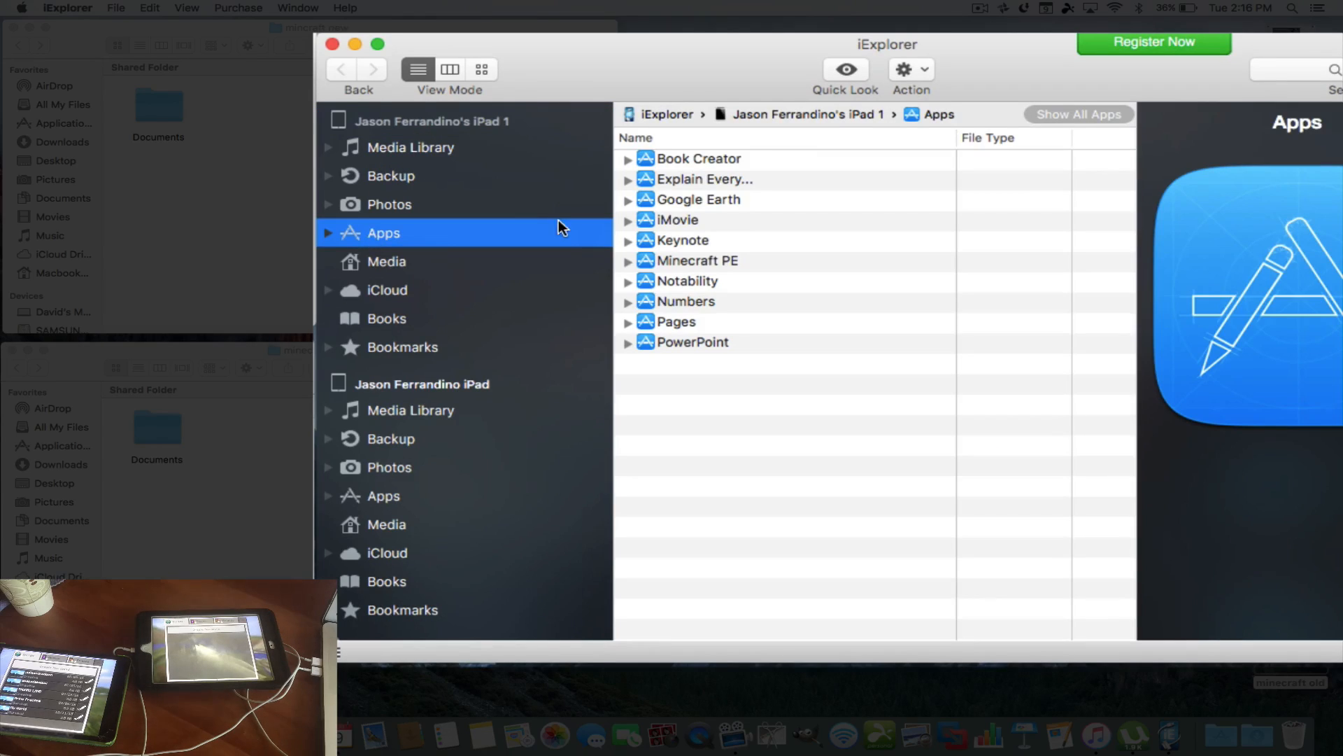
pyautogui.click(700, 260)
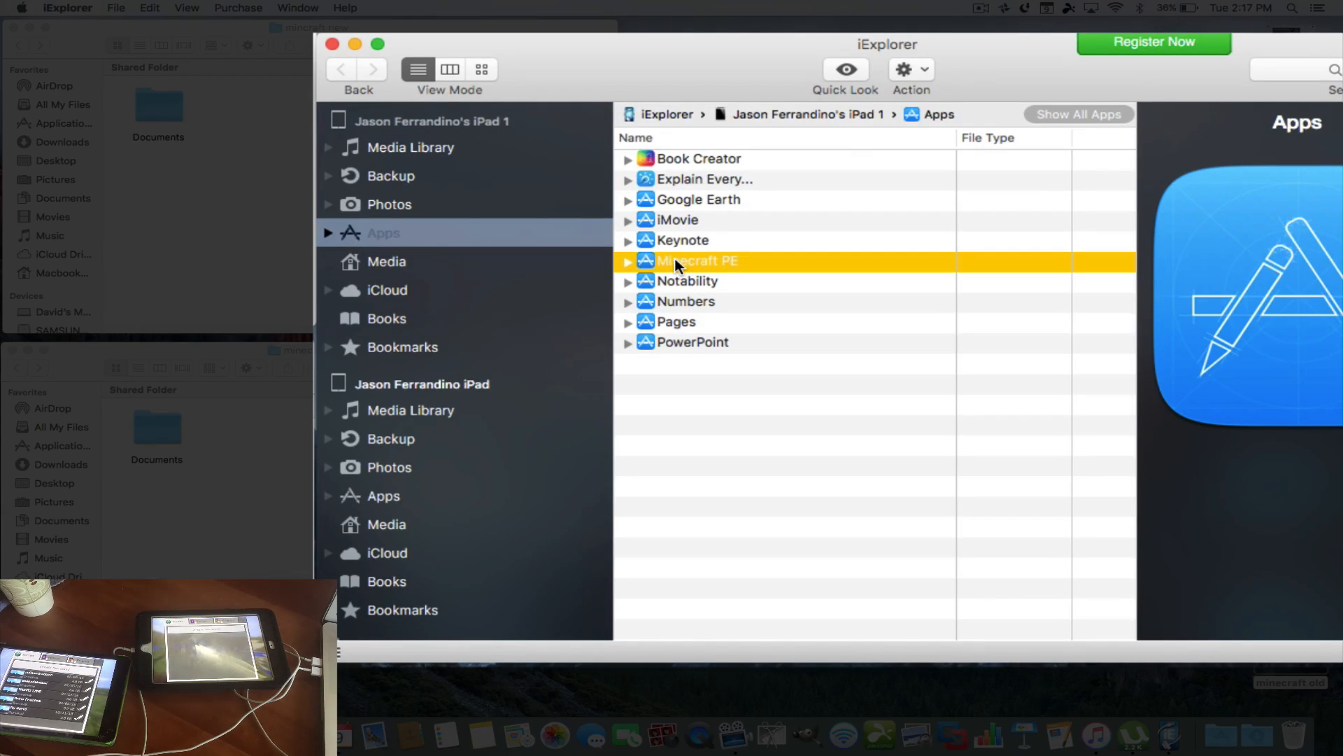
pyautogui.click(698, 260)
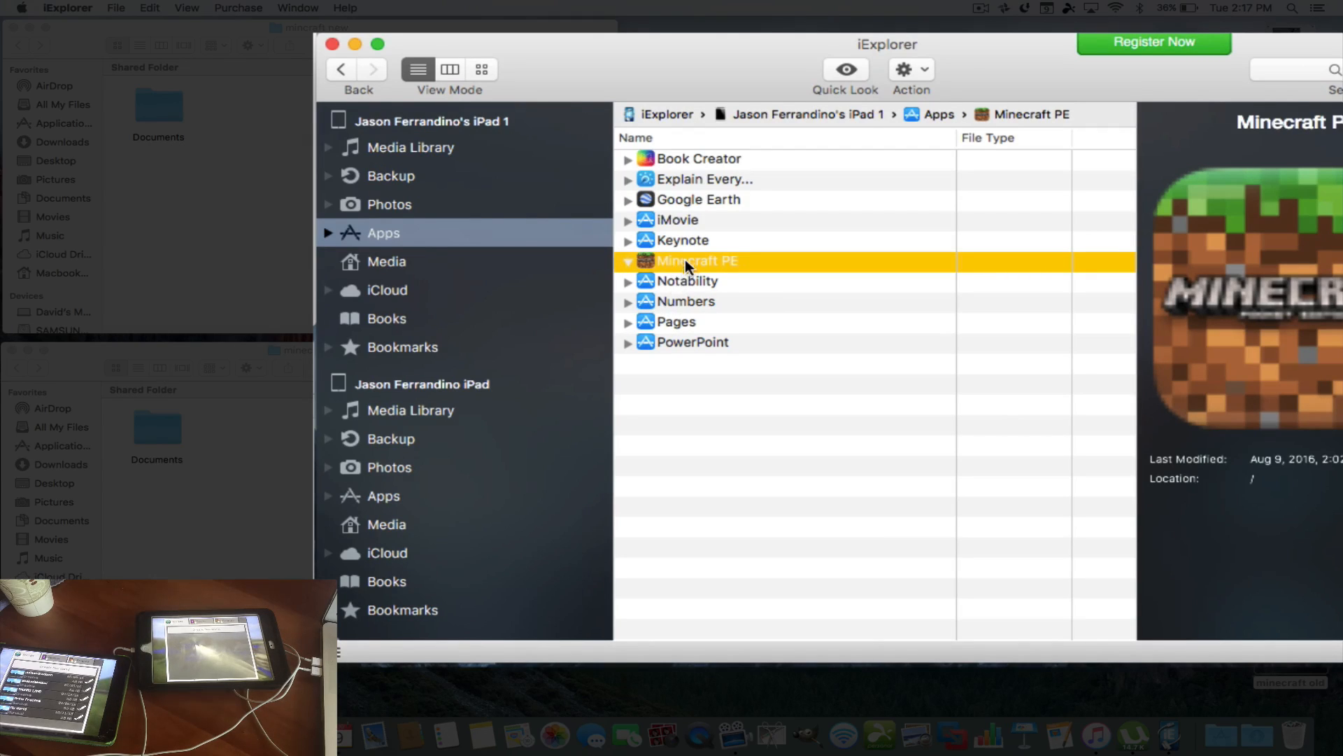
pyautogui.click(628, 260)
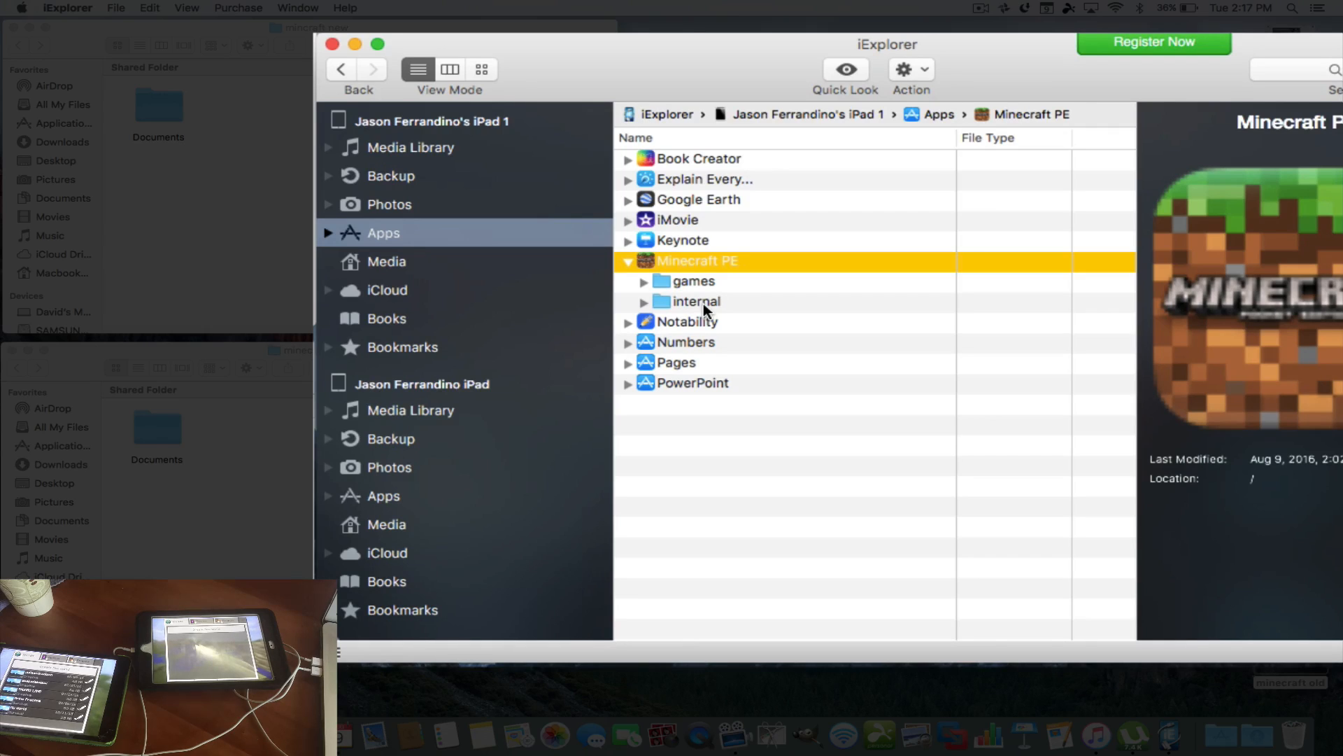
pyautogui.moveTo(396, 459)
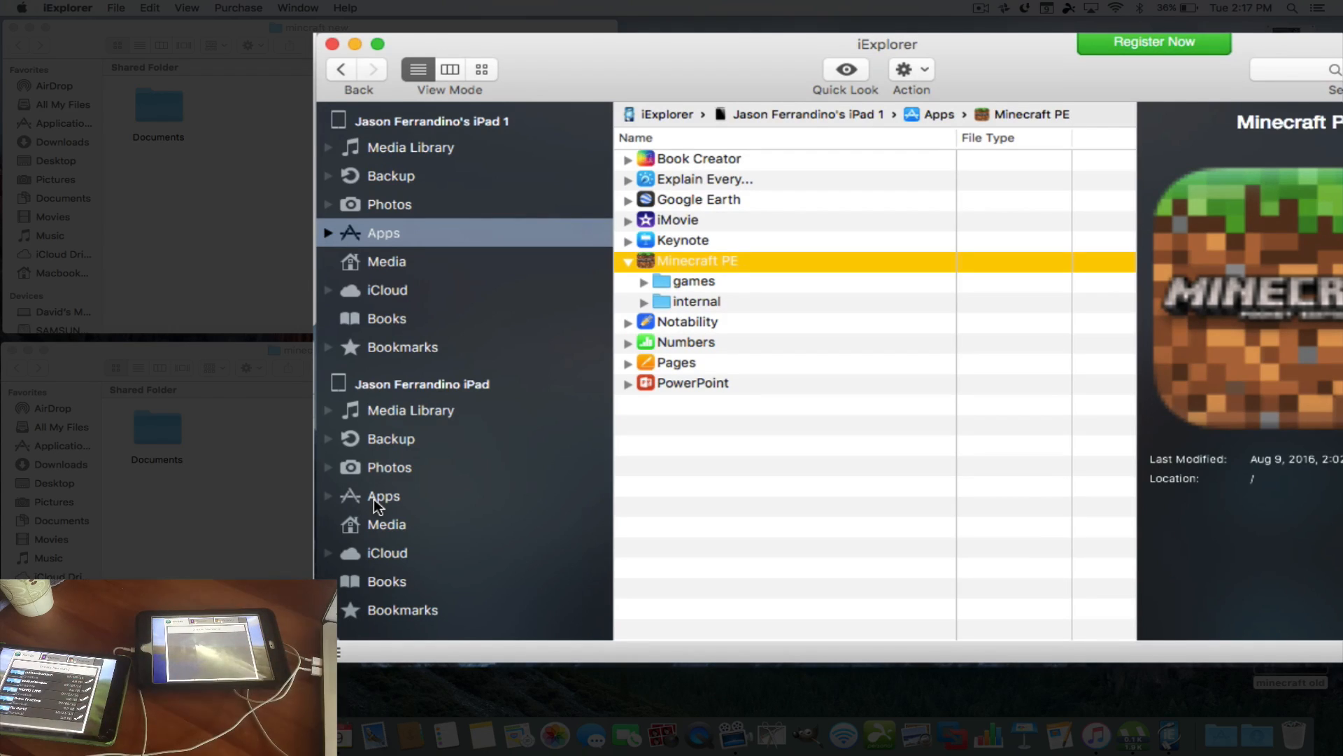
pyautogui.moveTo(681, 307)
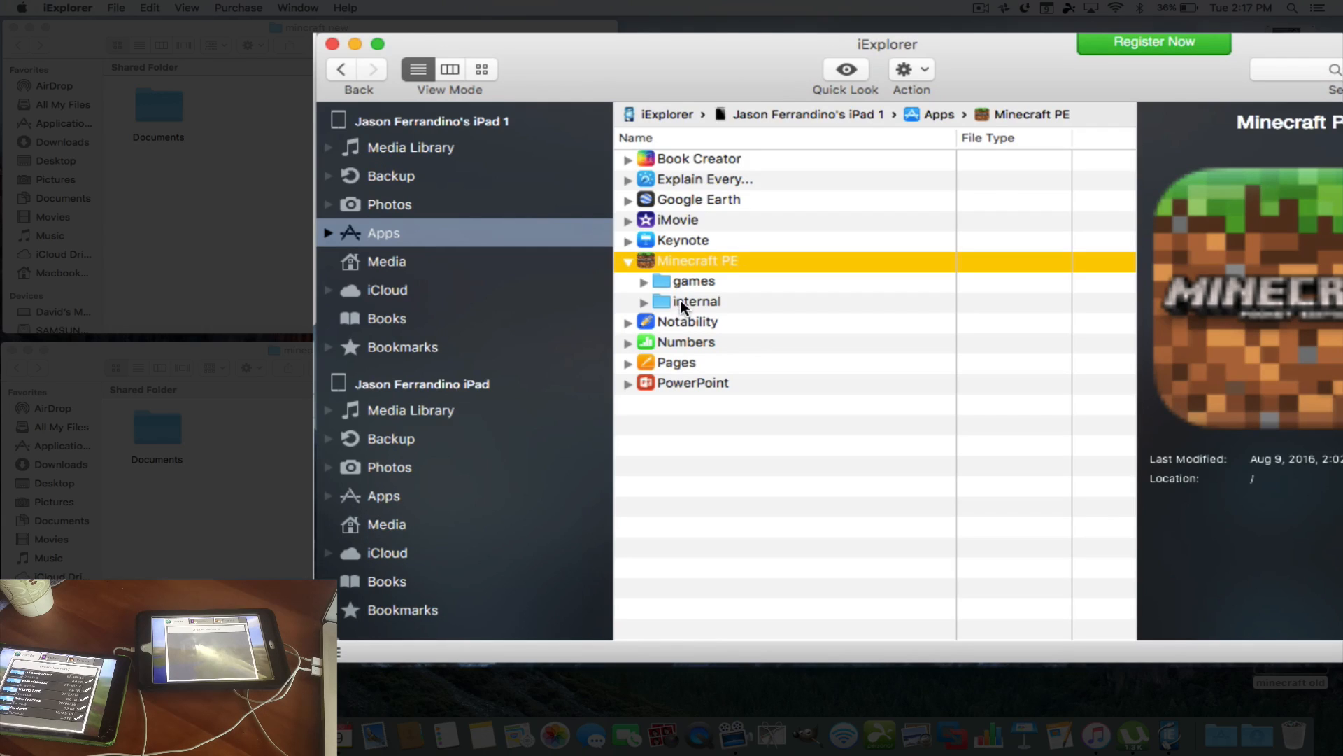
pyautogui.moveTo(453, 368)
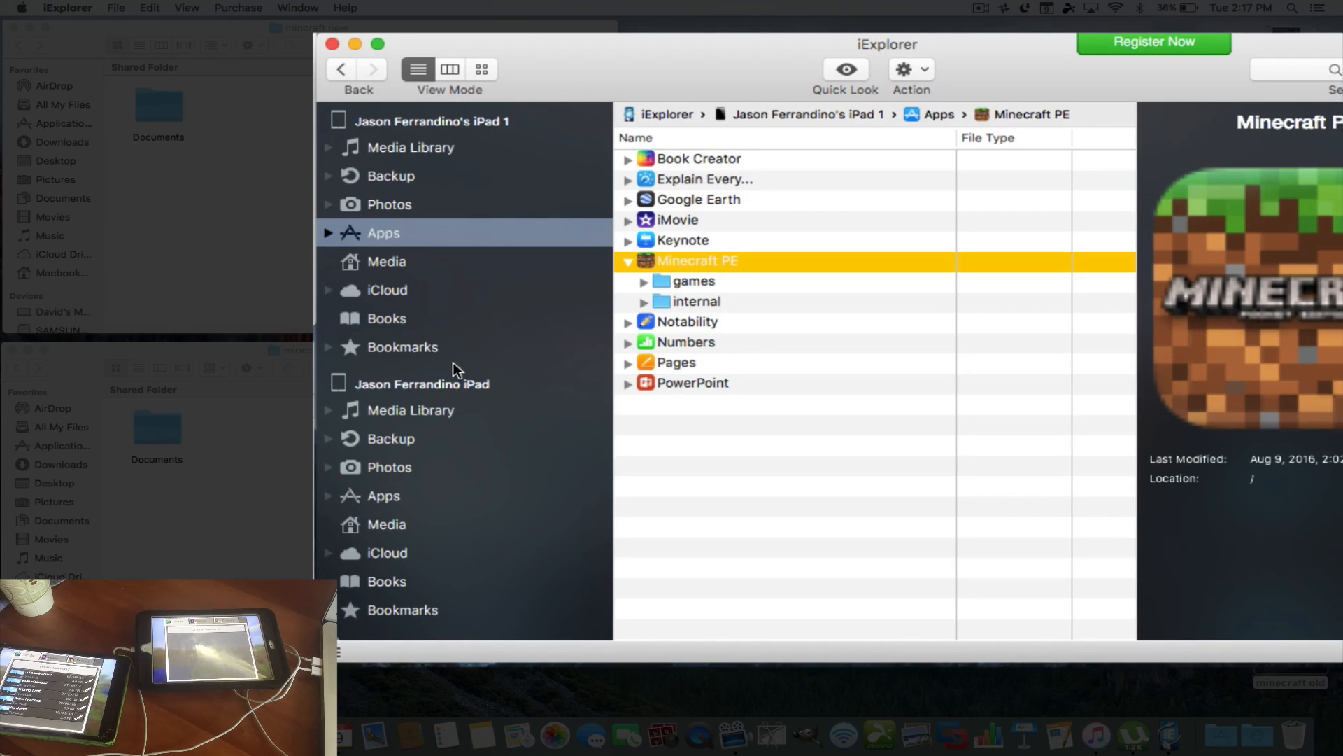
pyautogui.moveTo(690, 287)
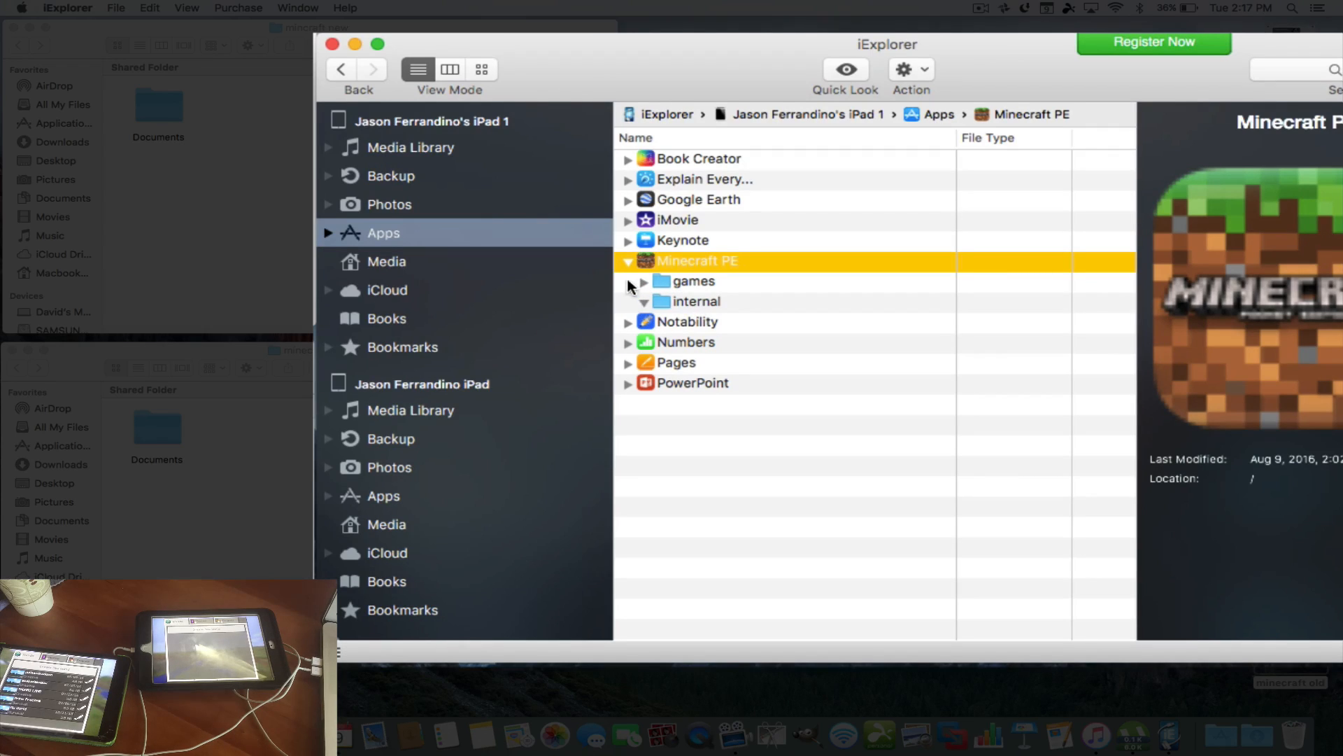
# Step: Browse games > com.mojang > minecraftpe, then collapse the games folder again
pyautogui.click(642, 281)
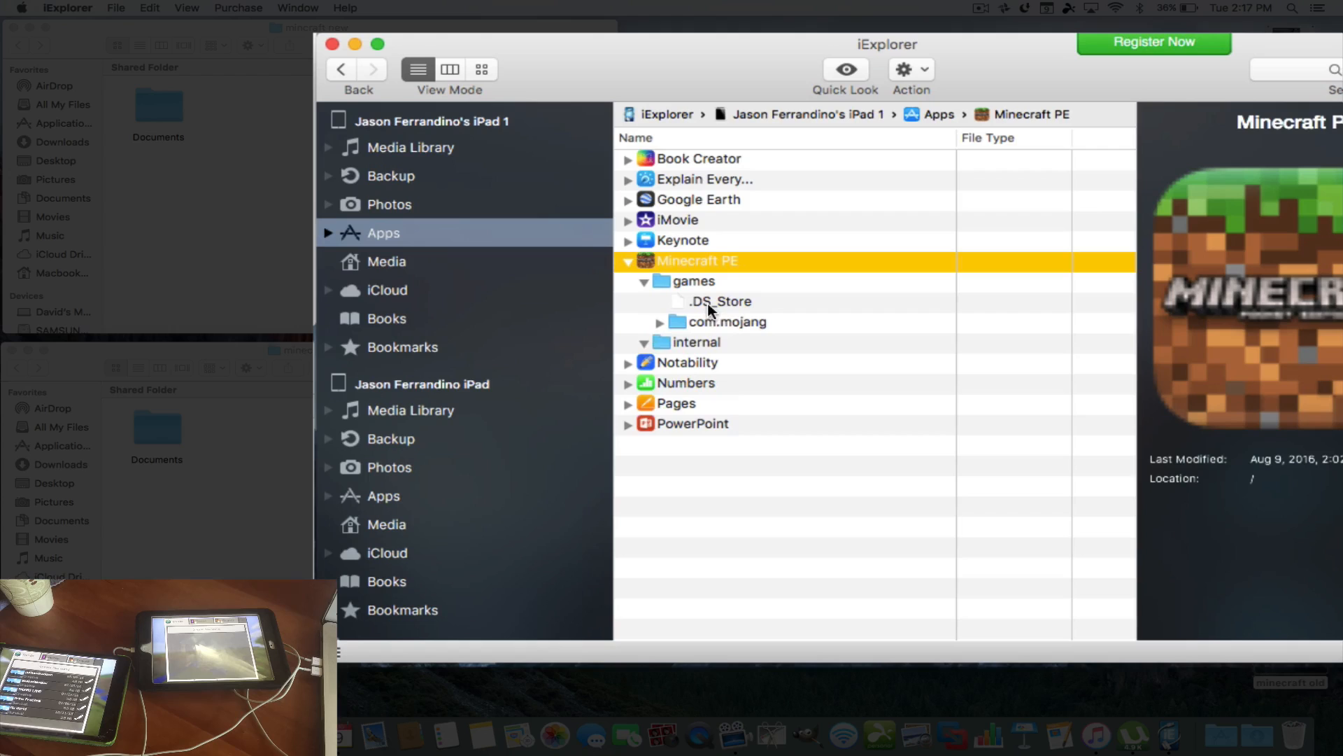
pyautogui.click(659, 322)
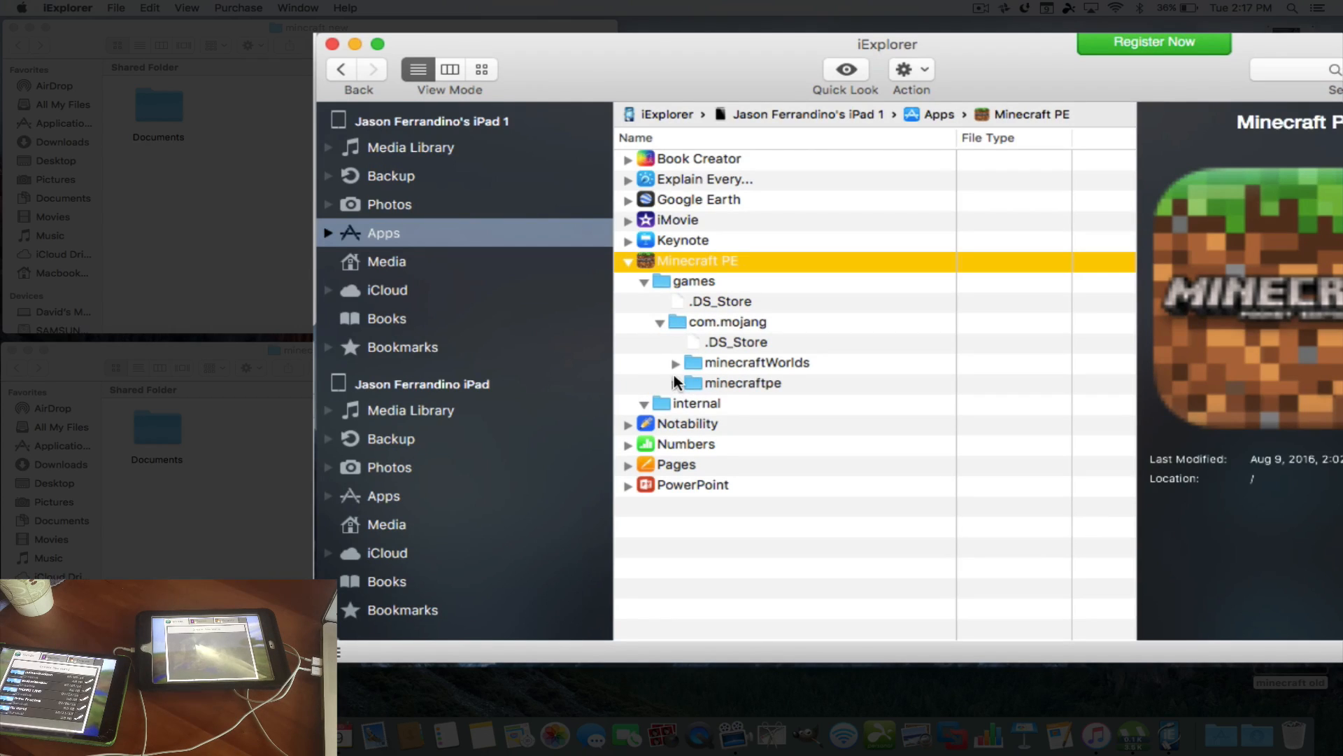
pyautogui.click(675, 384)
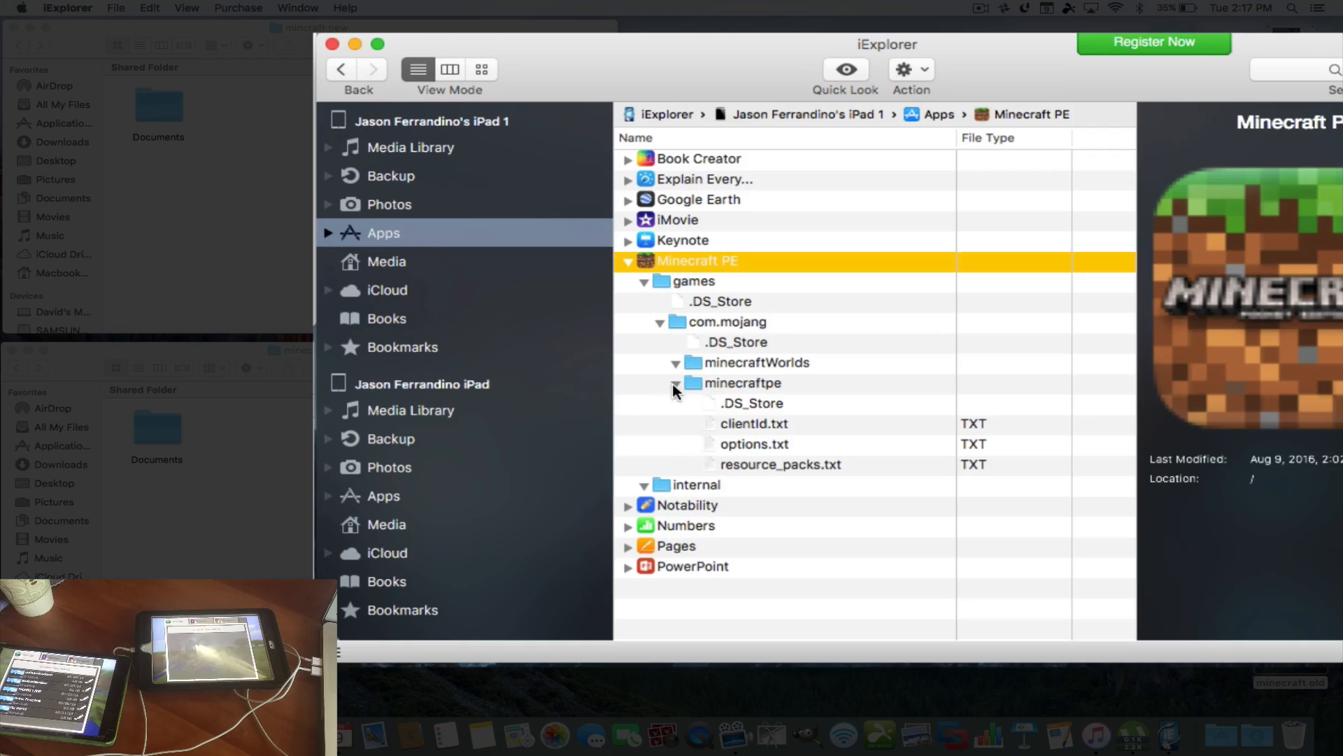
pyautogui.moveTo(660, 351)
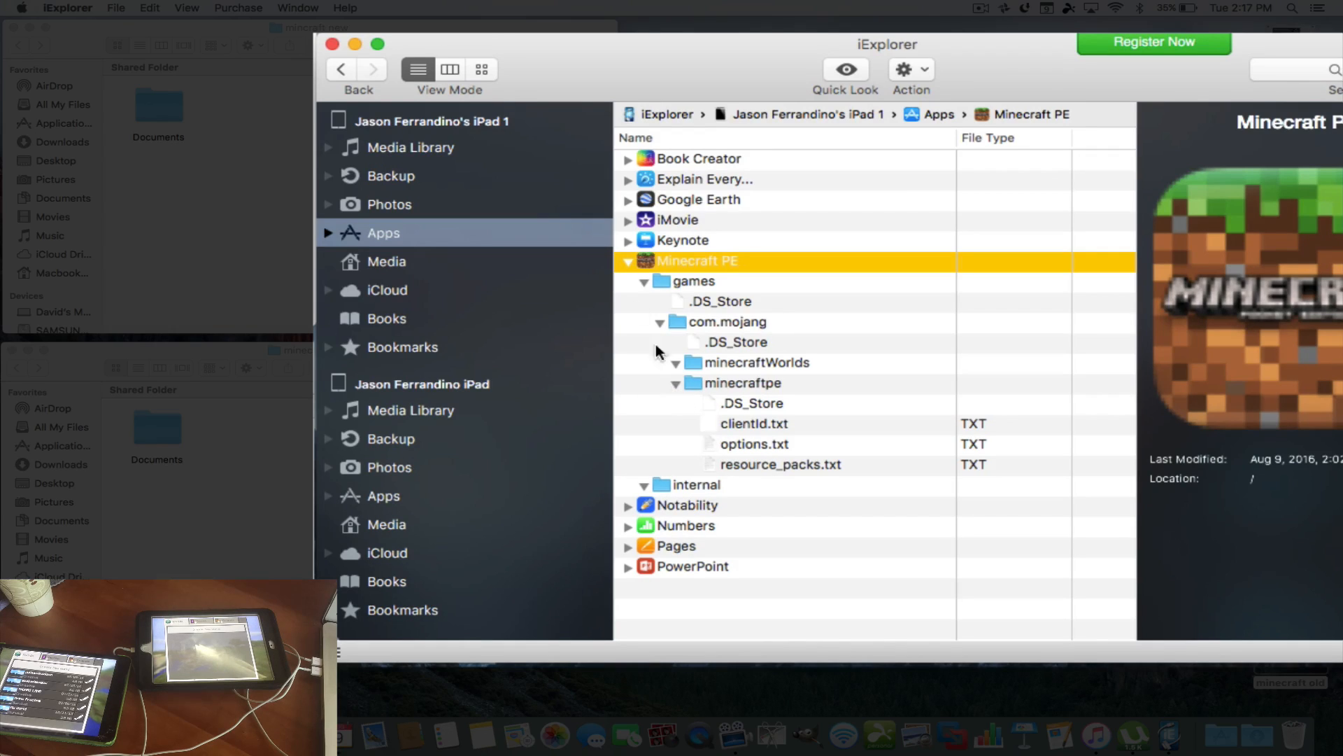
pyautogui.click(643, 281)
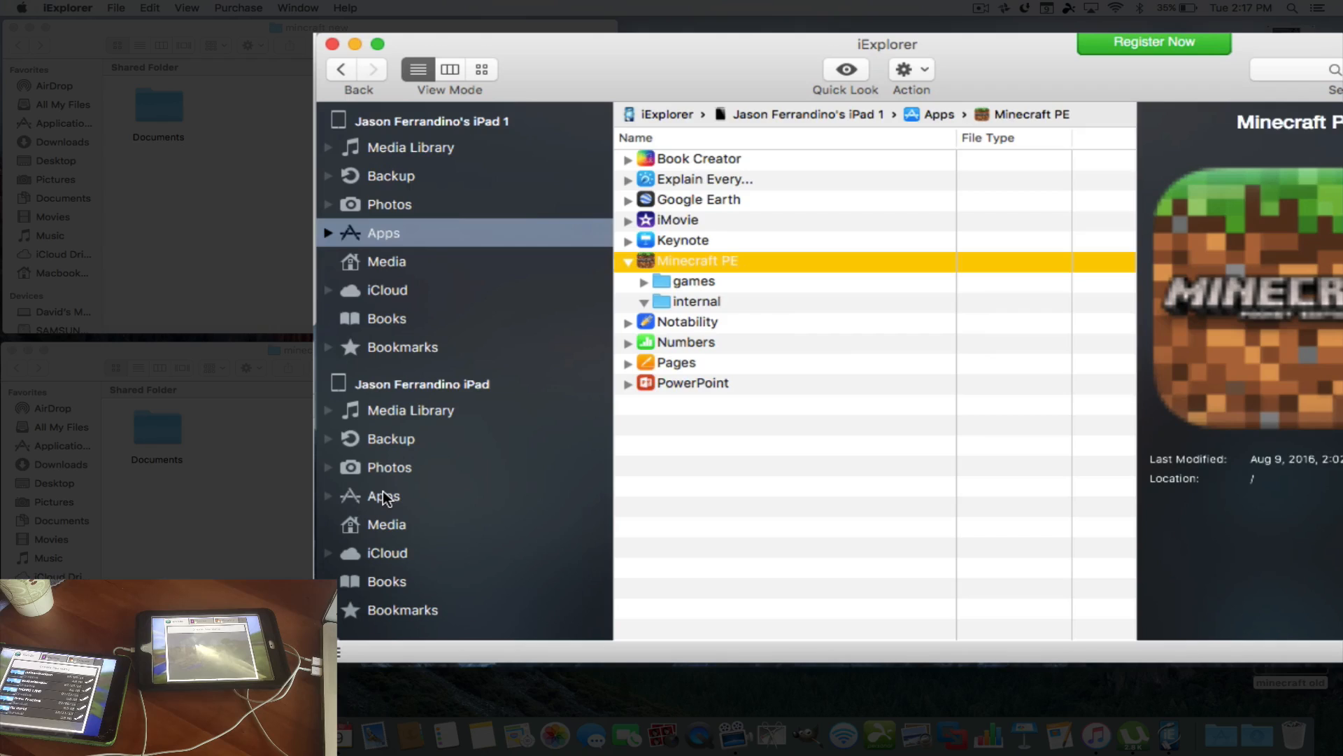
# Step: Show the second iPad's apps, expand Minecraft PE's games and com.mojang folders, then collapse the tree
pyautogui.click(384, 495)
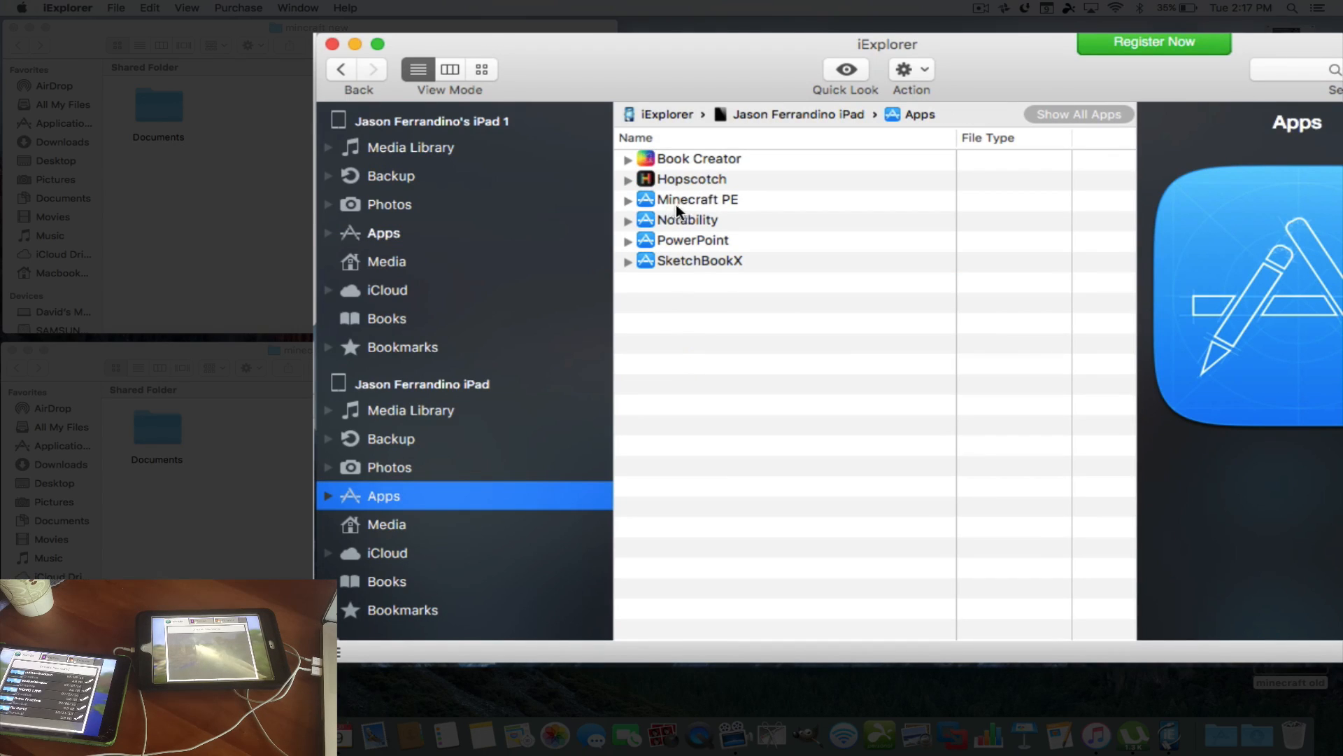
pyautogui.click(629, 199)
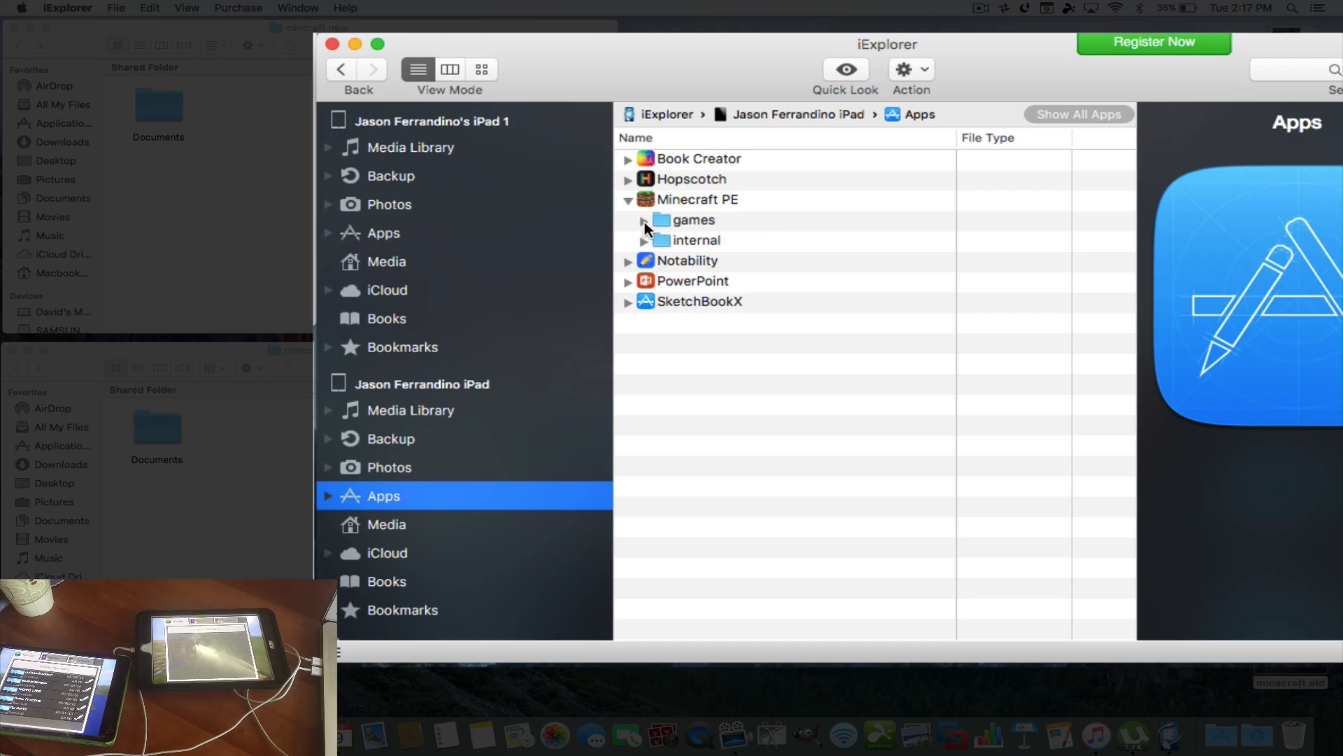
pyautogui.click(643, 219)
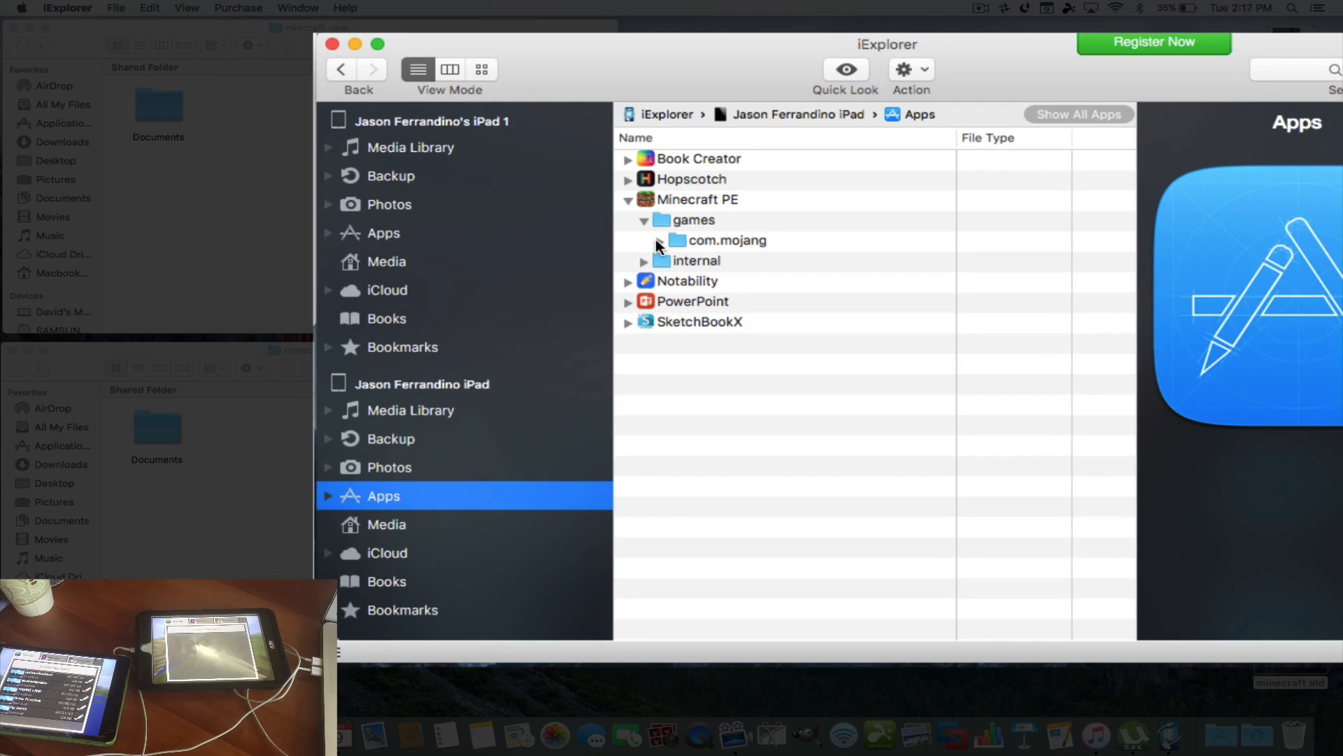
pyautogui.click(643, 239)
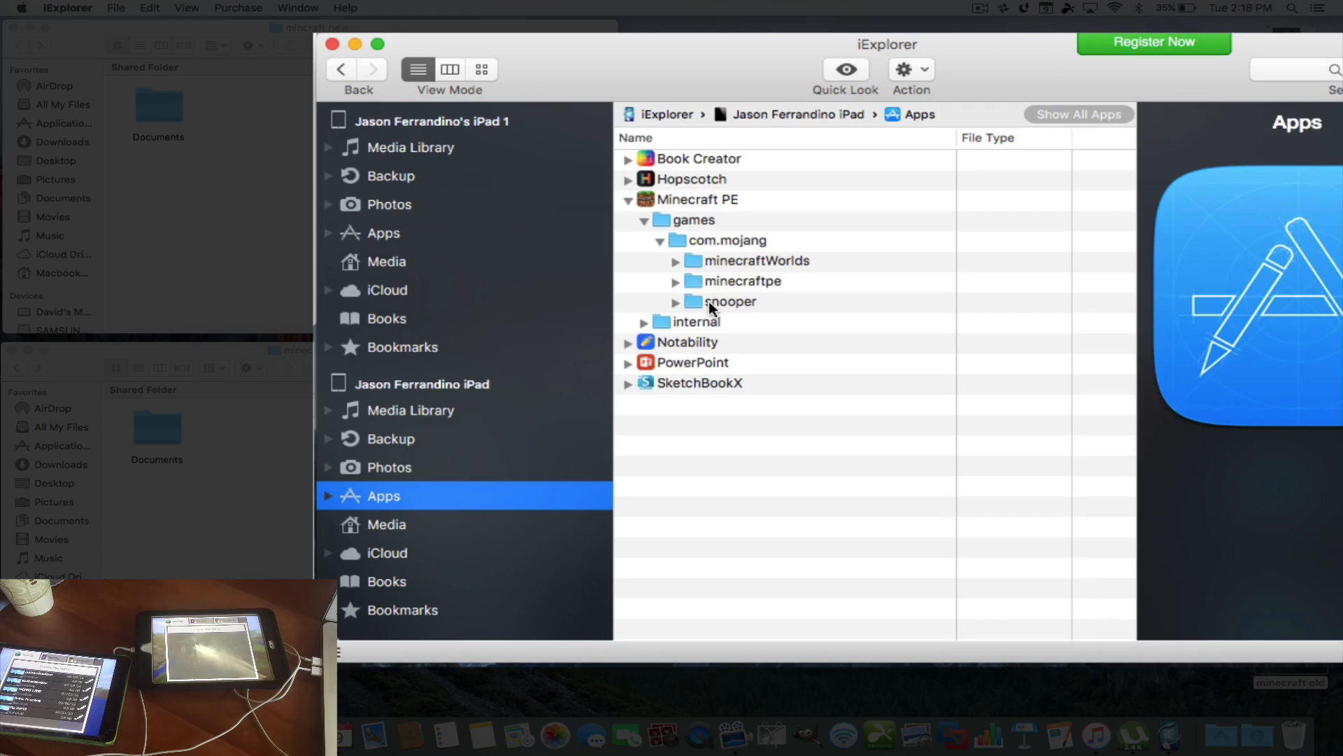
pyautogui.moveTo(737, 307)
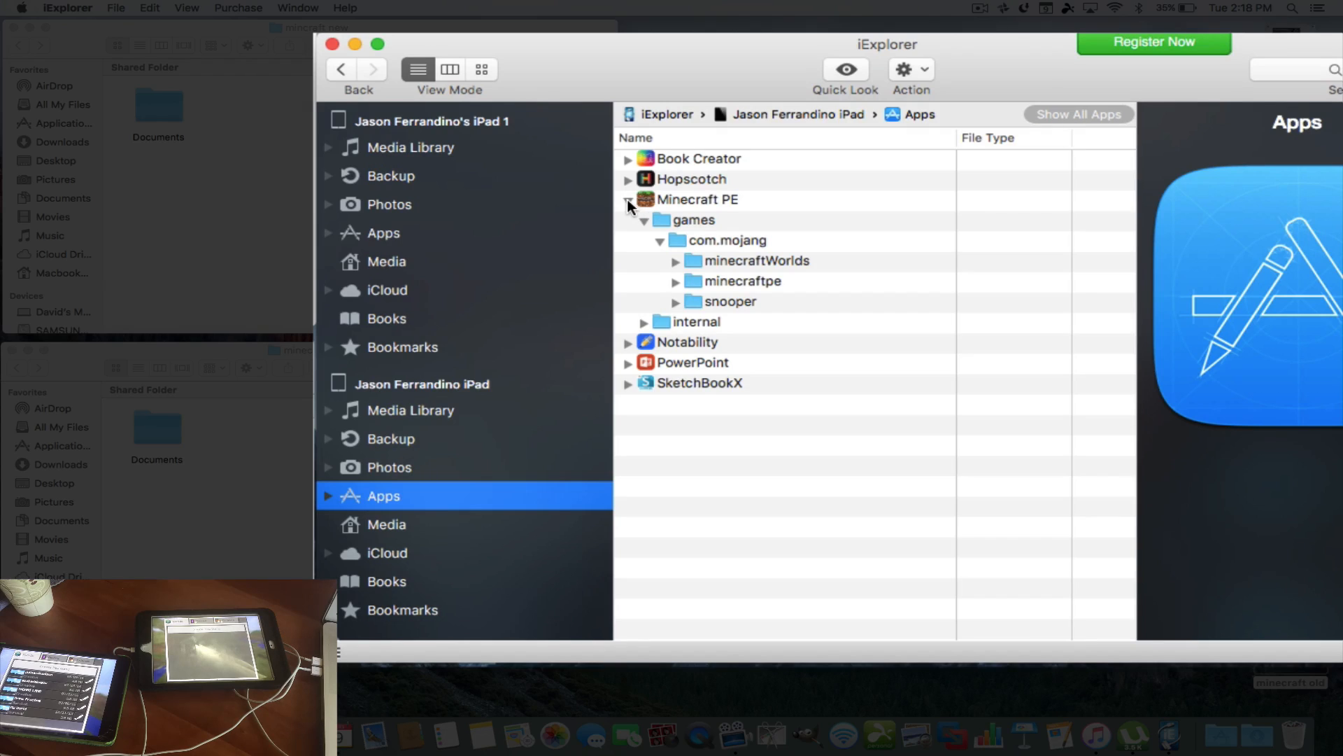
pyautogui.click(628, 199)
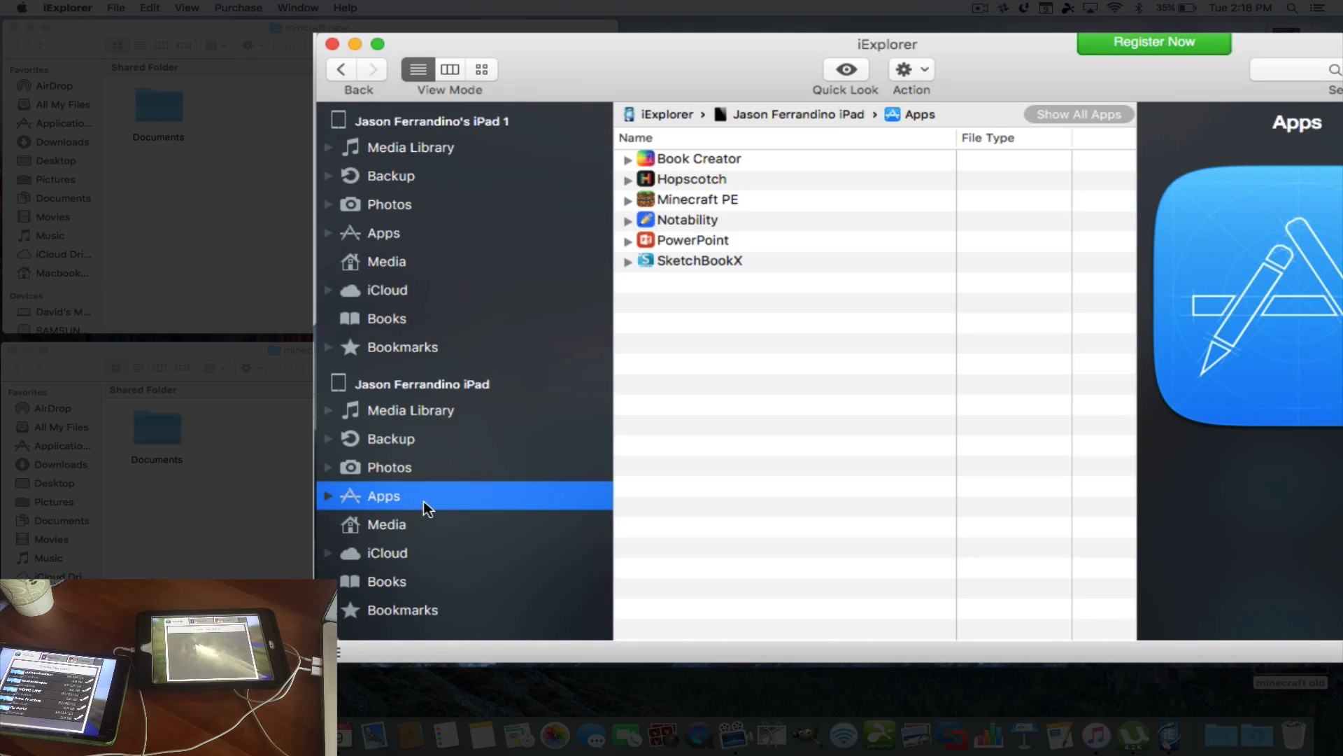
# Step: Expand the second iPad's Minecraft PE and collapse its subfolders to show games and internal
pyautogui.click(699, 198)
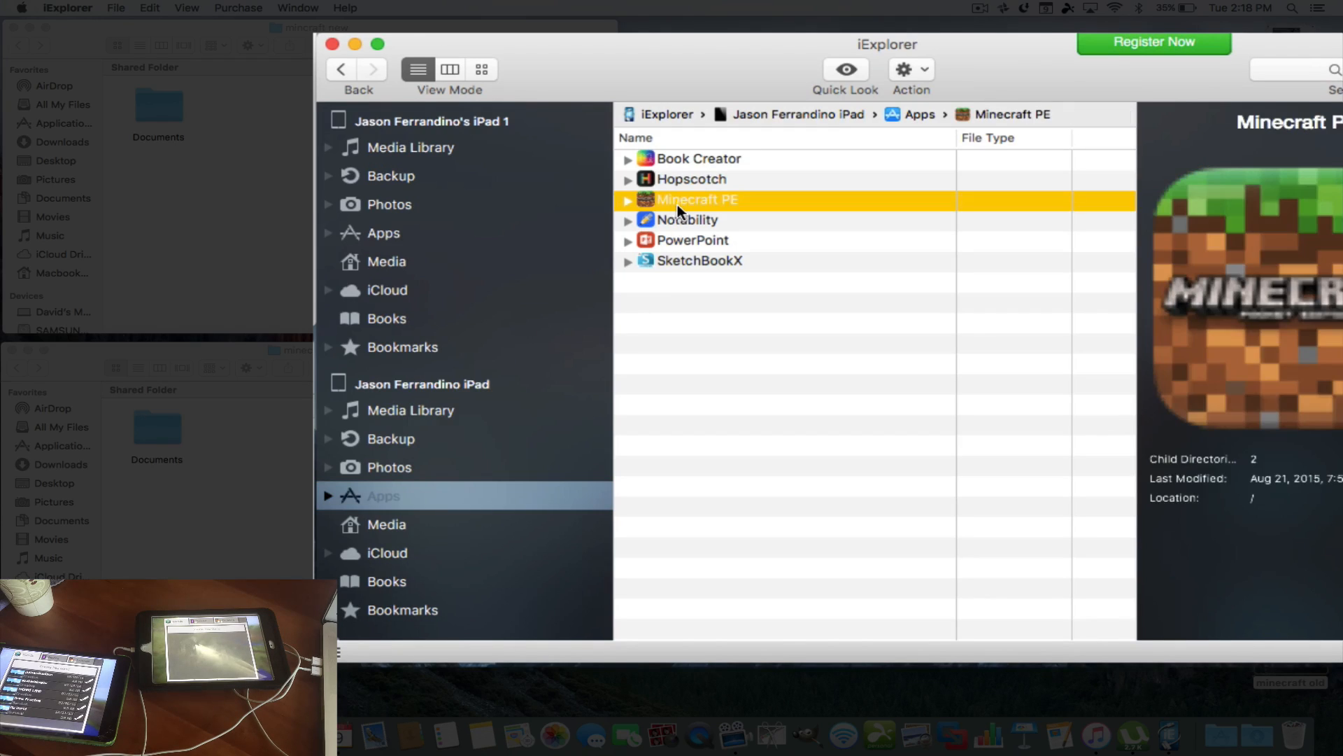
pyautogui.click(628, 201)
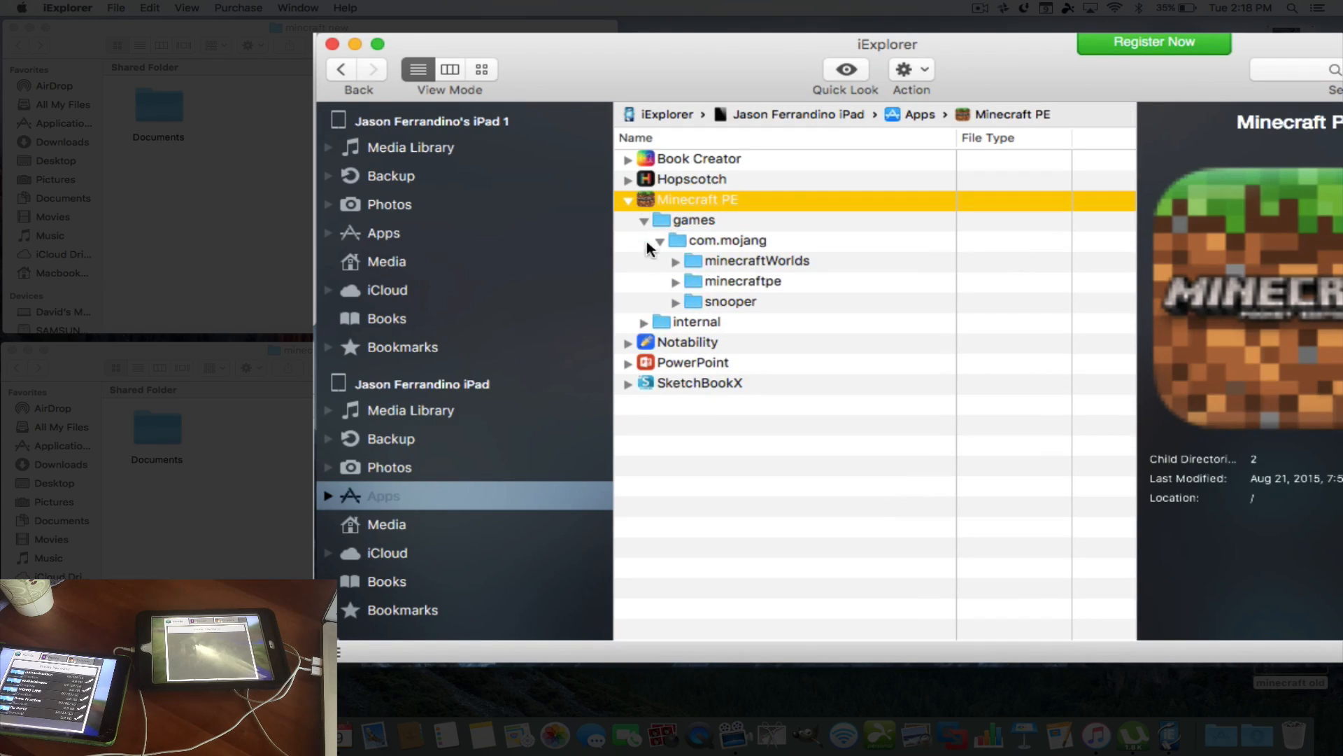
pyautogui.click(659, 241)
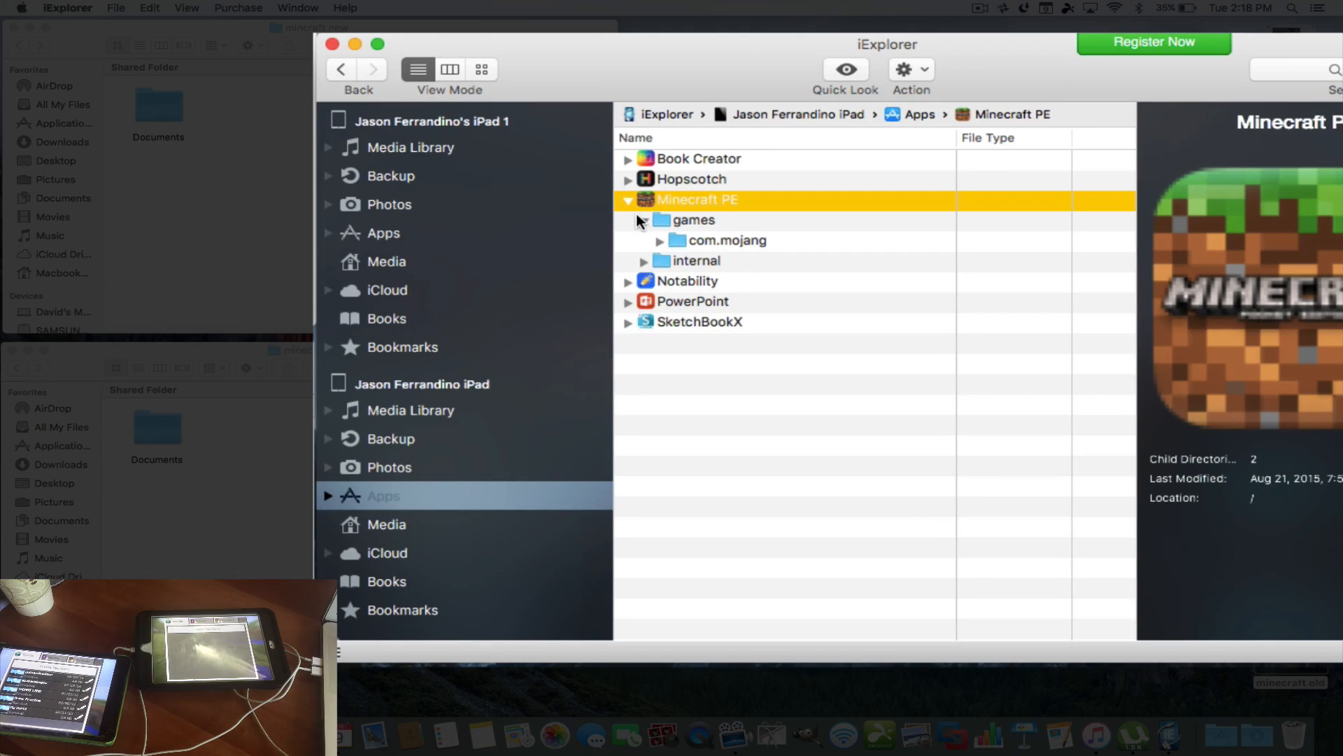
pyautogui.click(644, 220)
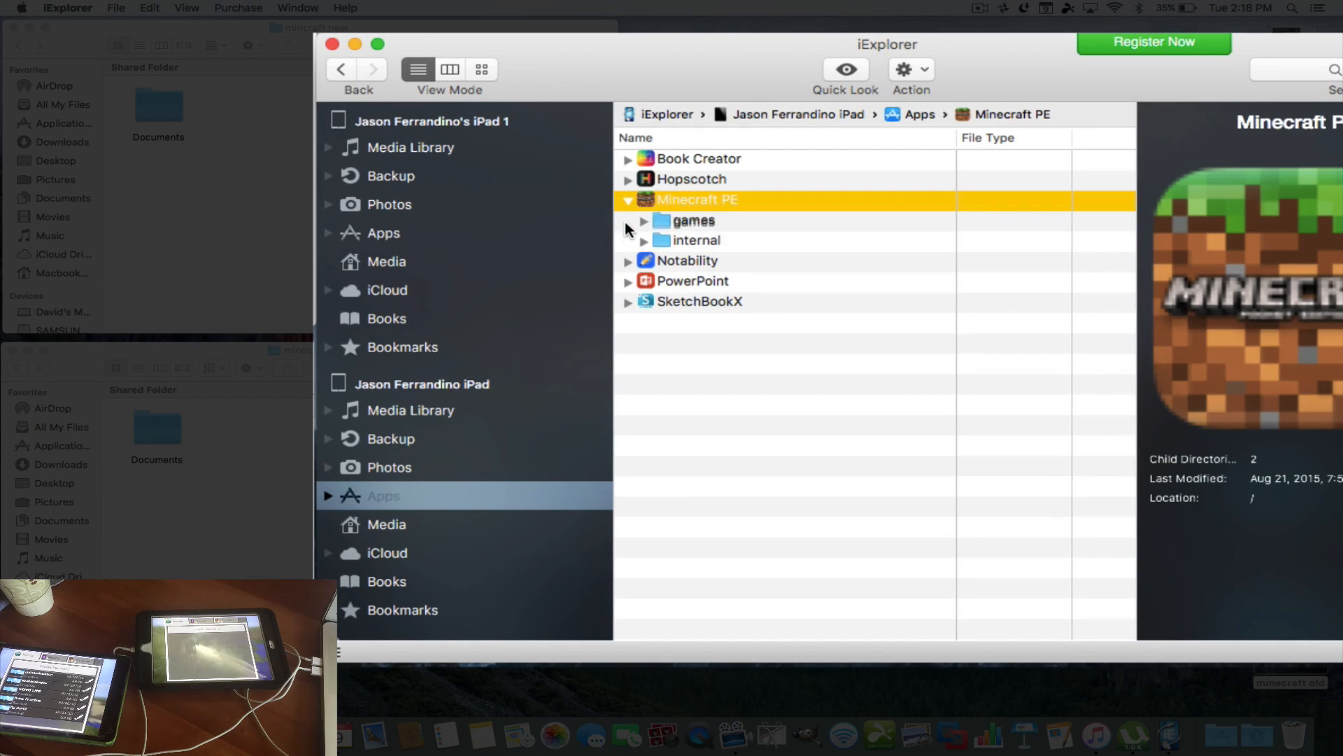
# Step: Select both the games and internal folders and bring up their context menu
pyautogui.click(693, 220)
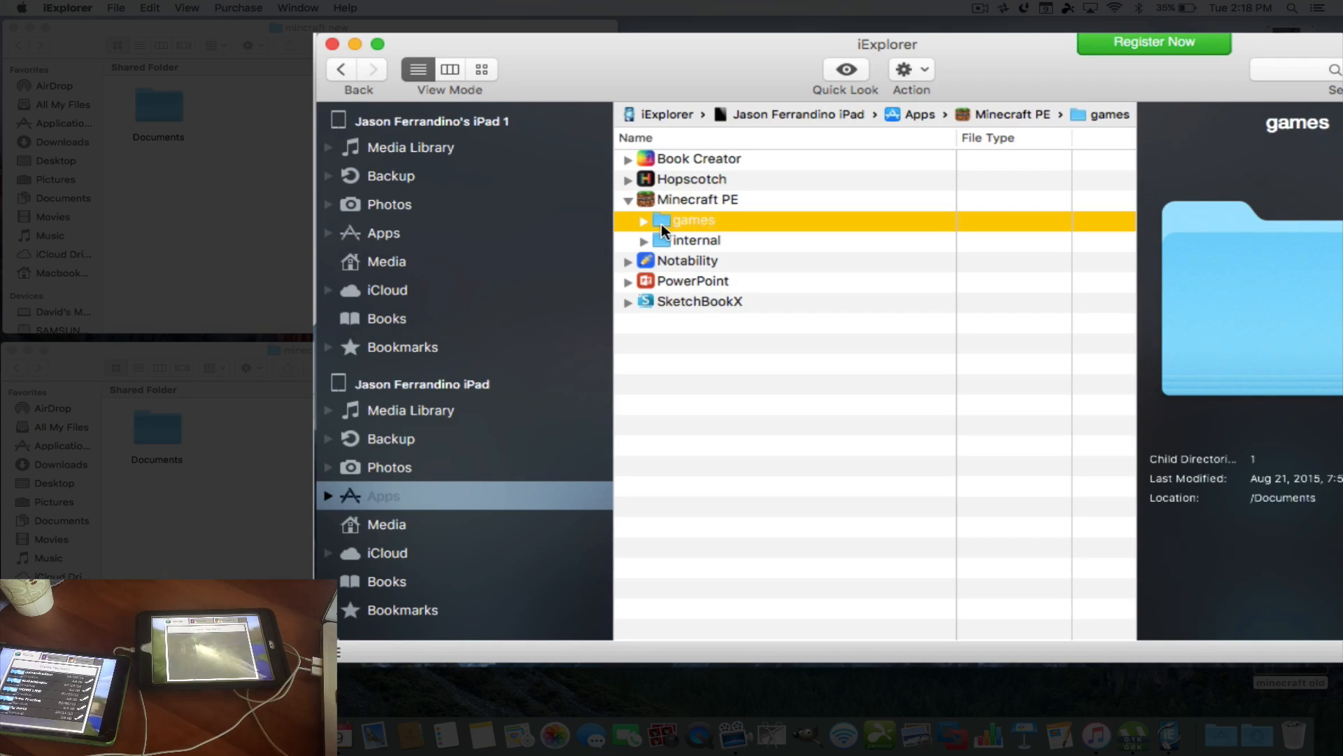
pyautogui.click(694, 240)
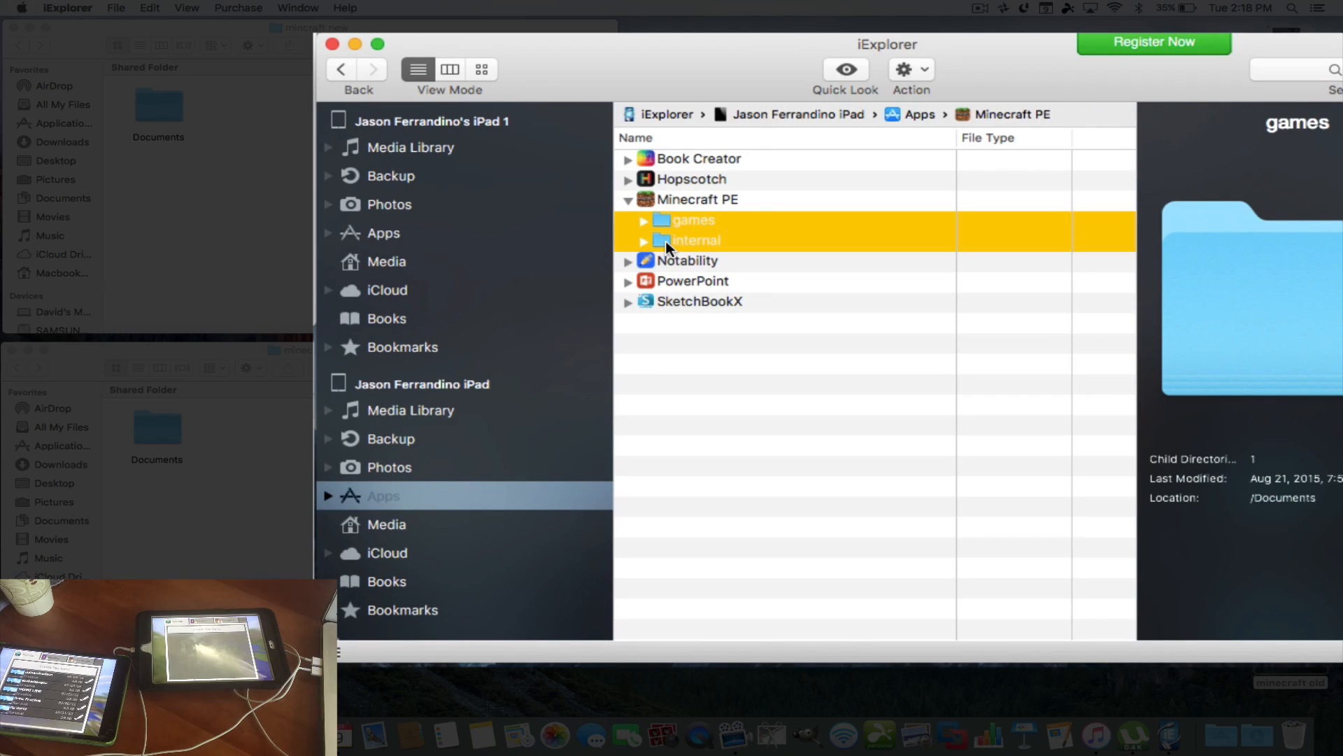
pyautogui.rightClick(685, 241)
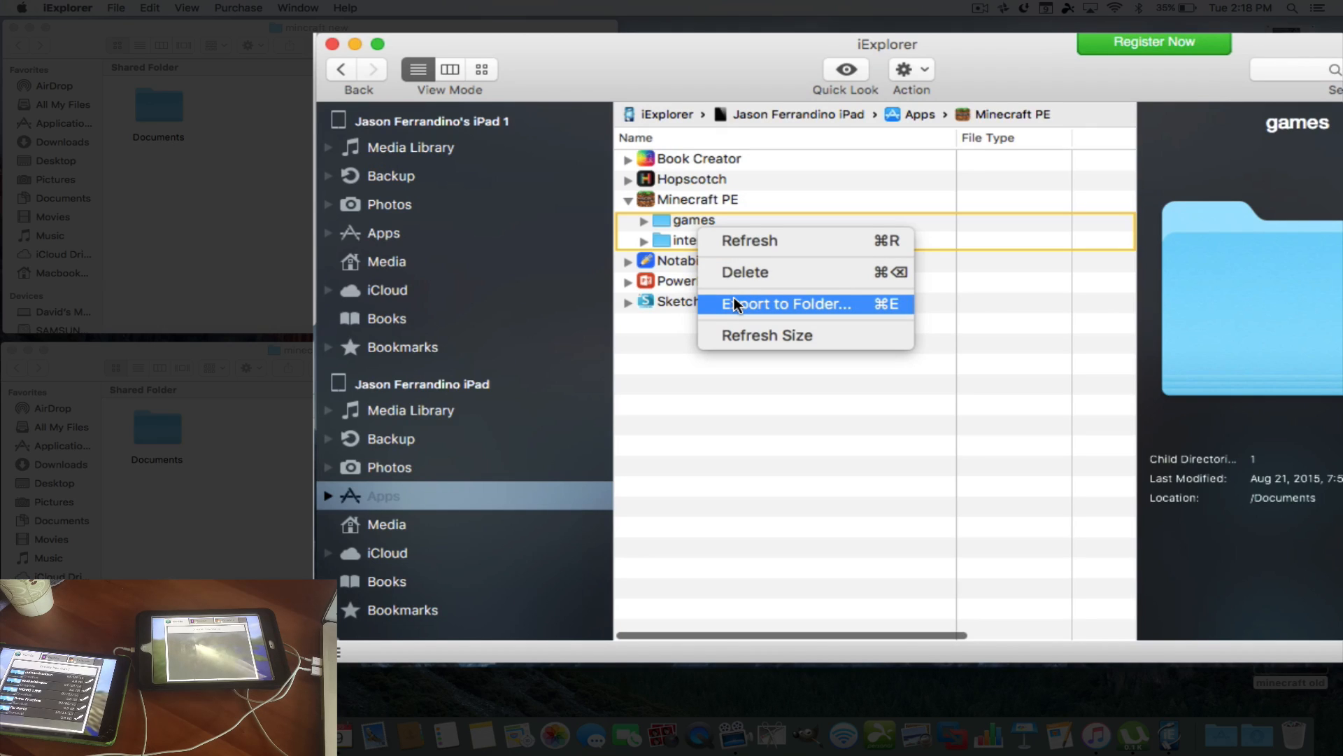
# Step: Start Export to Folder toward Desktop's 'minecraft old' folder, then cancel the export
pyautogui.click(784, 304)
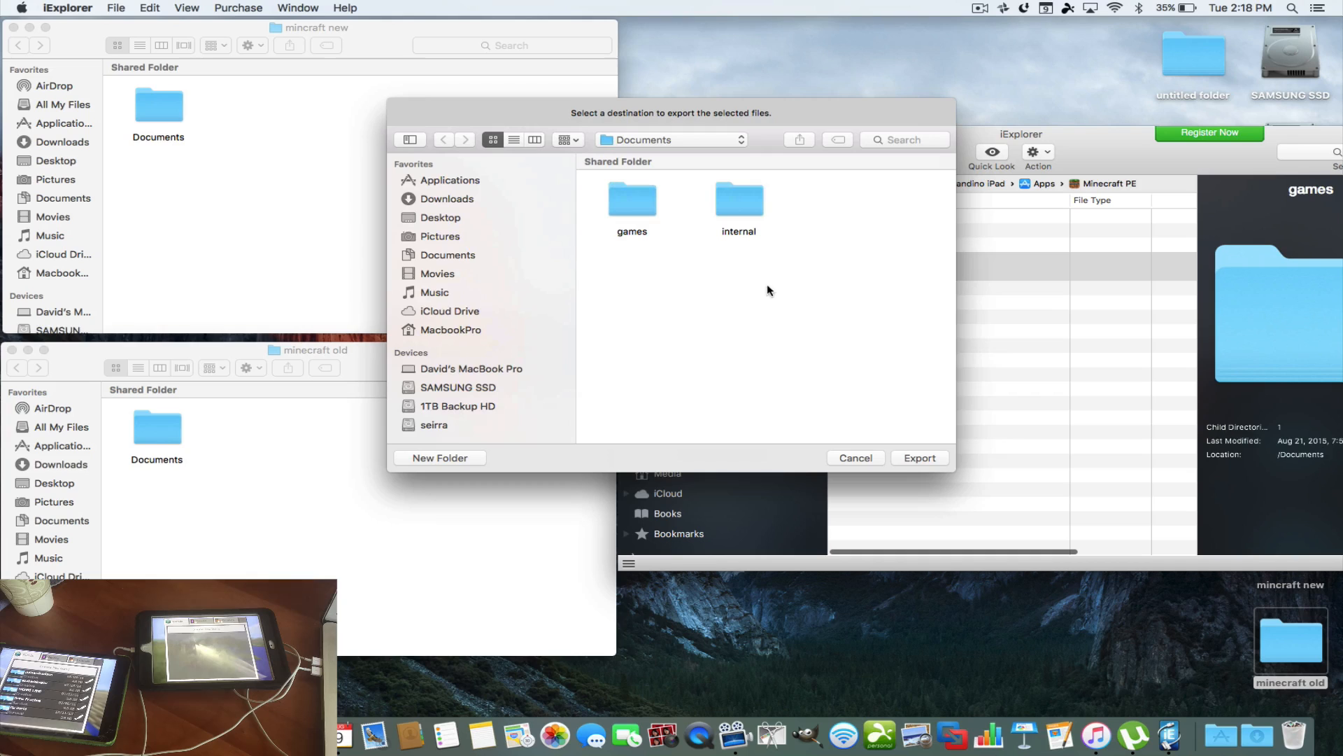
pyautogui.moveTo(476, 209)
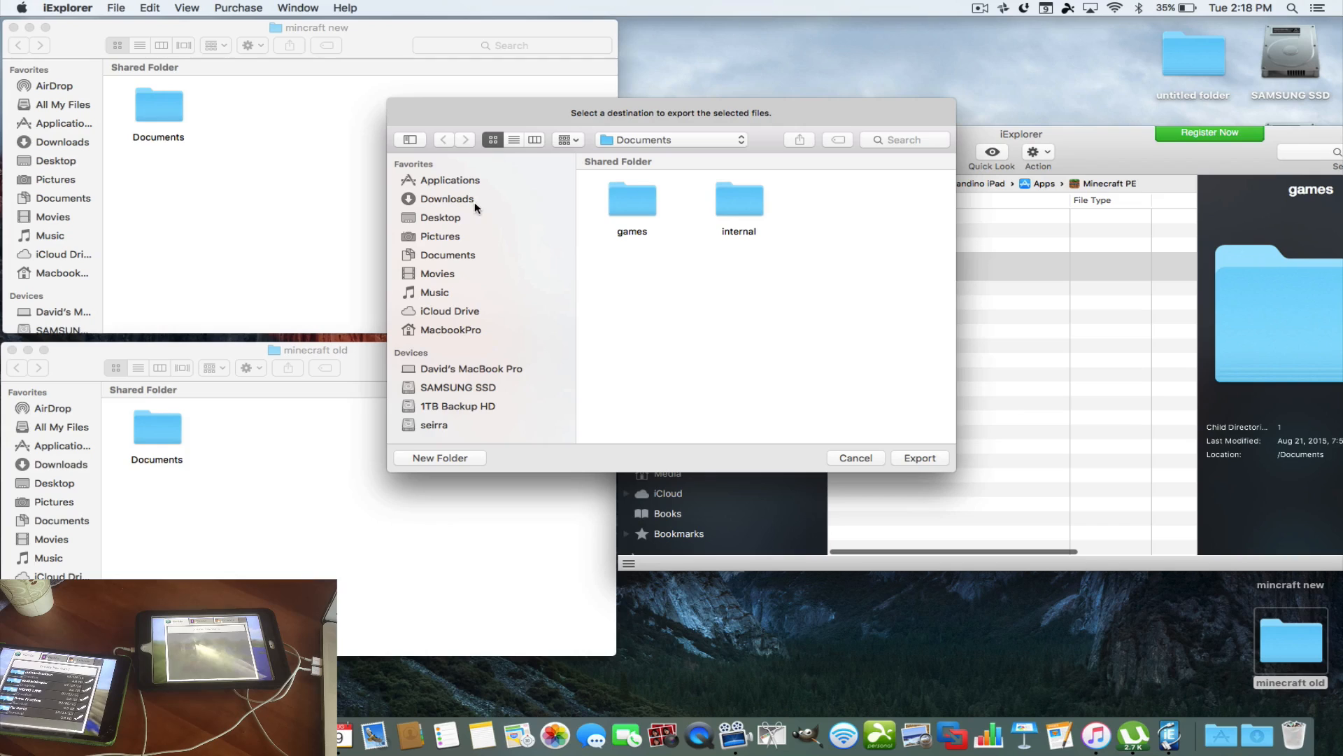
pyautogui.click(439, 216)
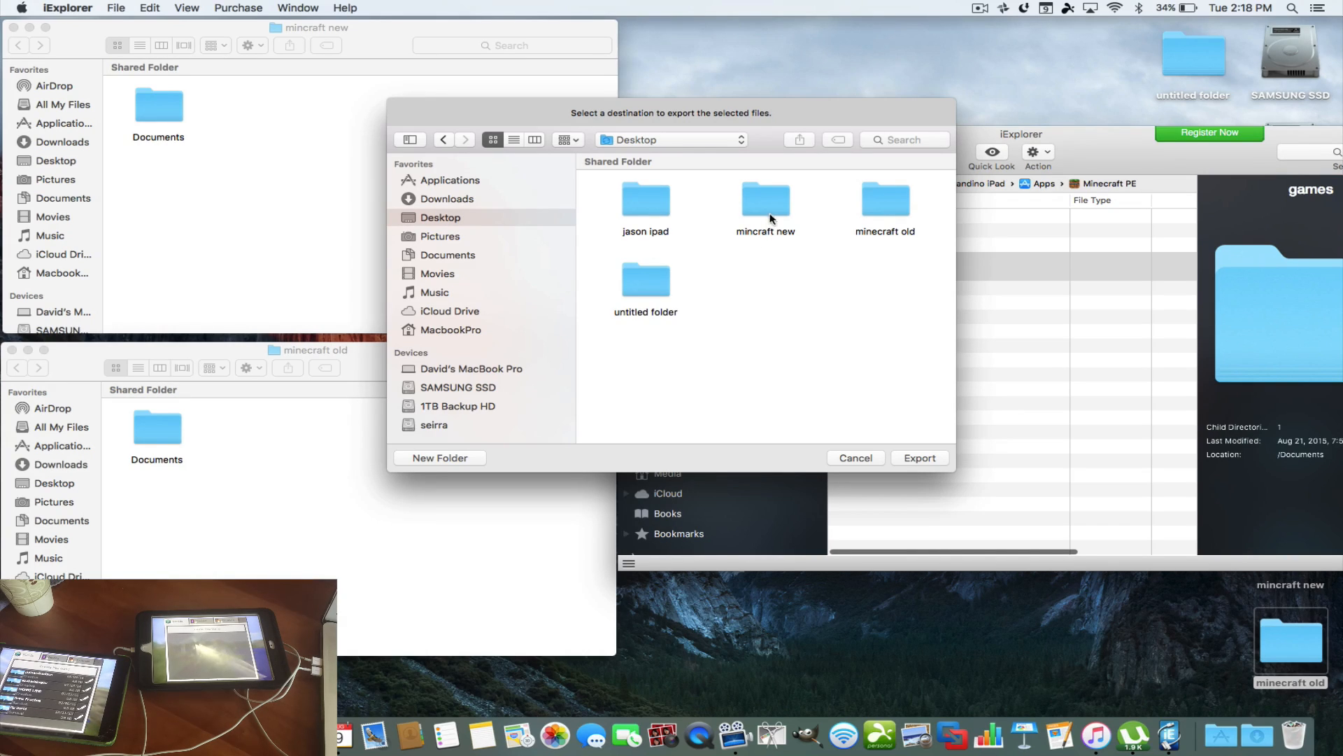
pyautogui.click(884, 199)
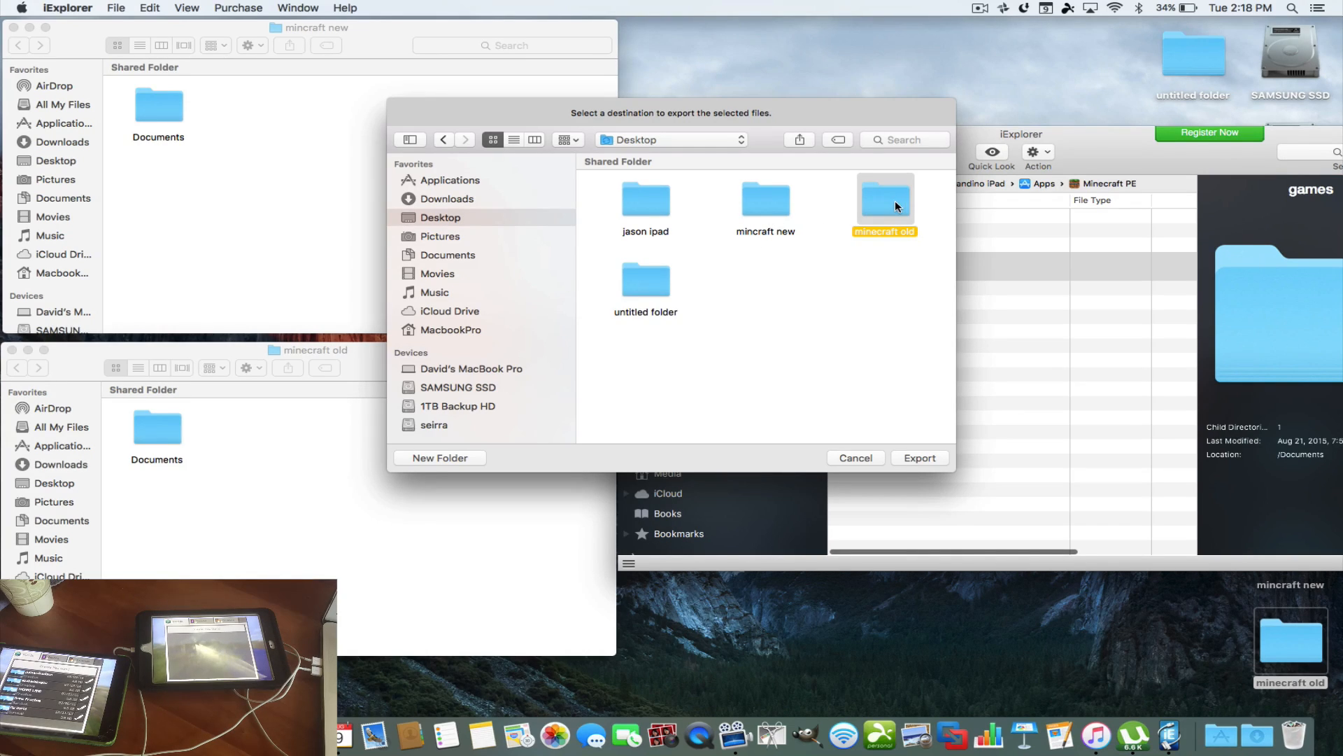
pyautogui.moveTo(155, 432)
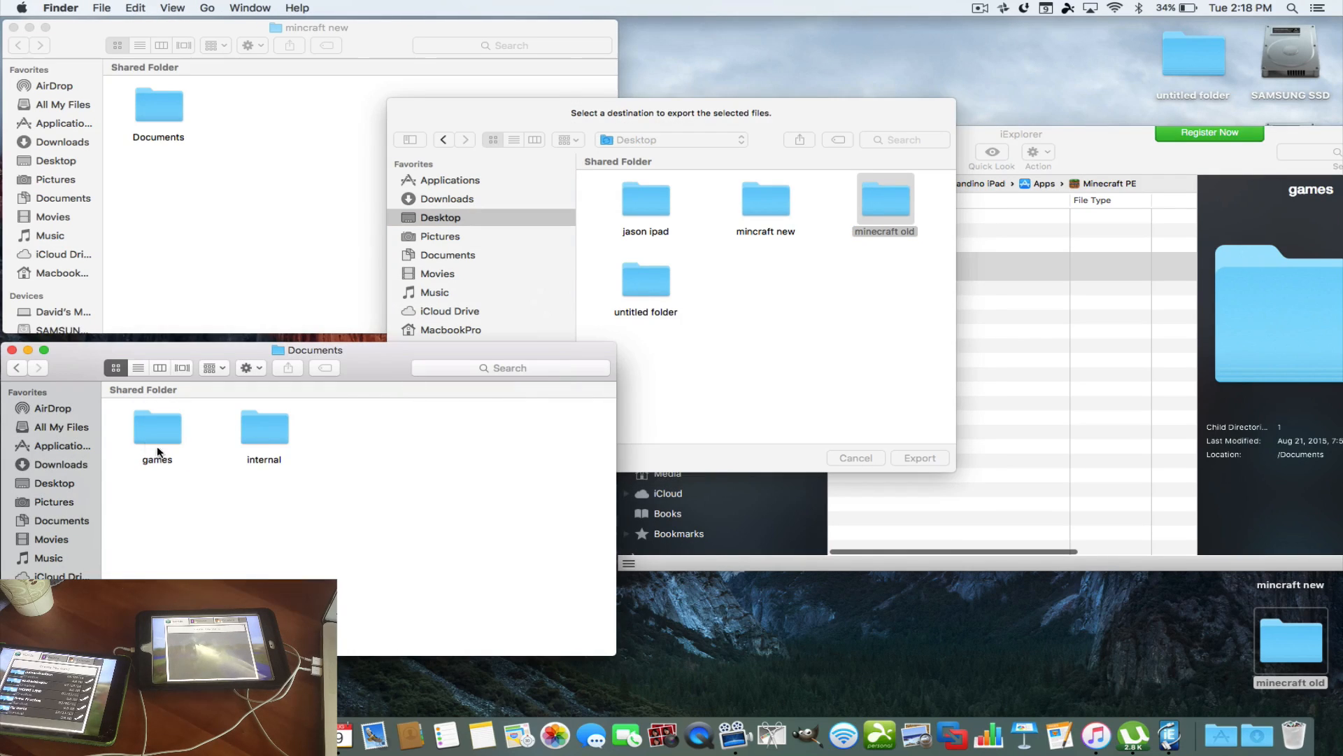
pyautogui.moveTo(227, 204)
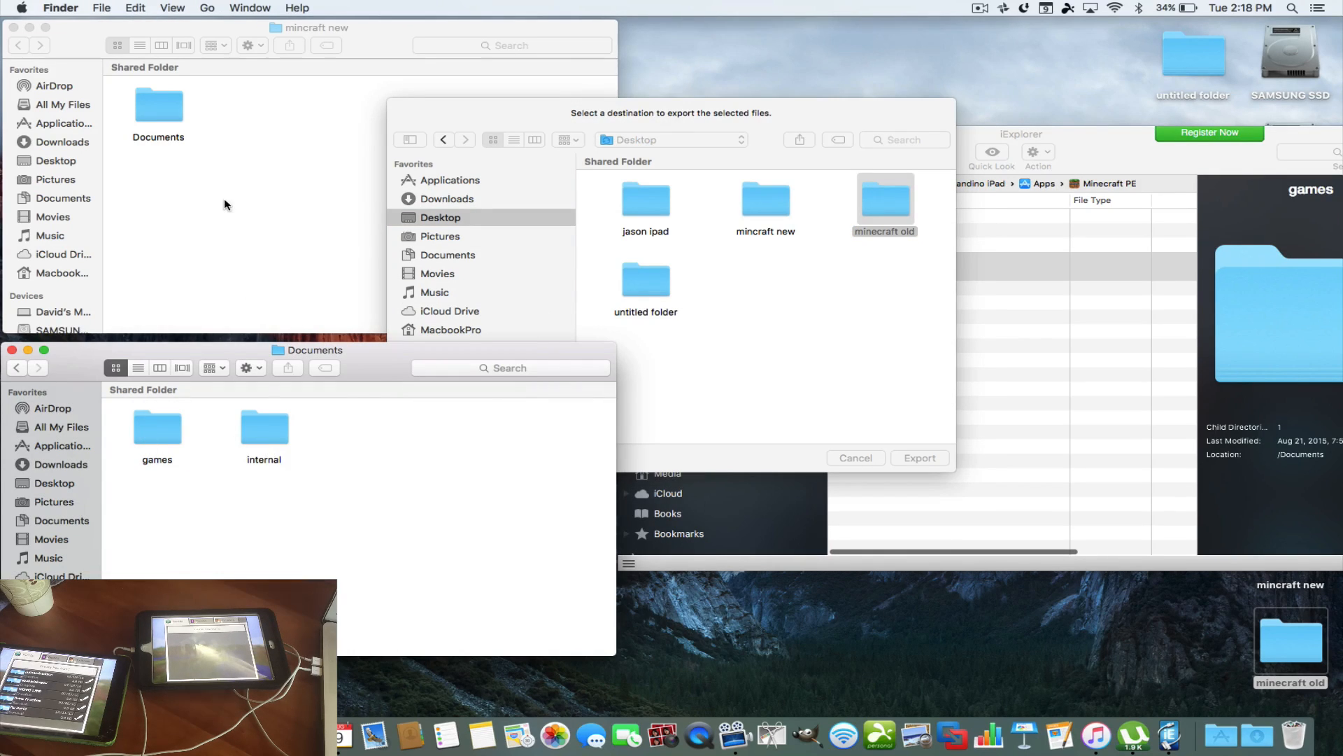
pyautogui.moveTo(471, 120)
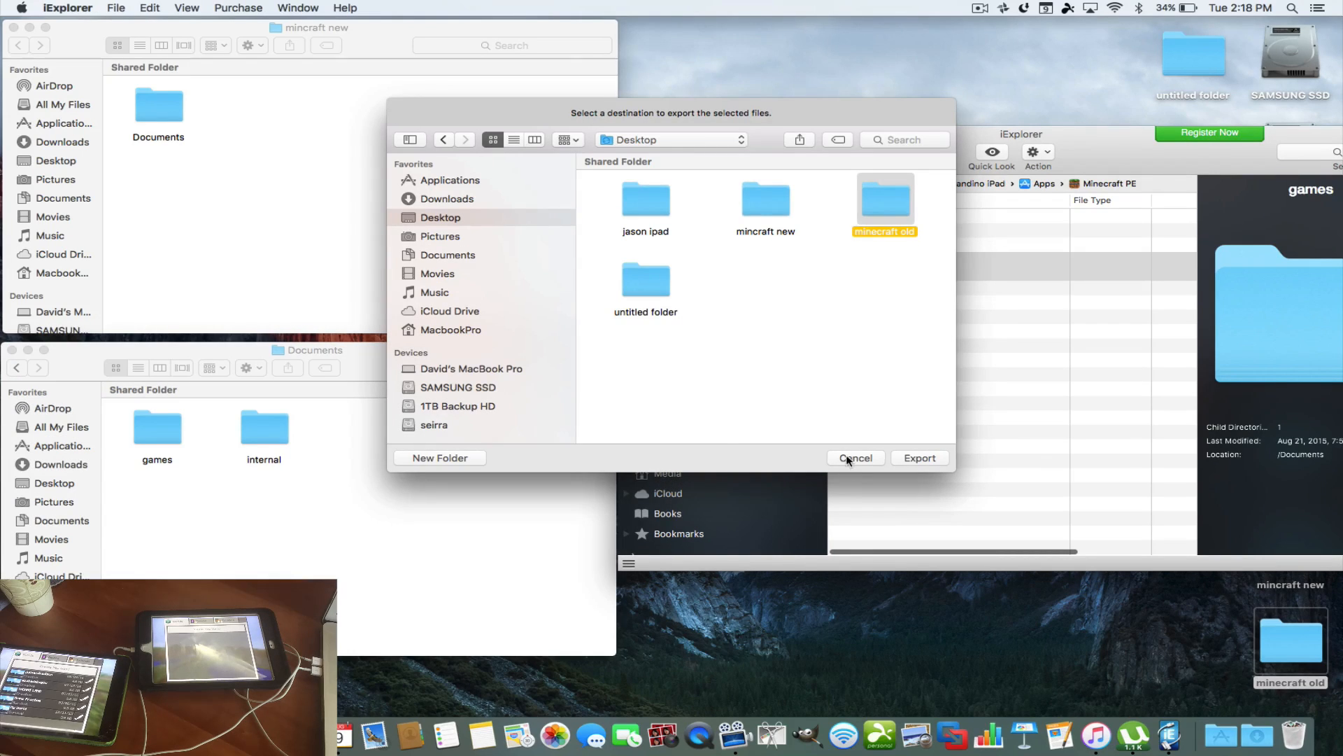
pyautogui.click(853, 457)
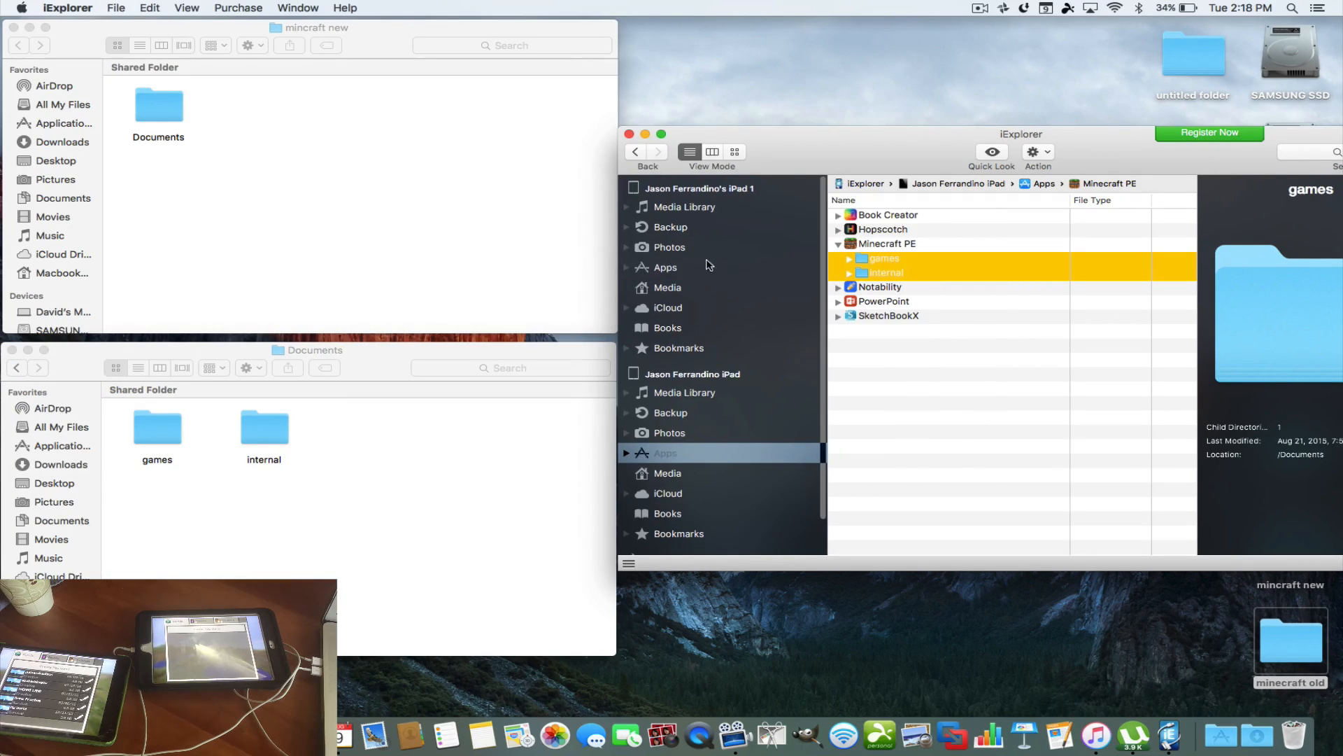
# Step: On iPad 1, expand Minecraft PE, select its games and internal folders and bring up their context menu
pyautogui.click(665, 266)
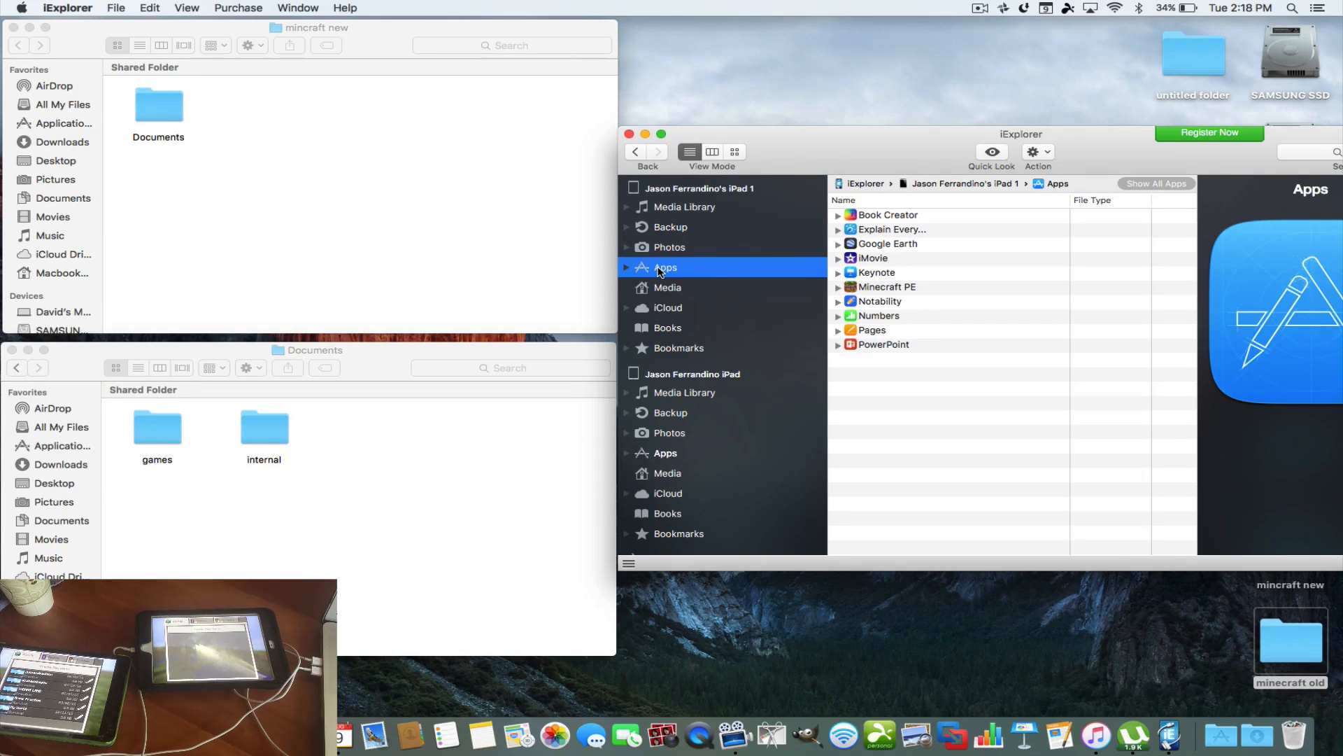
pyautogui.moveTo(868, 289)
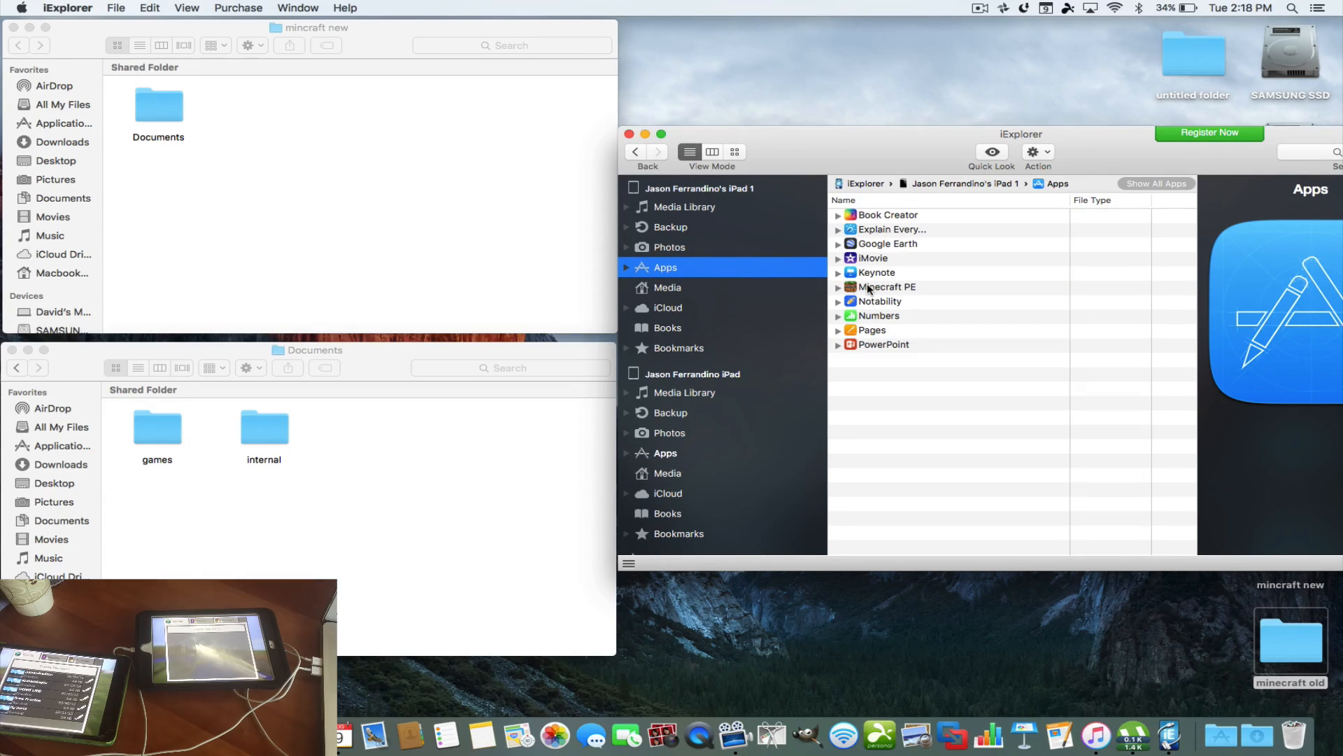
pyautogui.click(887, 287)
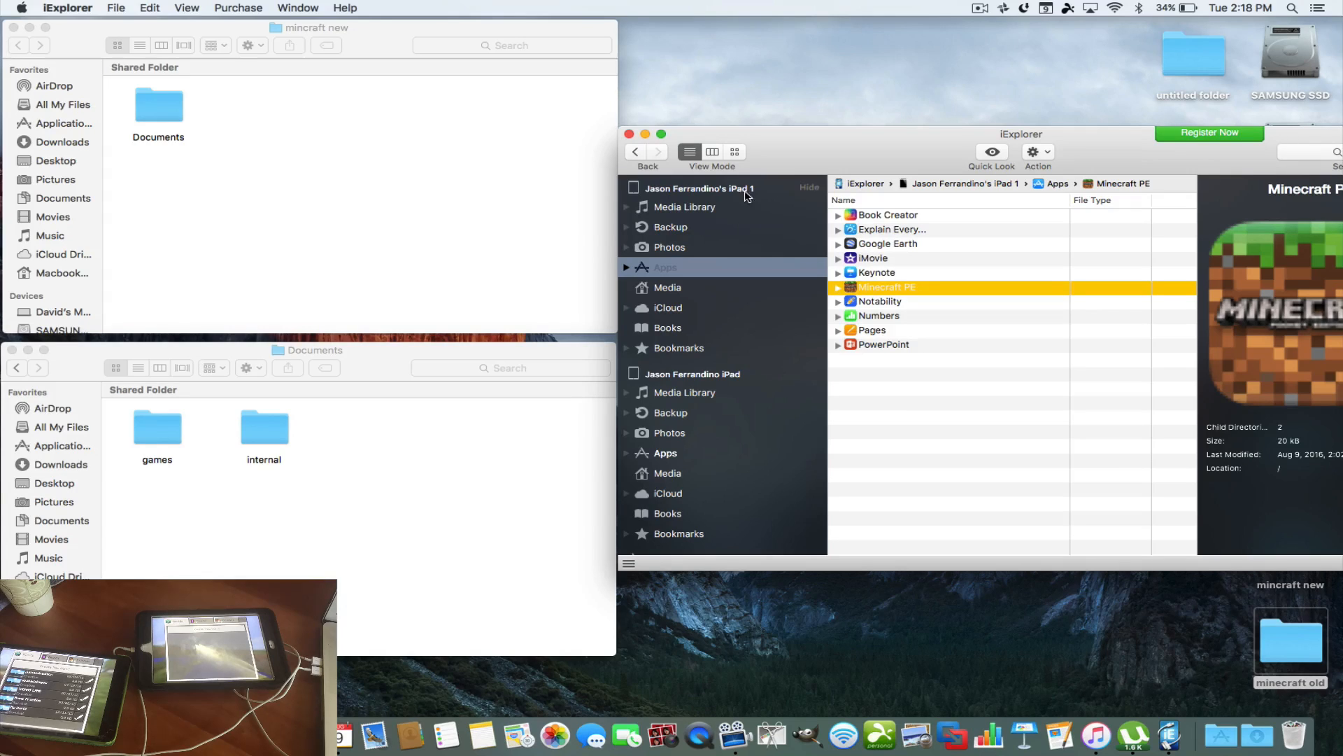
pyautogui.click(839, 287)
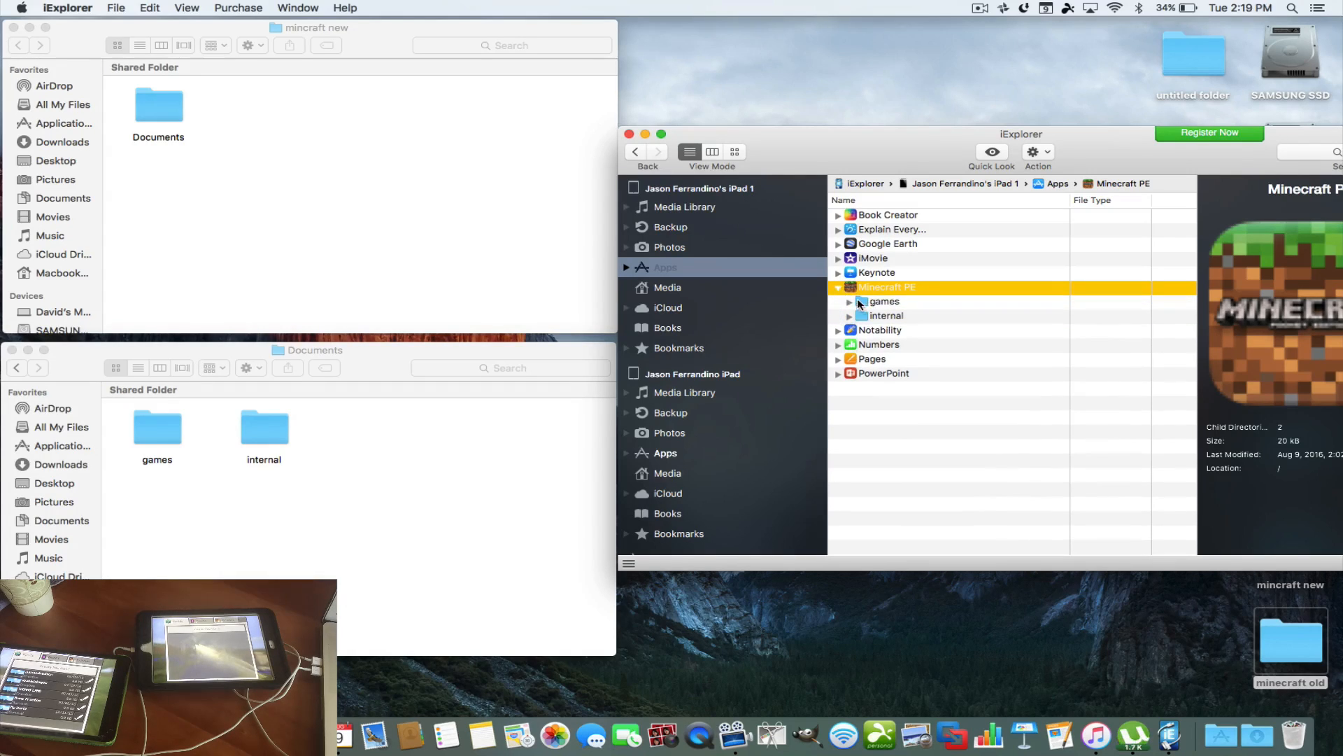
pyautogui.click(883, 301)
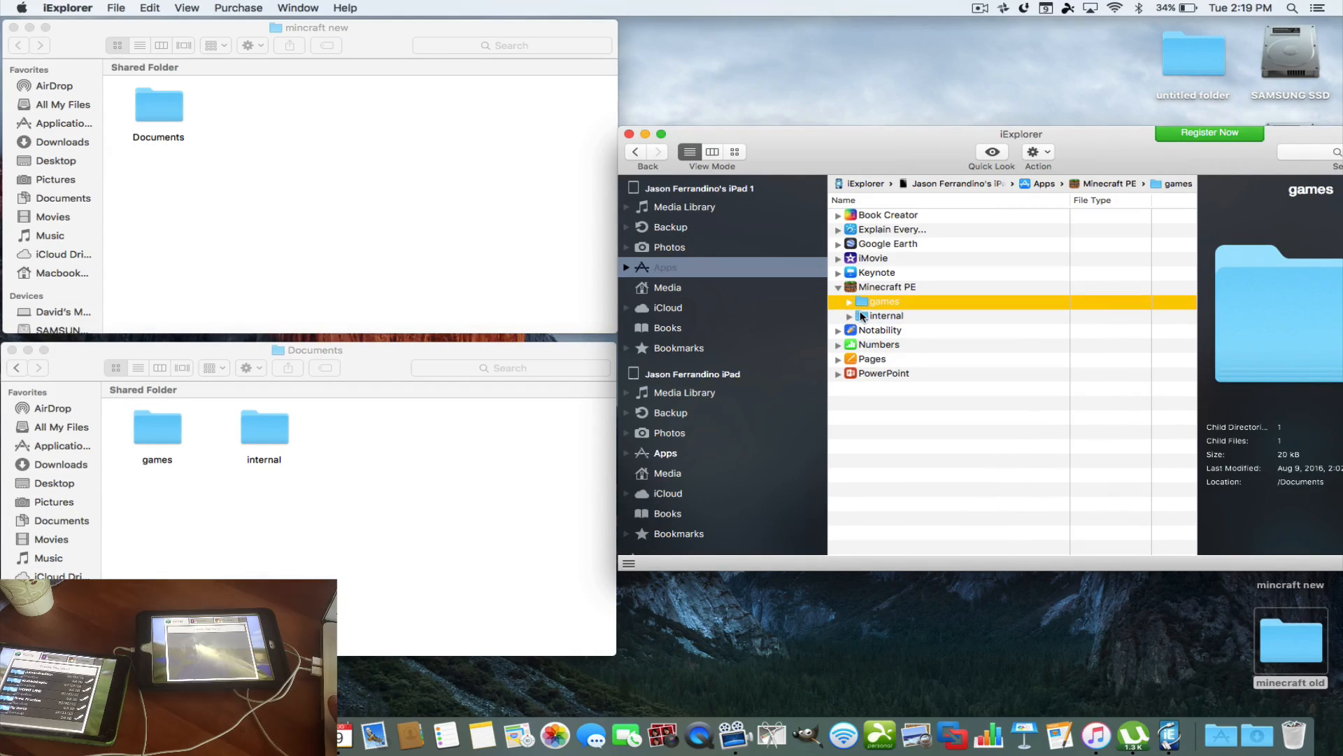
pyautogui.click(887, 315)
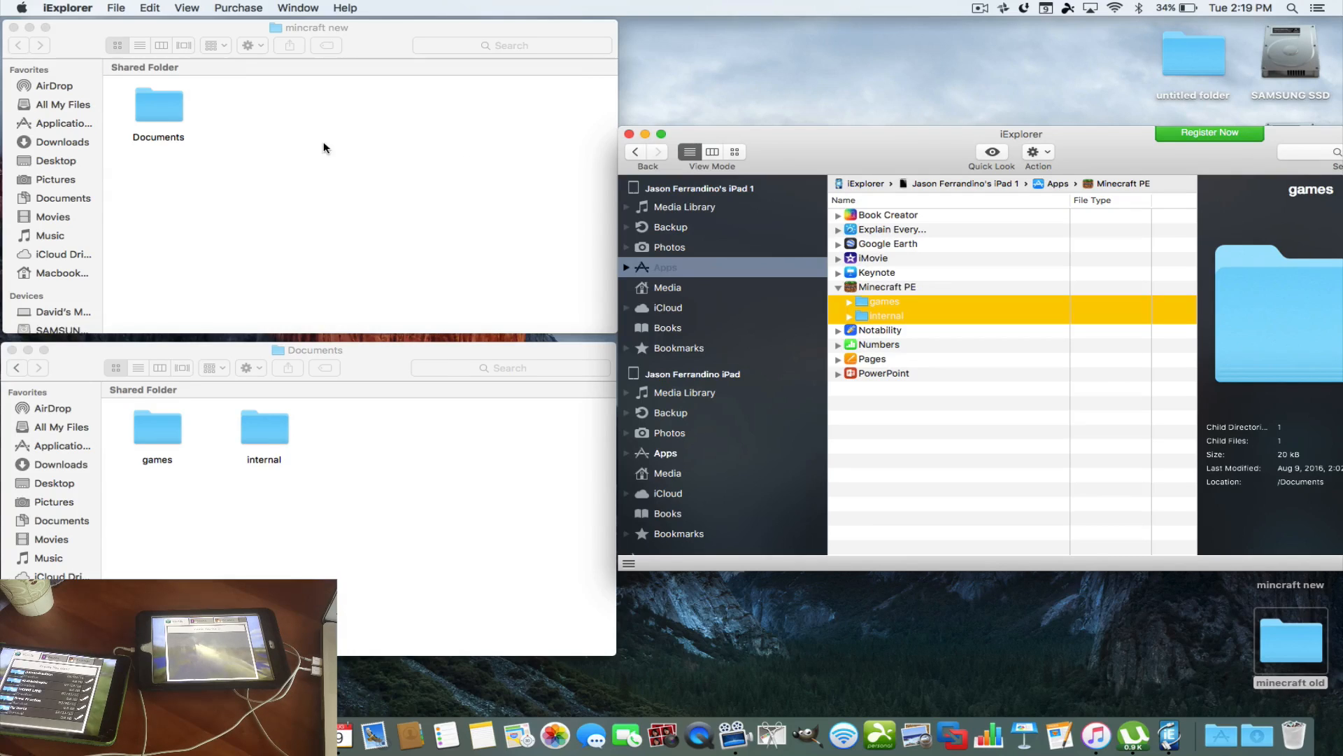
pyautogui.rightClick(880, 302)
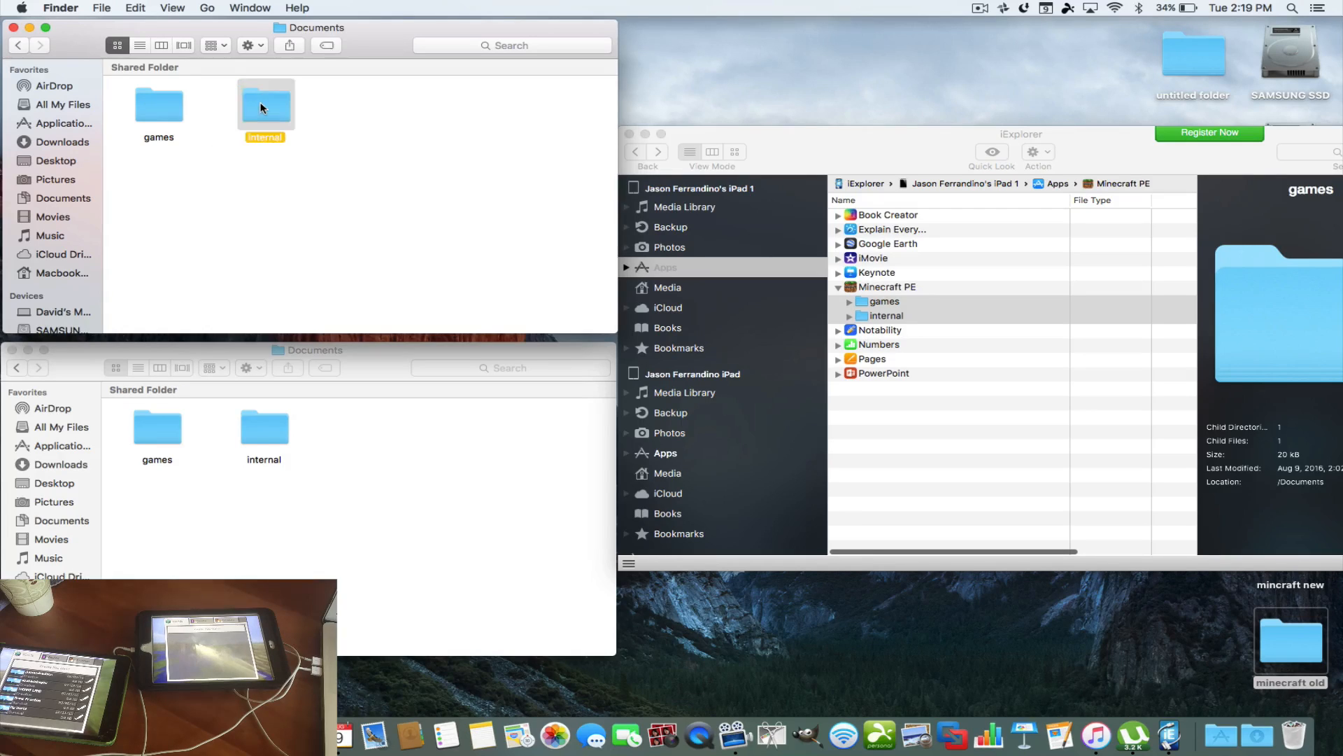
pyautogui.doubleClick(265, 102)
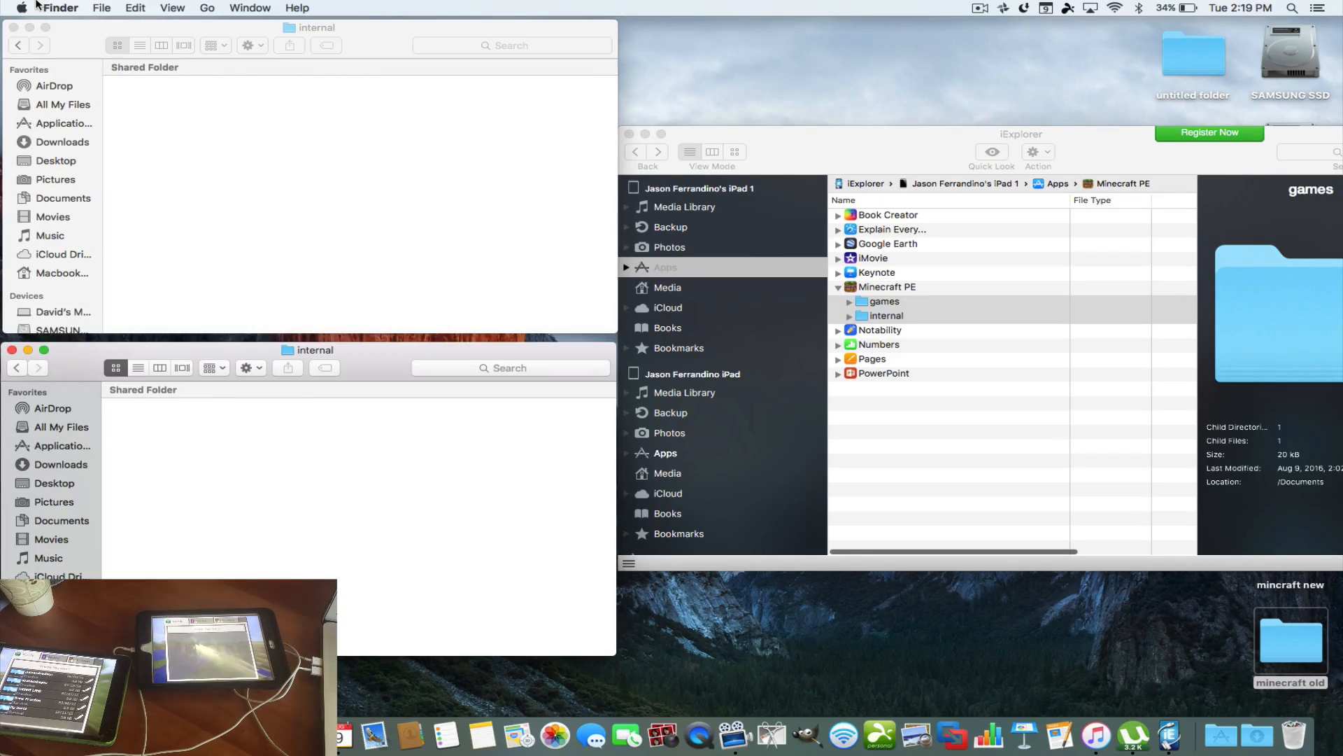
pyautogui.click(16, 45)
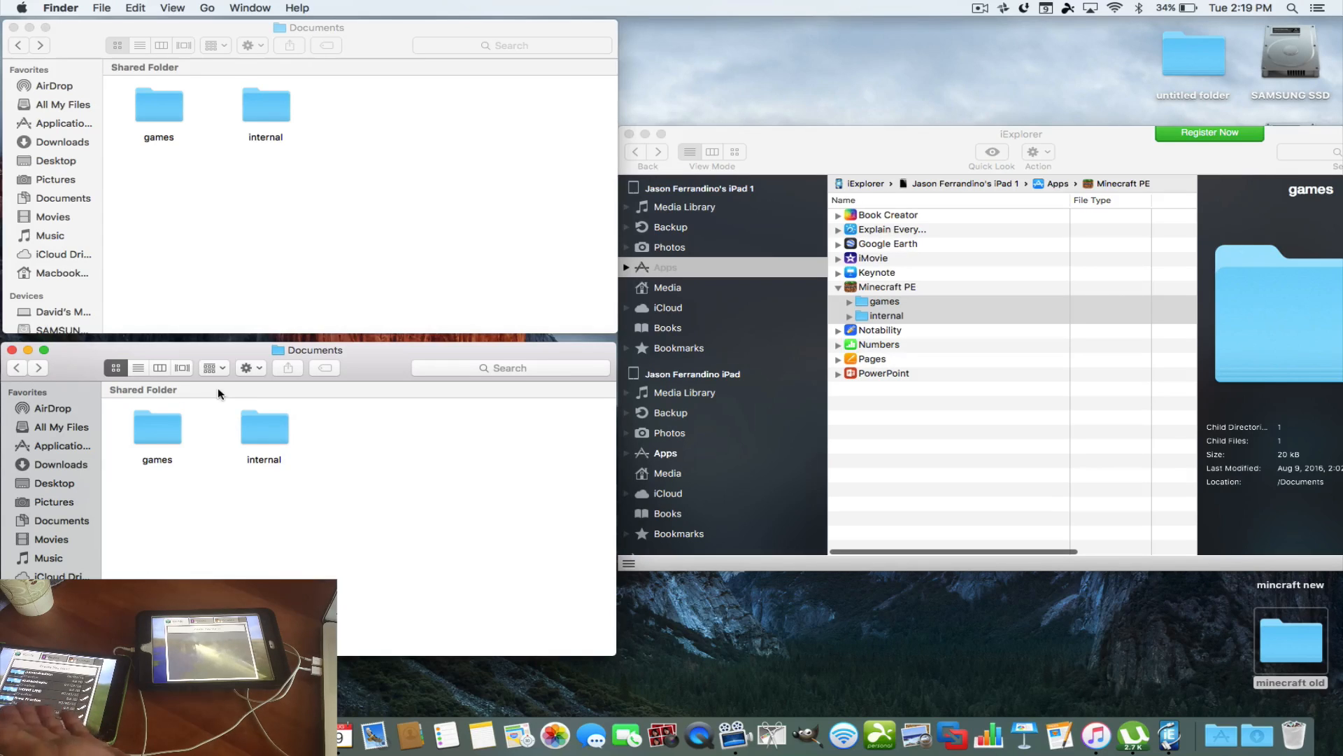
pyautogui.click(158, 105)
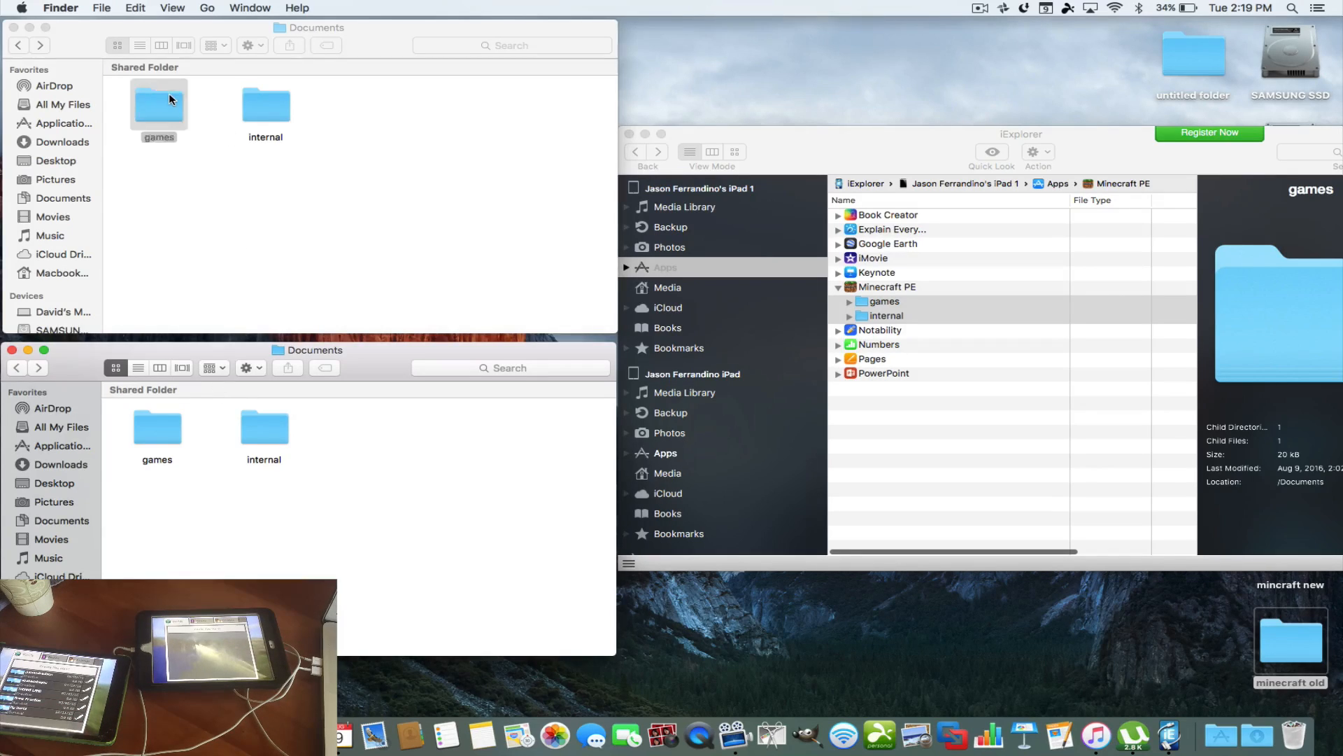
pyautogui.doubleClick(158, 102)
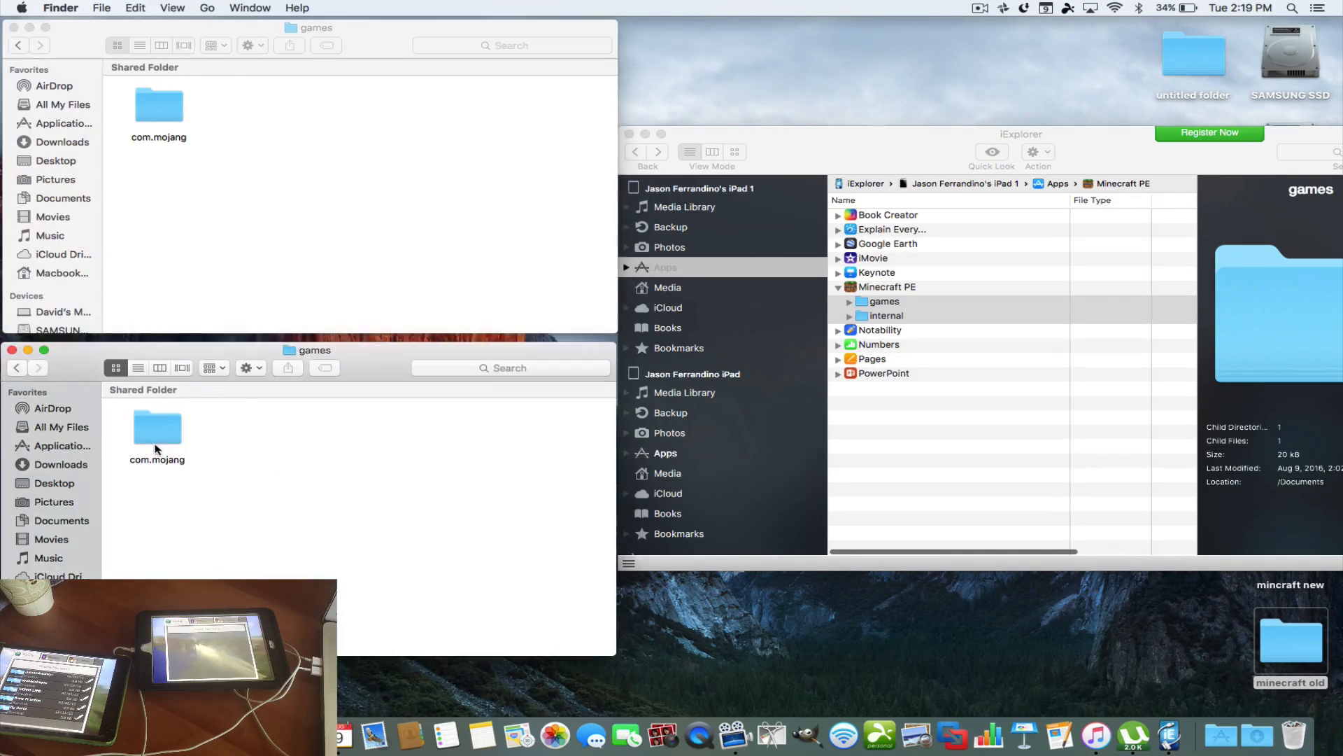
pyautogui.doubleClick(158, 102)
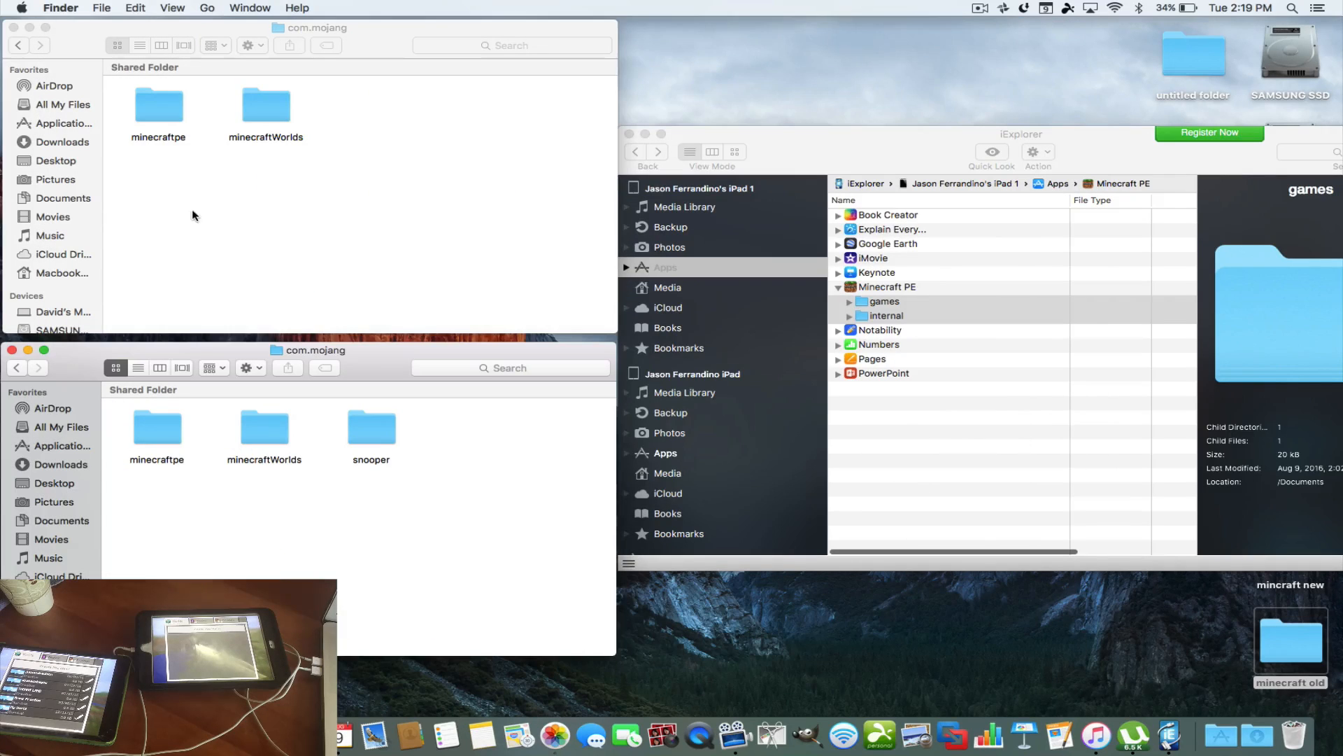
pyautogui.click(16, 368)
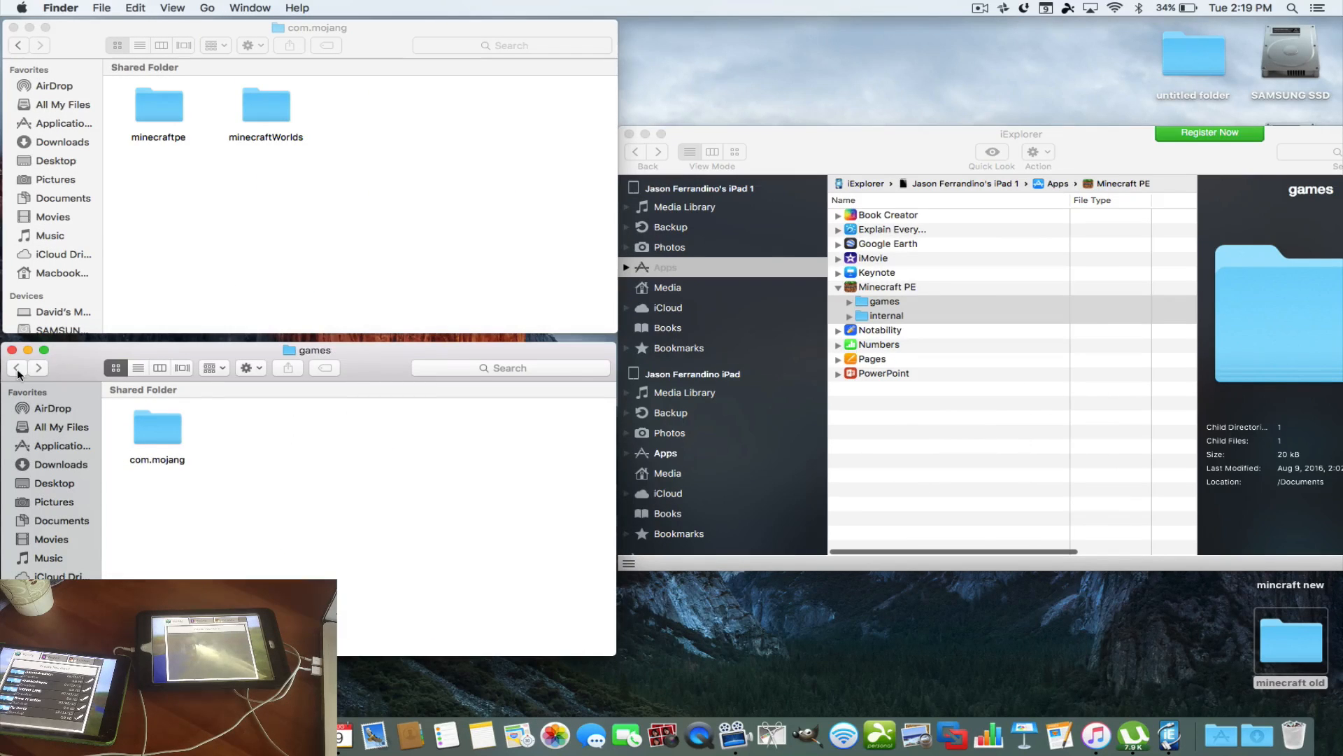
pyautogui.click(17, 368)
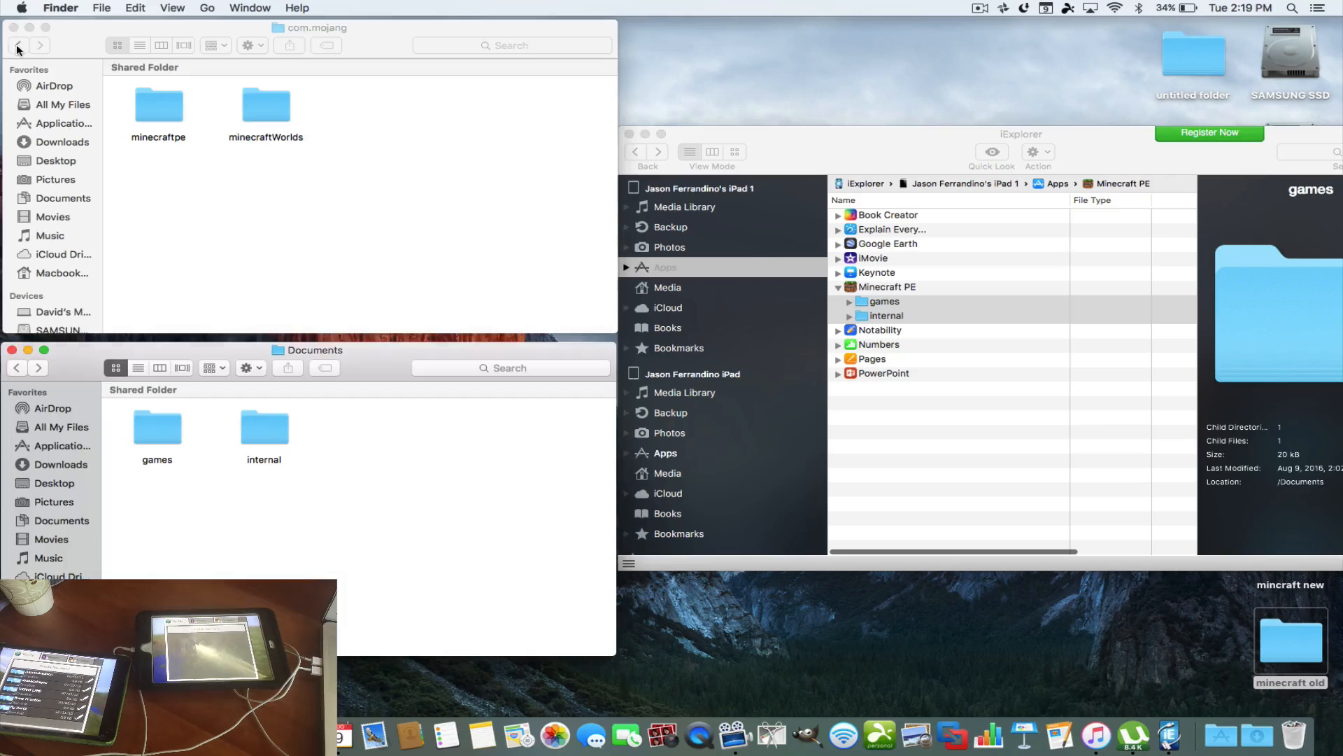
pyautogui.click(15, 44)
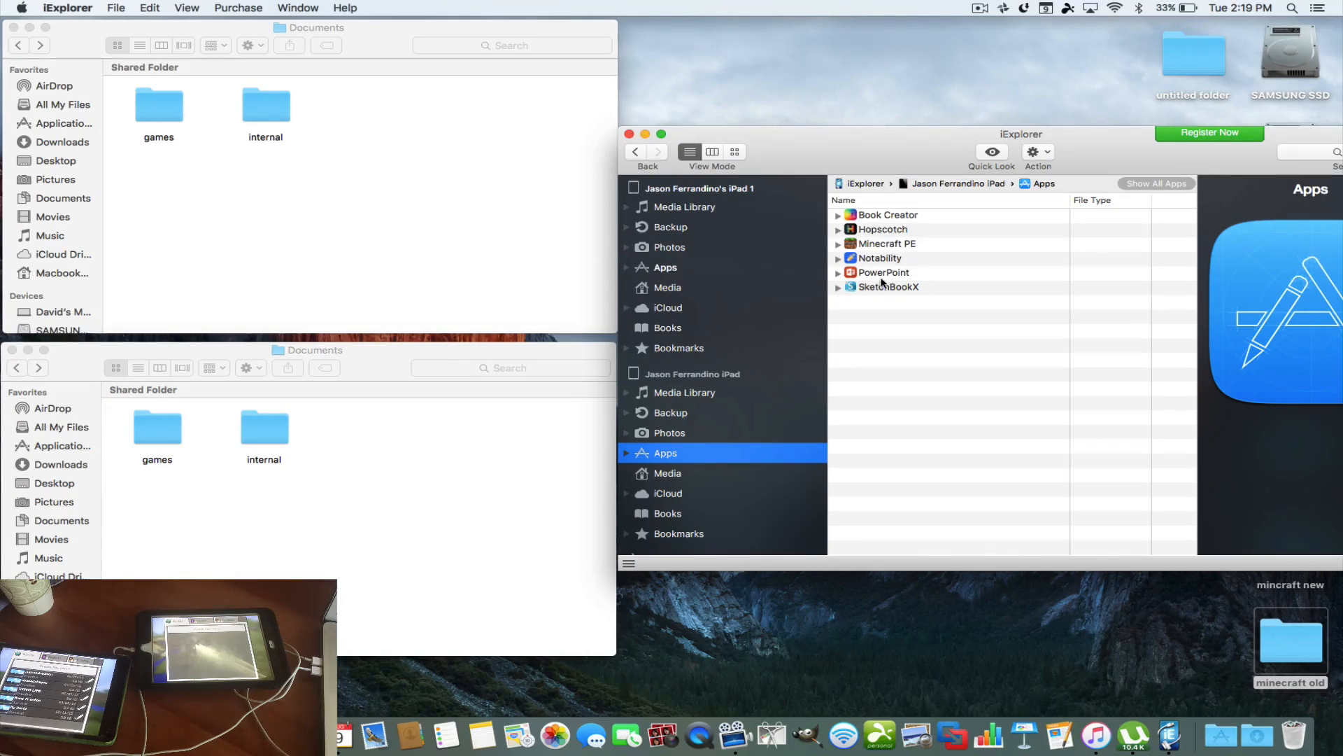
pyautogui.moveTo(497, 280)
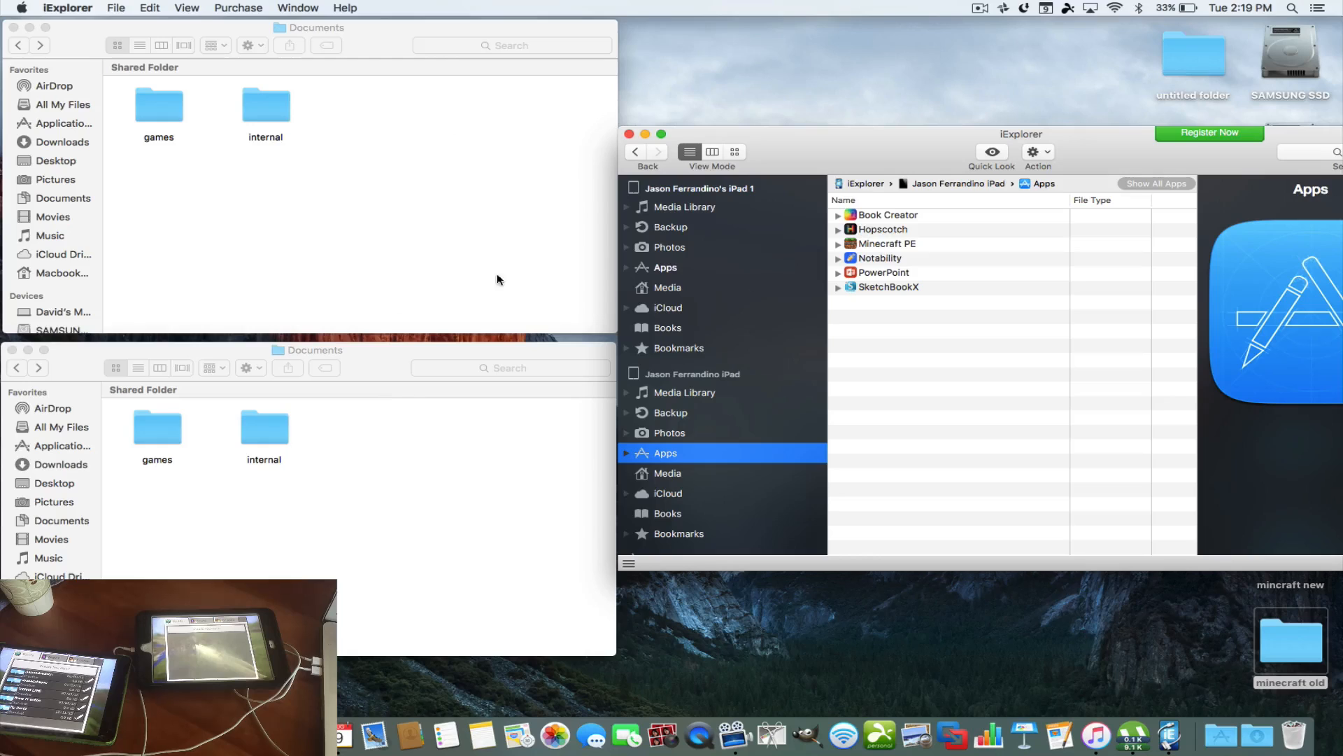
# Step: Delete the second iPad's Minecraft PE games and internal folders, confirming the deletion
pyautogui.click(838, 244)
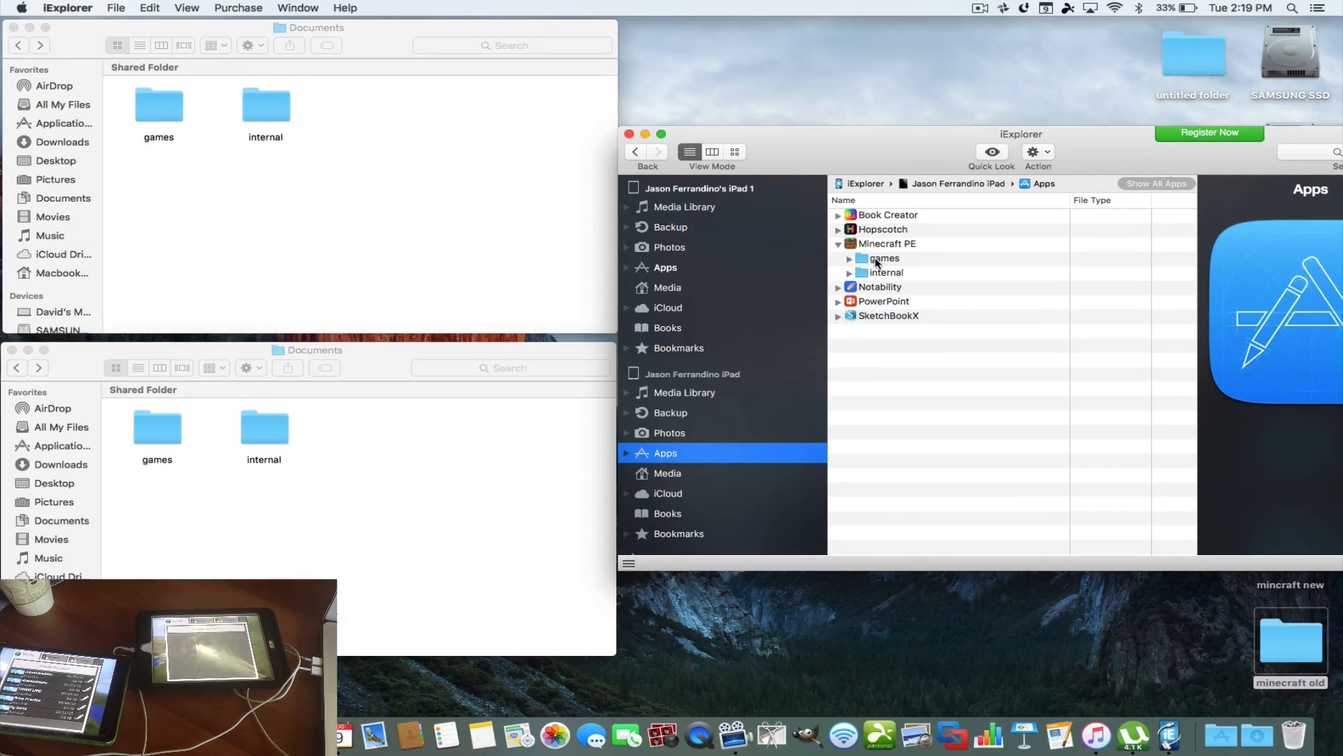
pyautogui.click(883, 257)
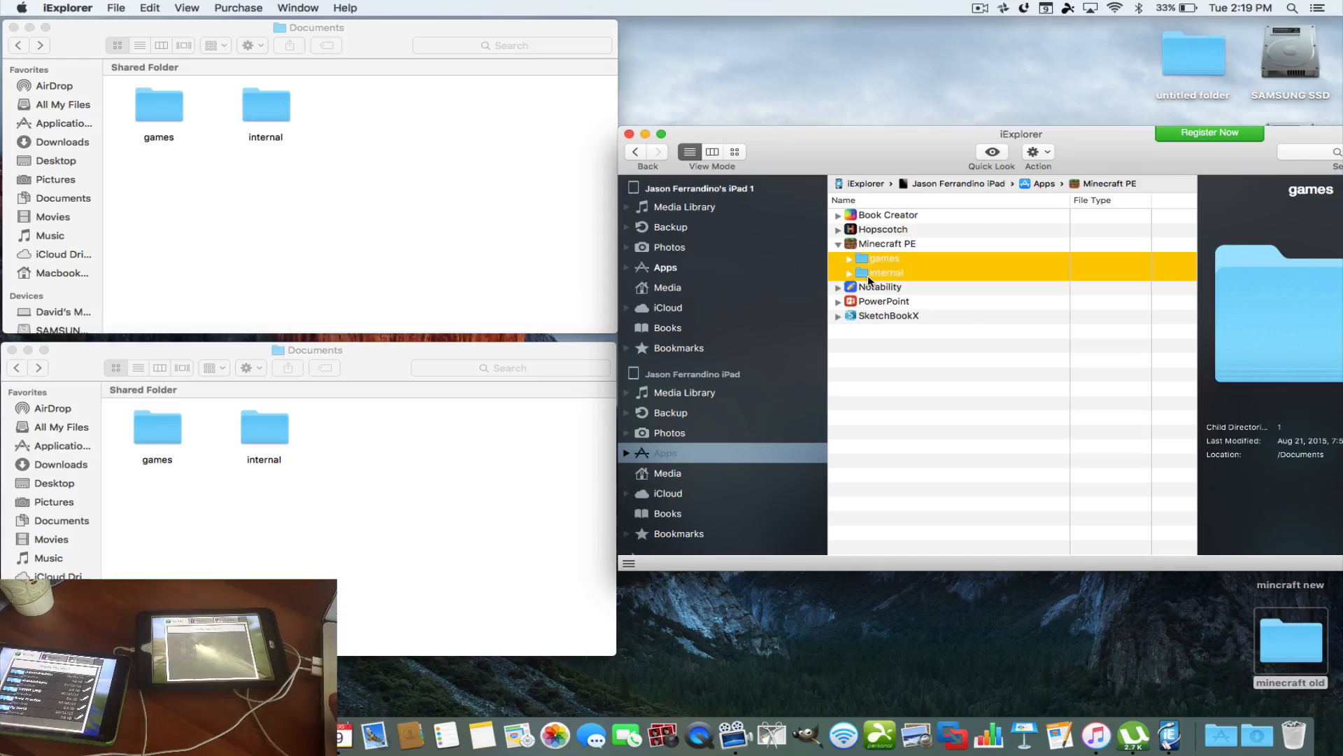
pyautogui.rightClick(883, 257)
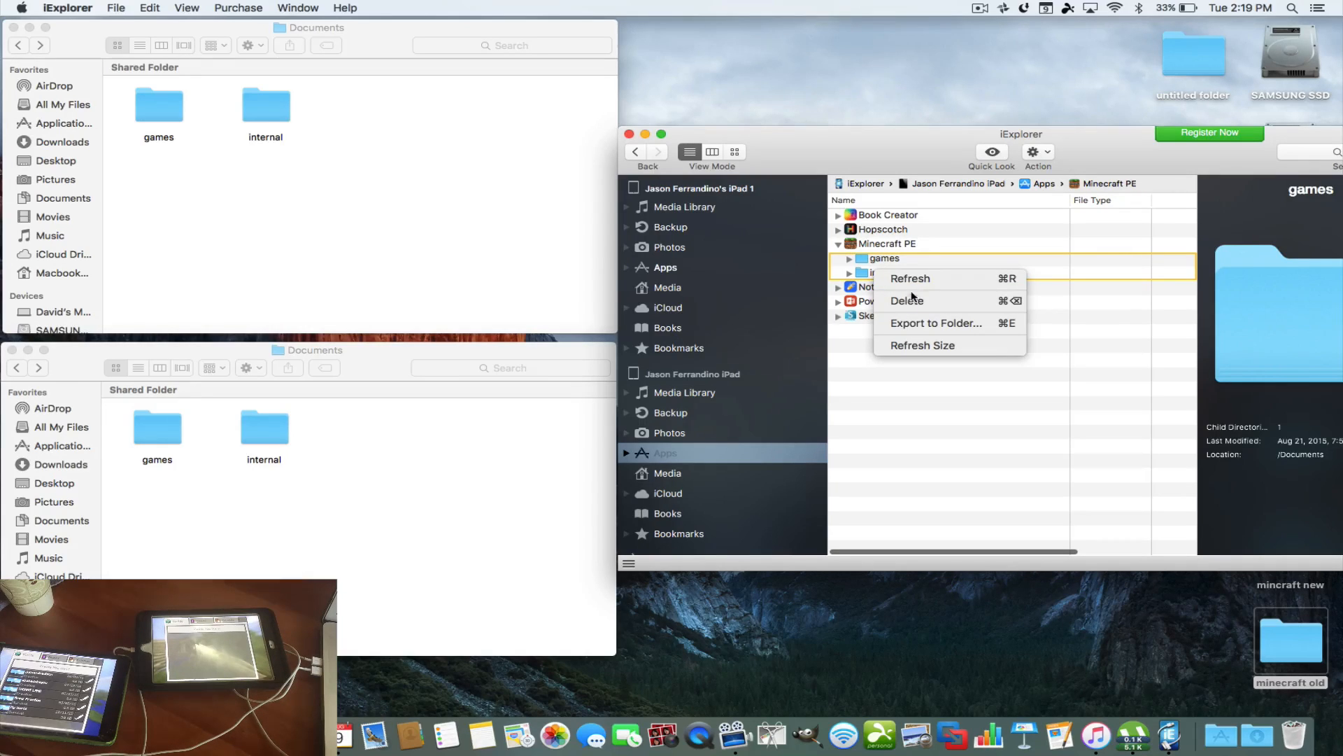
pyautogui.click(906, 301)
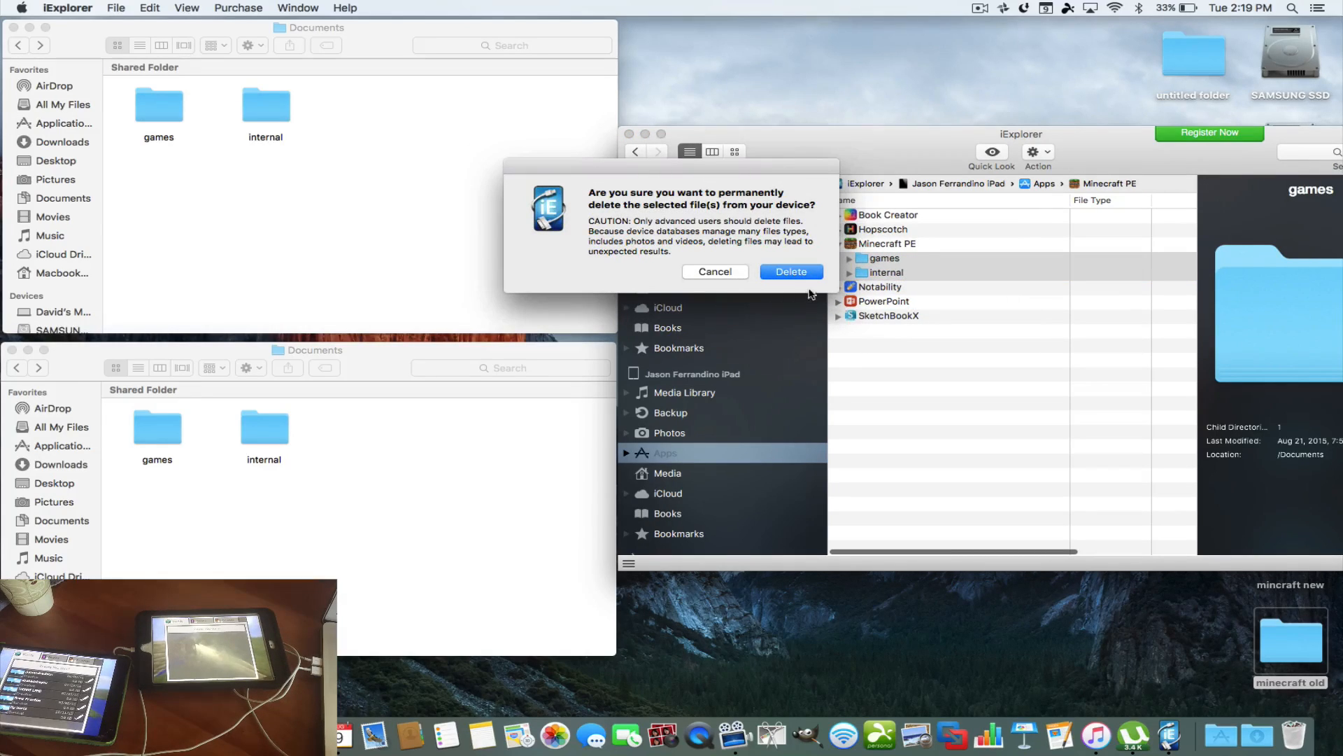
pyautogui.click(789, 271)
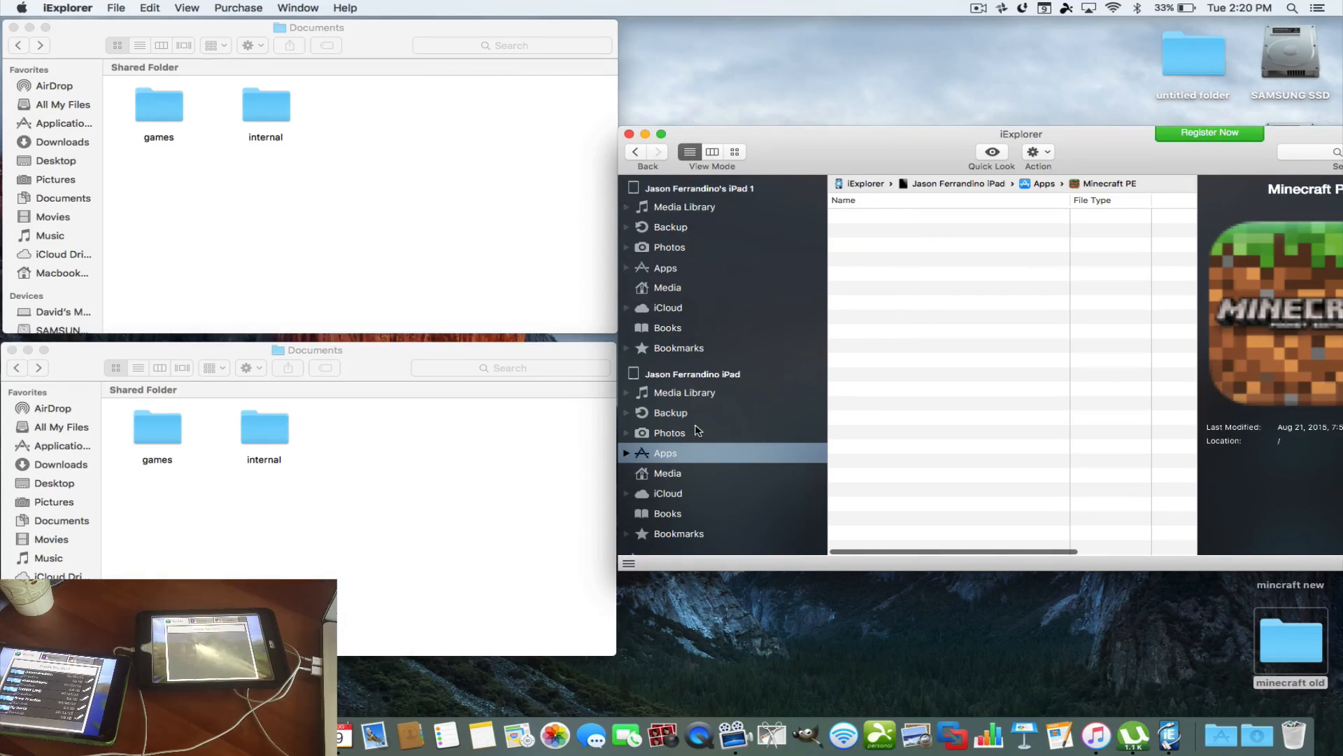
pyautogui.click(629, 134)
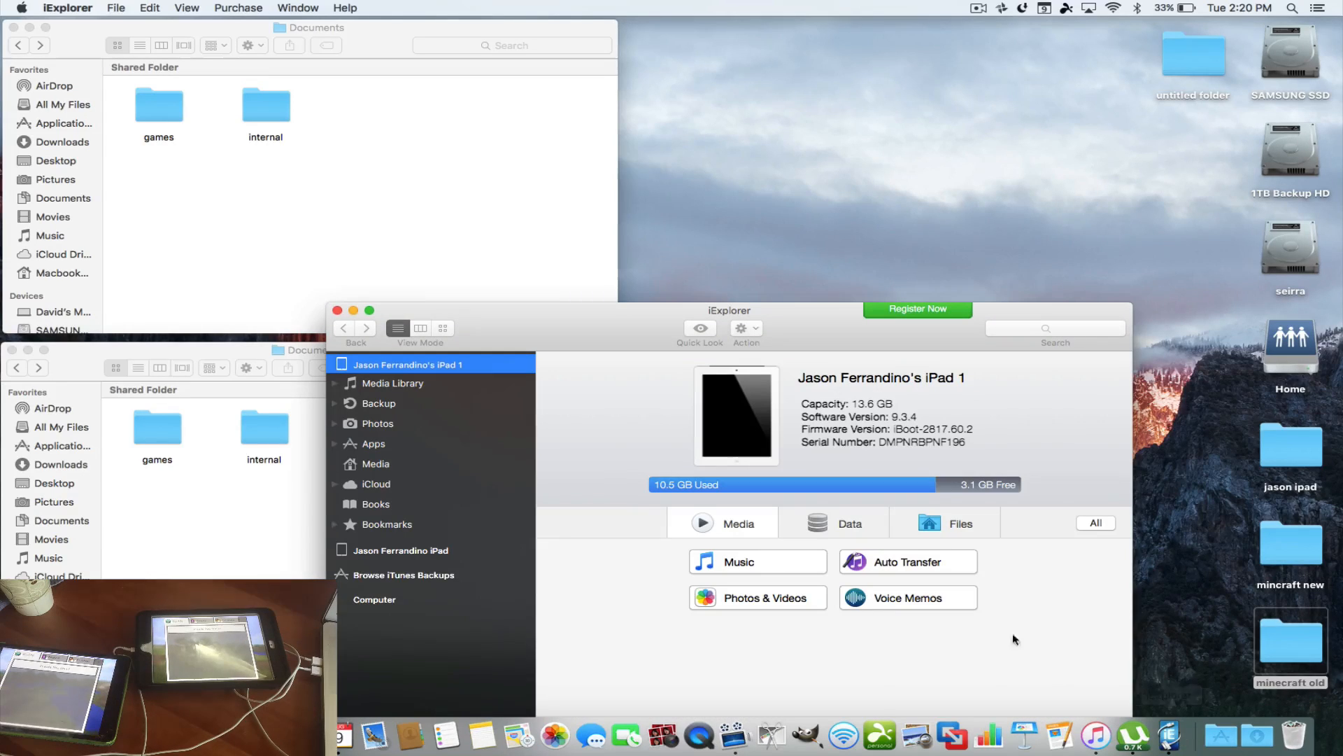
pyautogui.moveTo(414, 452)
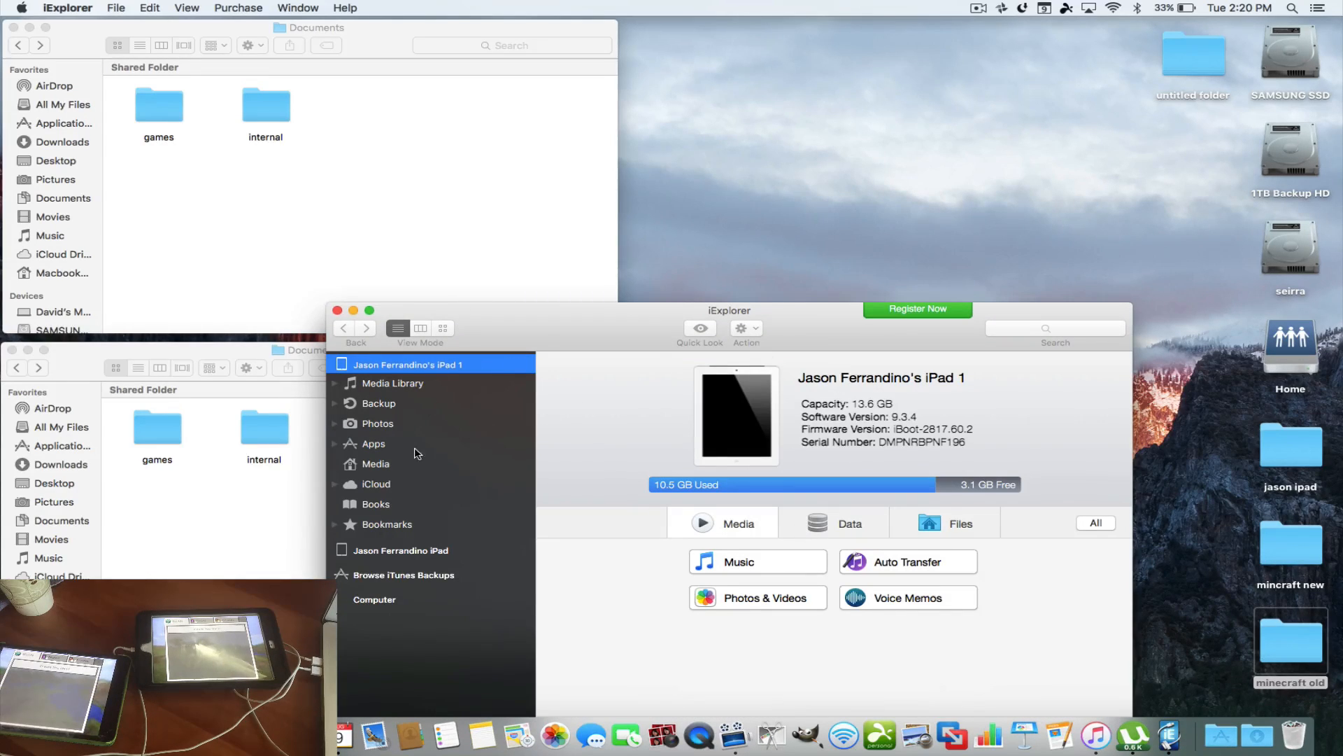
# Step: Delete the first iPad's Minecraft PE games and internal folders, confirming the deletion
pyautogui.click(374, 444)
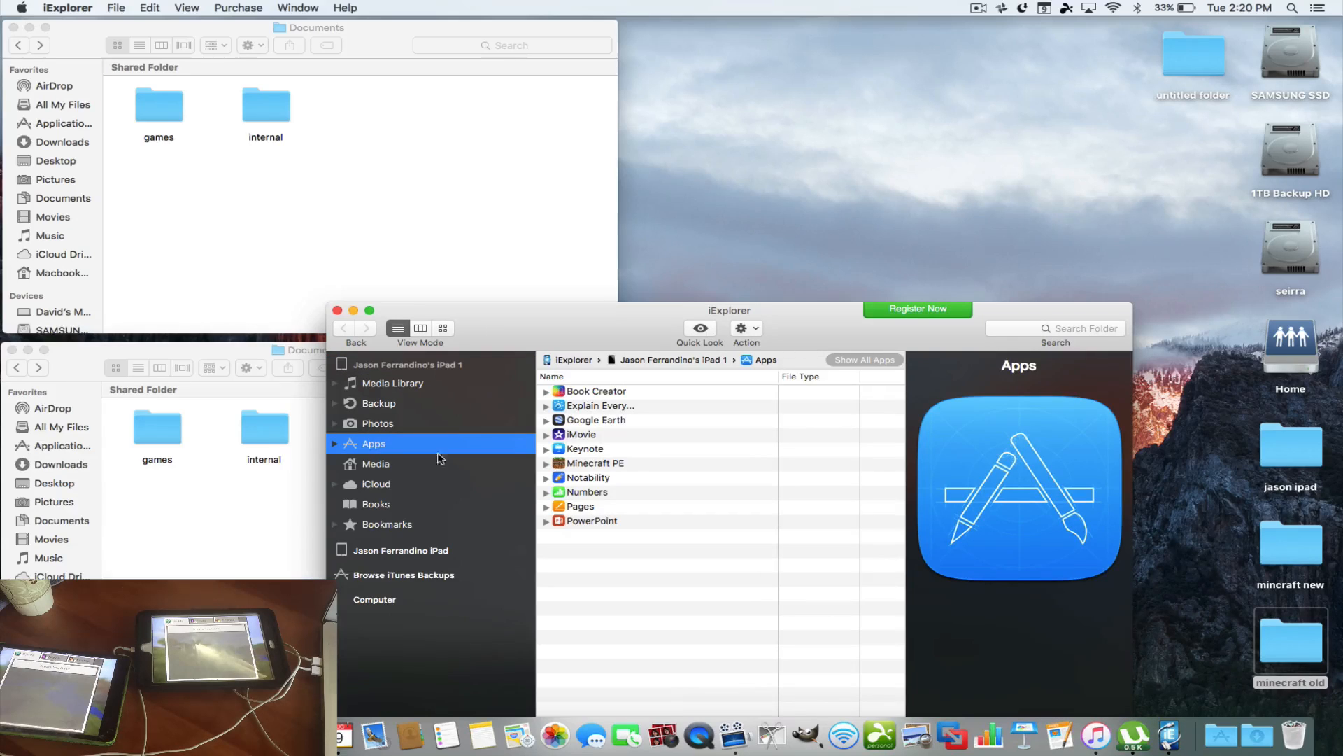
pyautogui.click(595, 463)
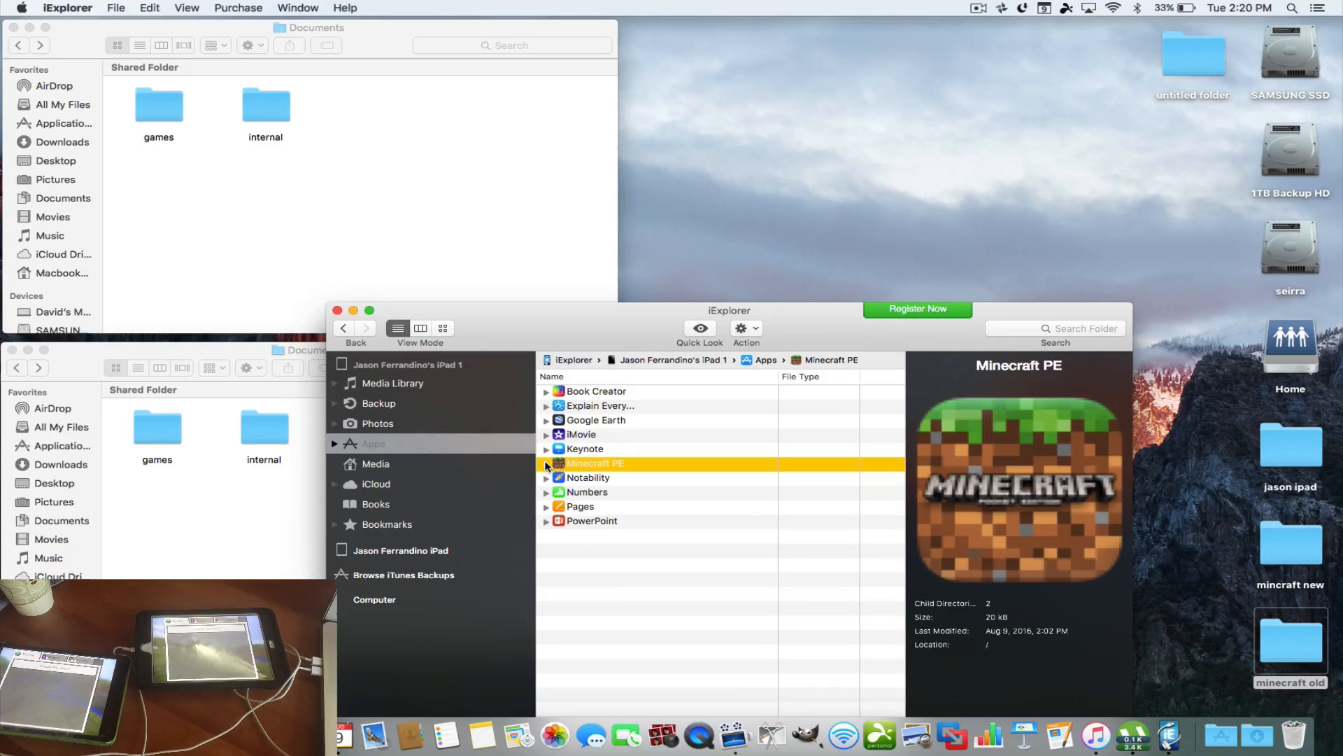
pyautogui.click(546, 463)
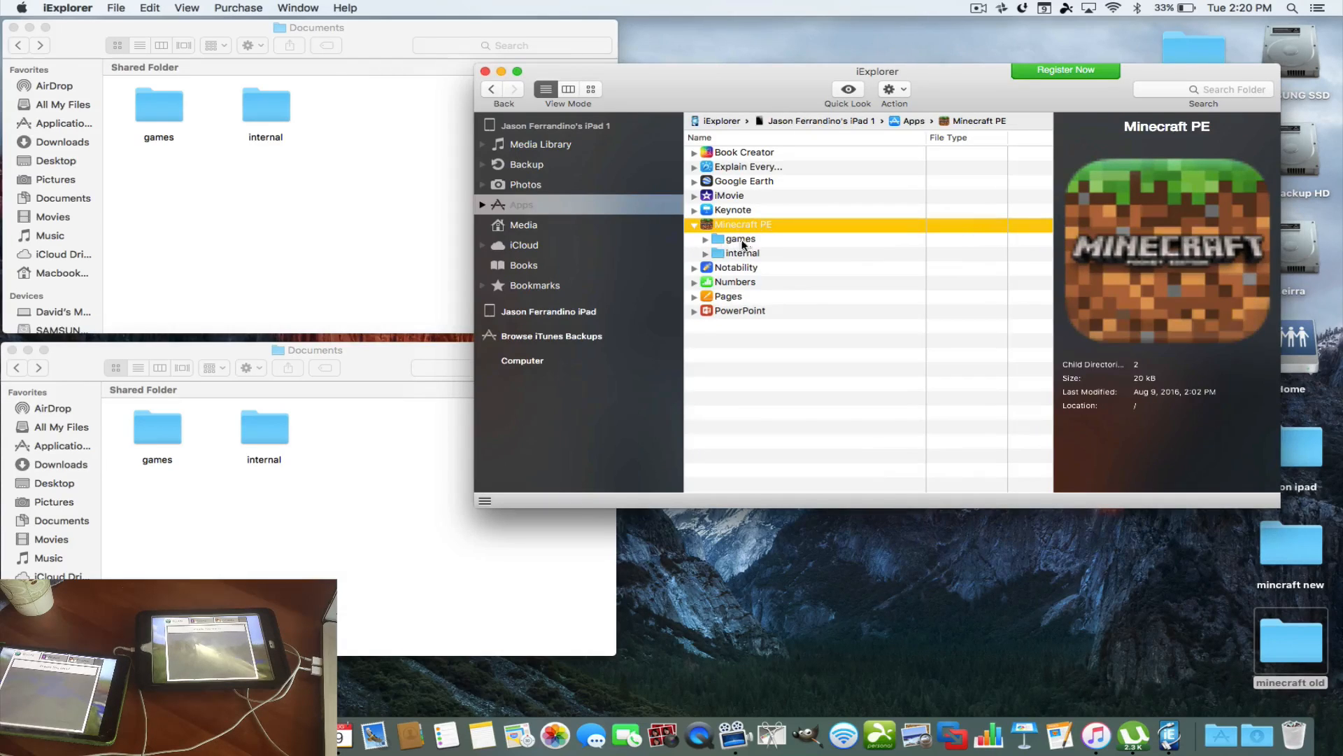
pyautogui.click(739, 238)
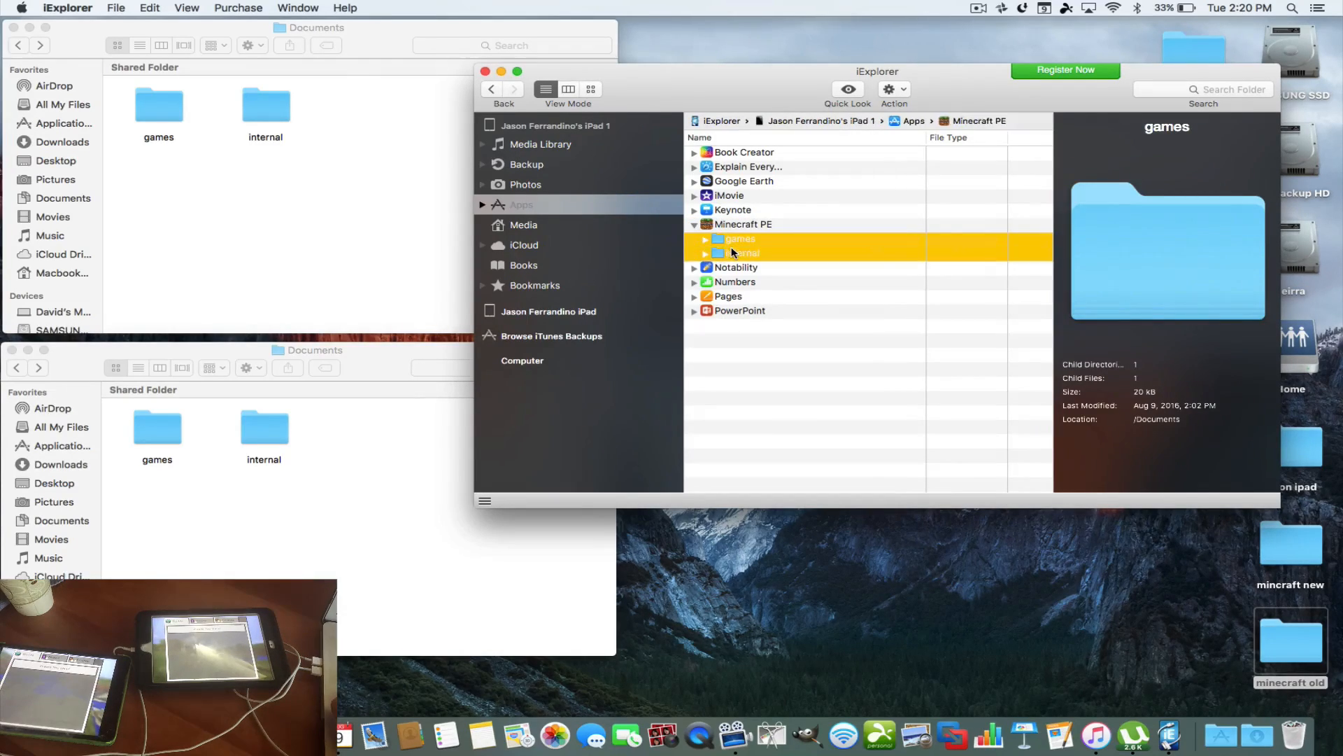
pyautogui.rightClick(739, 238)
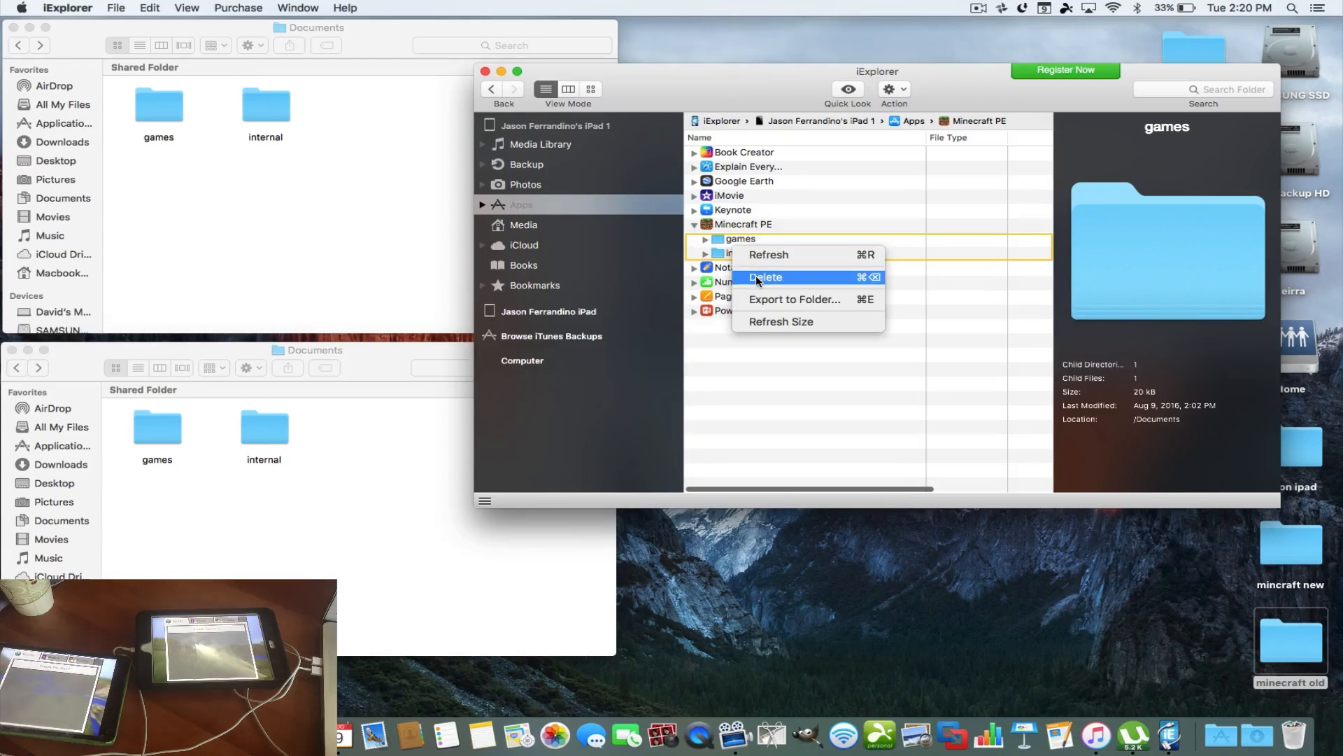
pyautogui.moveTo(750, 251)
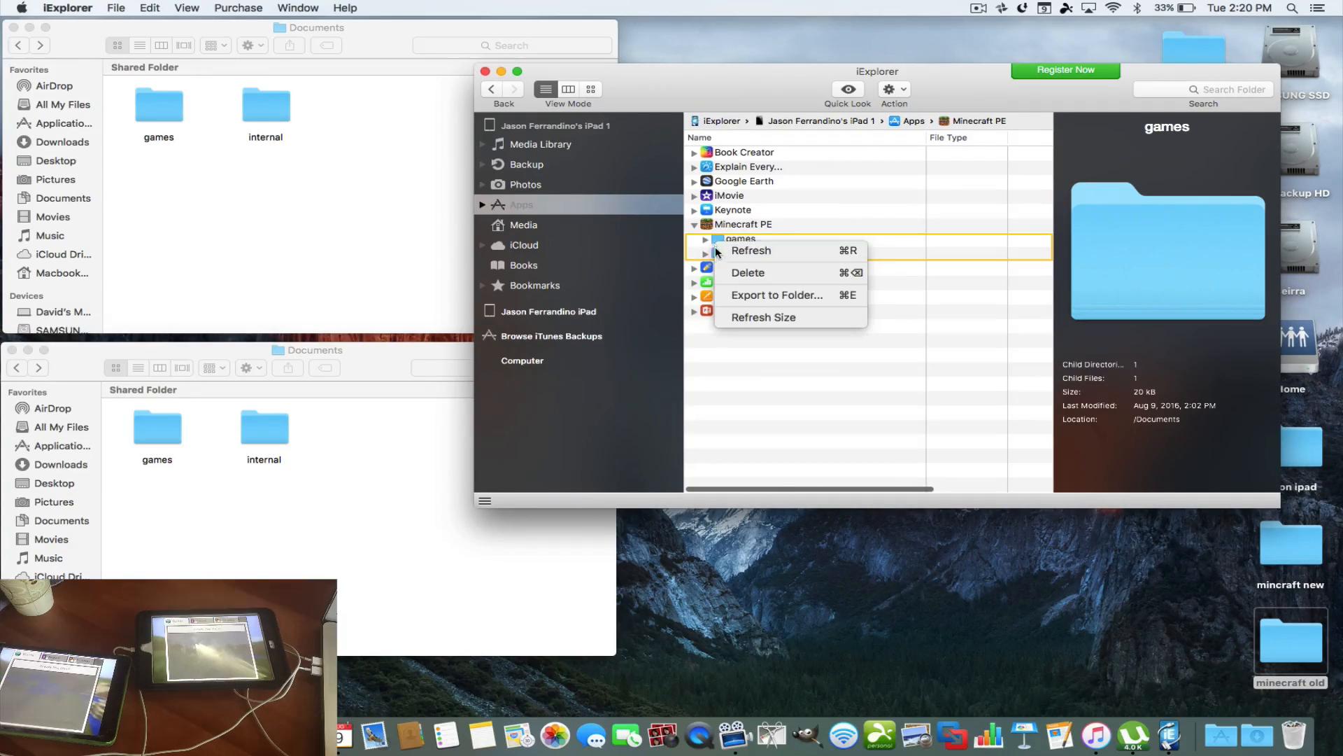
pyautogui.click(747, 271)
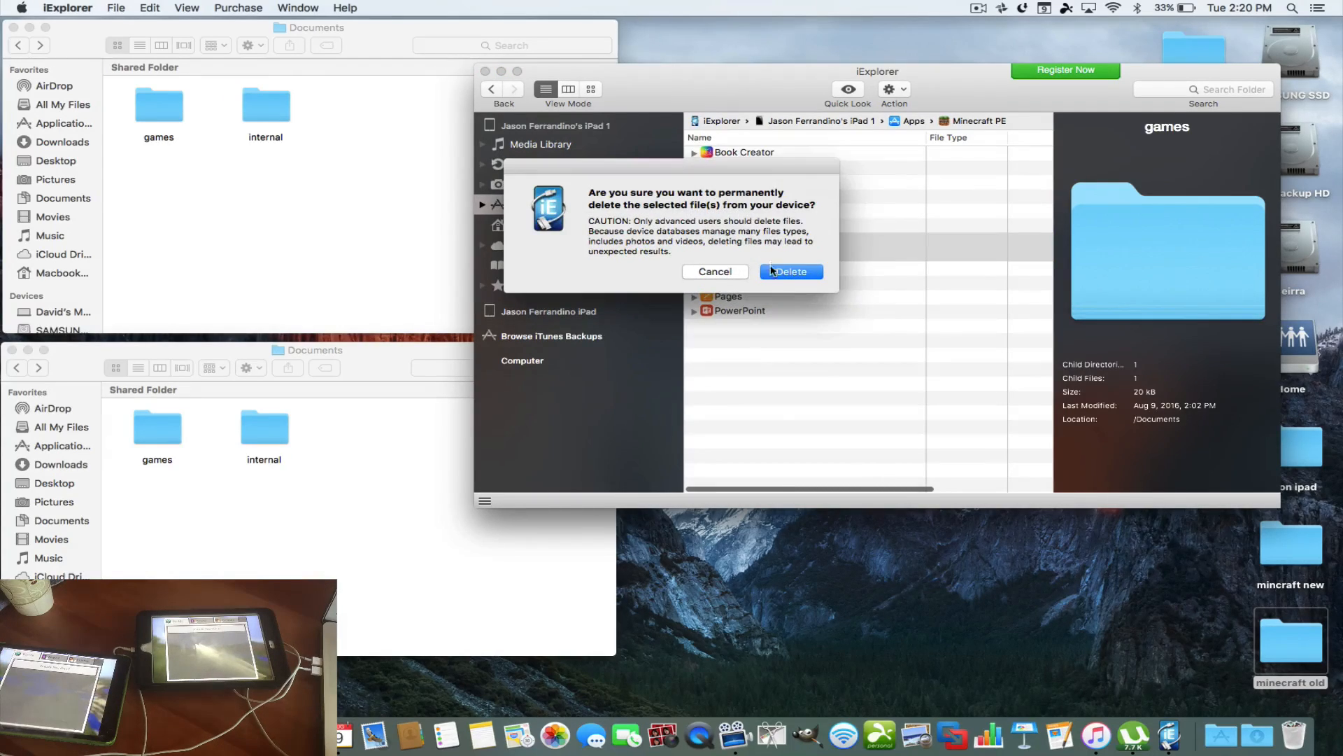
pyautogui.click(789, 271)
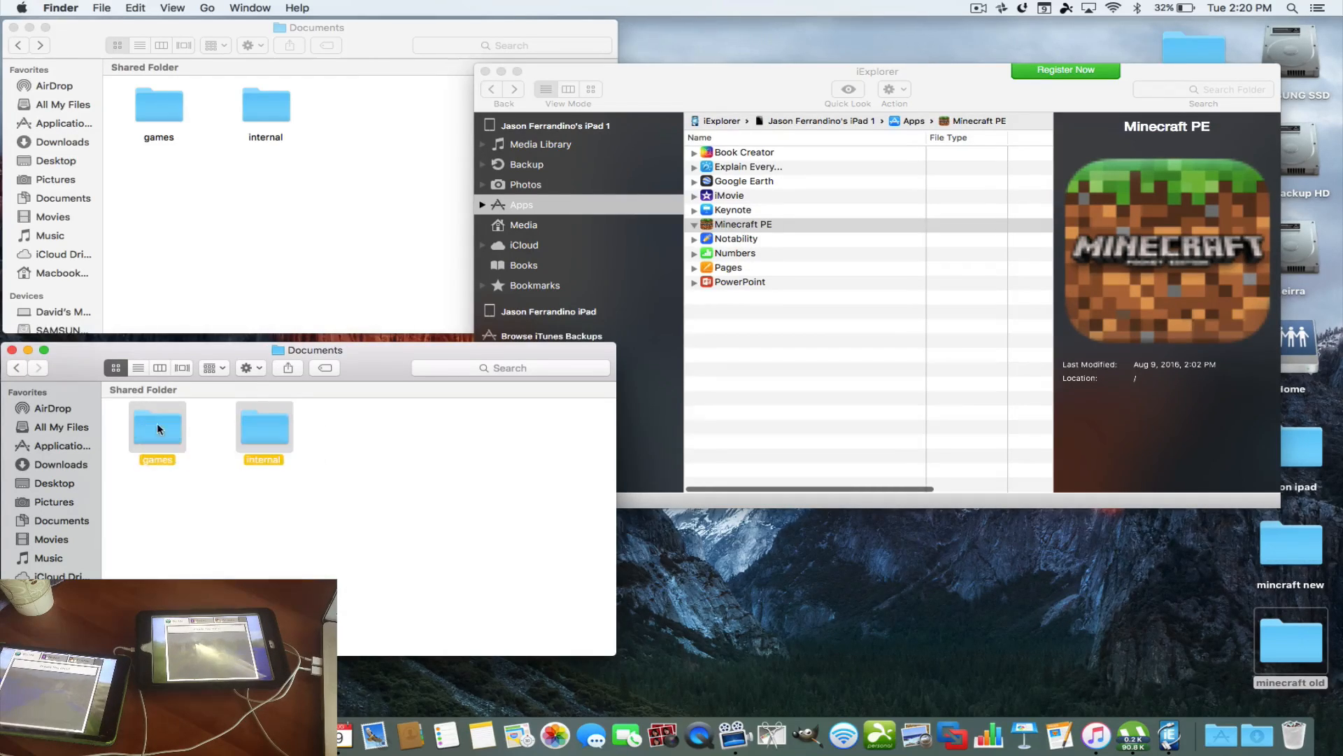
pyautogui.rightClick(157, 429)
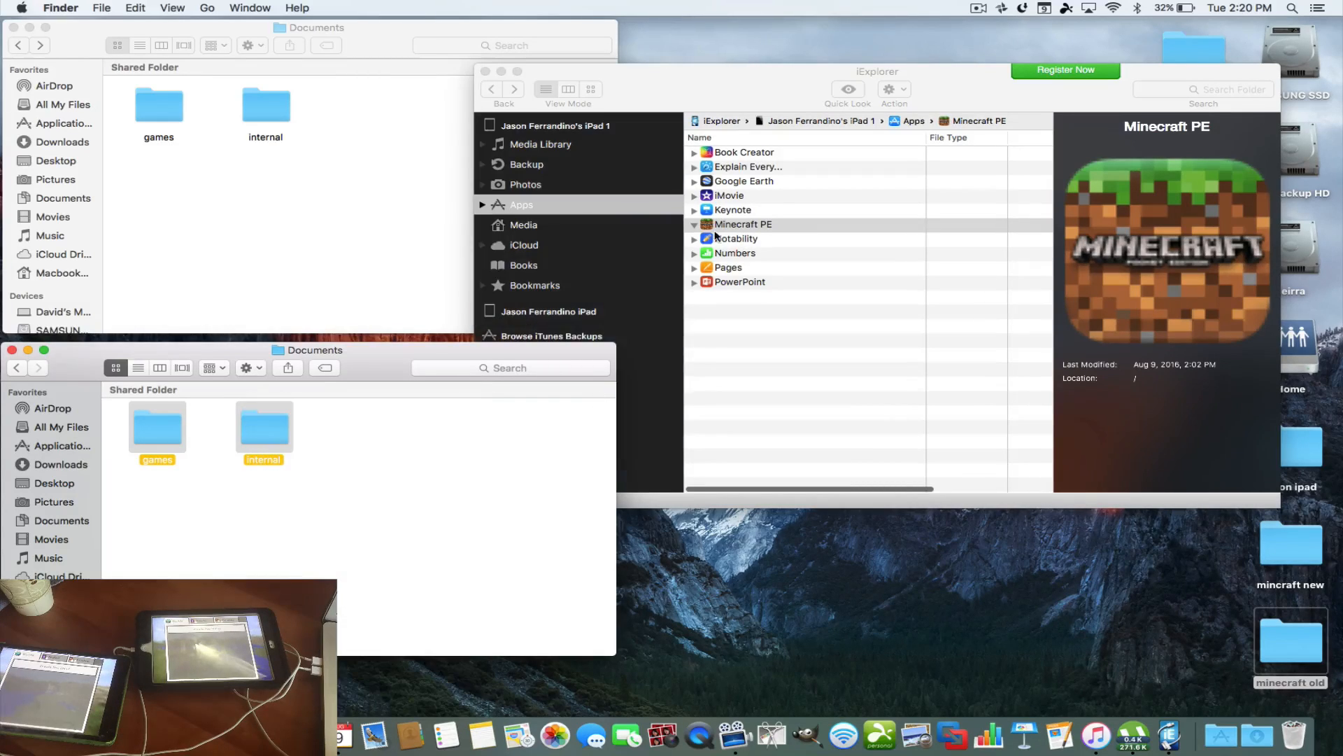
pyautogui.rightClick(742, 224)
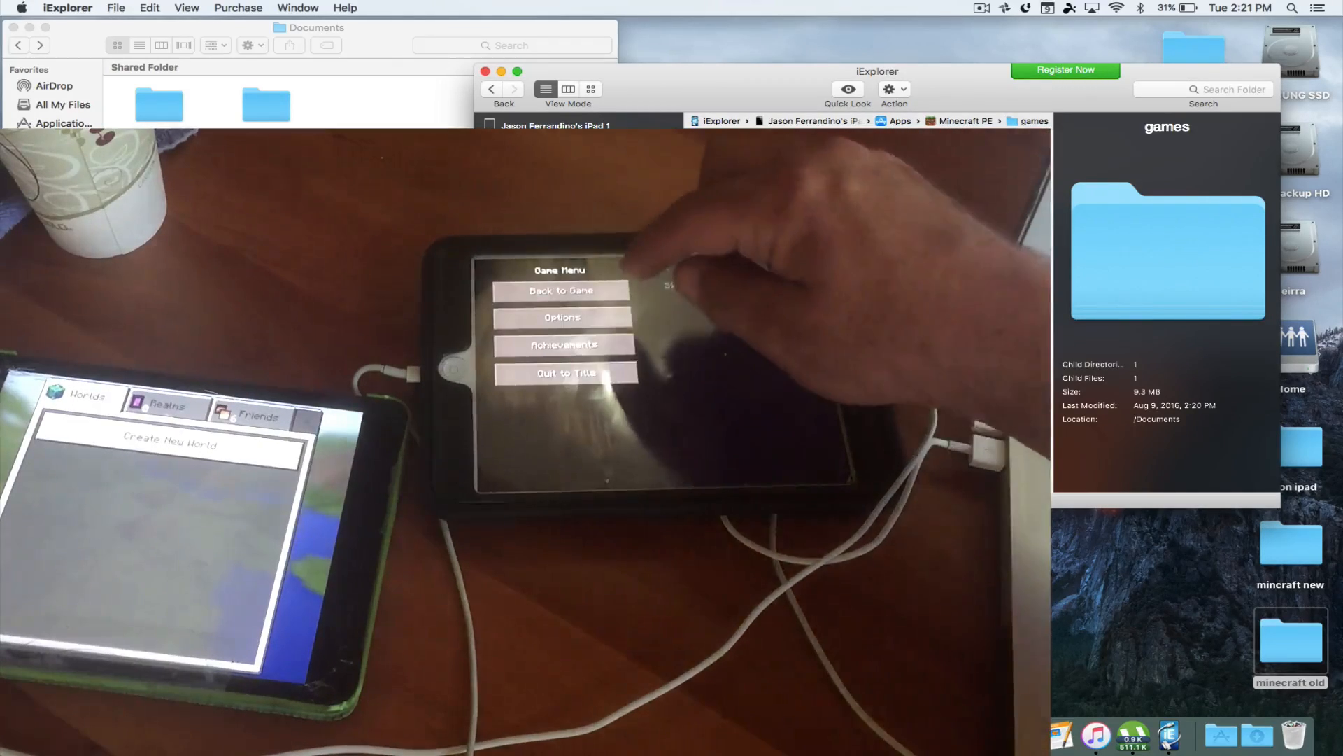
# Step: Check the copied 9.3 MB games folder inside the first iPad's Minecraft PE
pyautogui.click(561, 291)
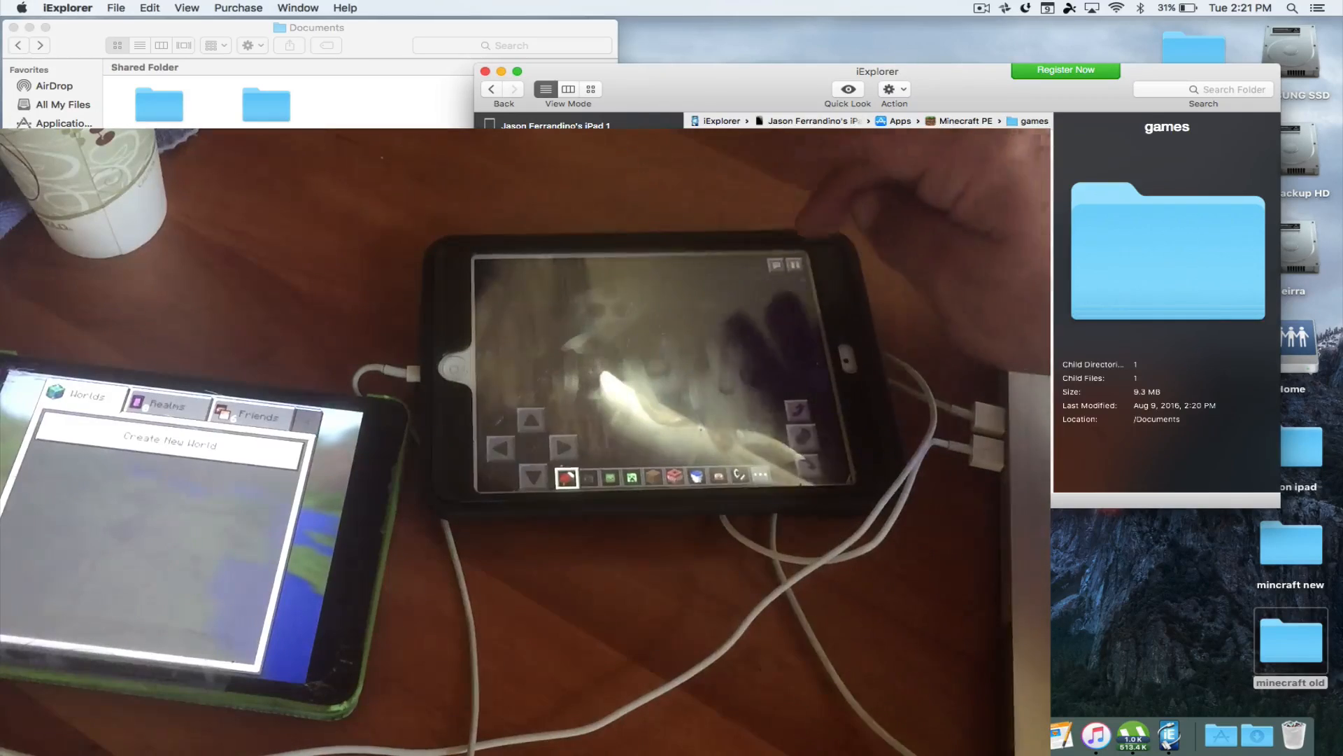